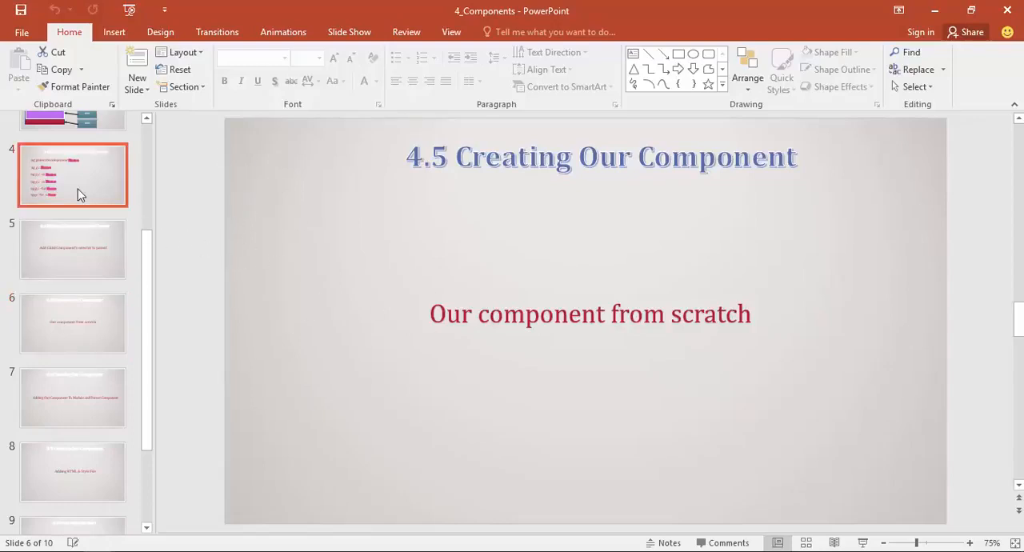
- Move through the Creating Angular Component slides and bring up WebStorm's built-in terminal
left_click(74, 175)
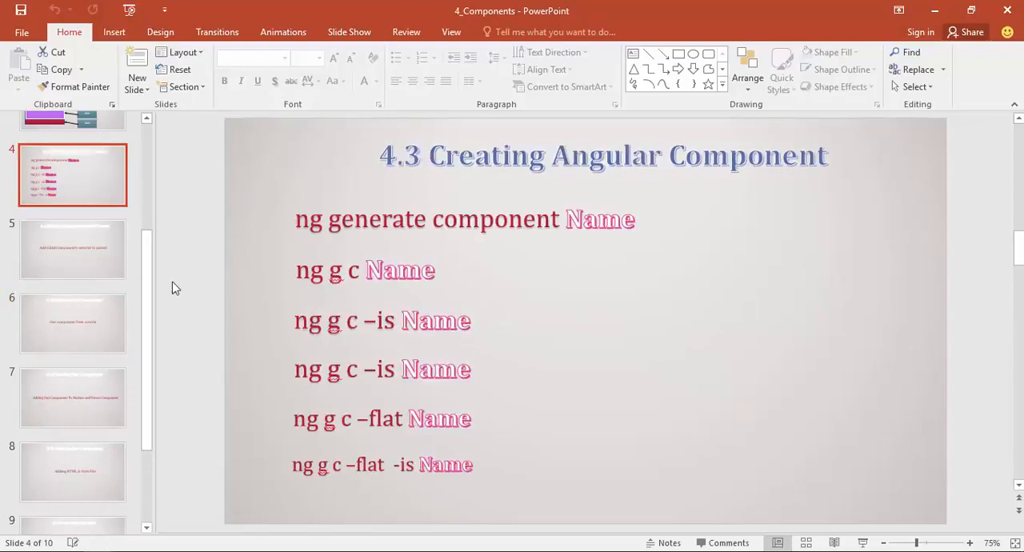
mouse_move(274, 301)
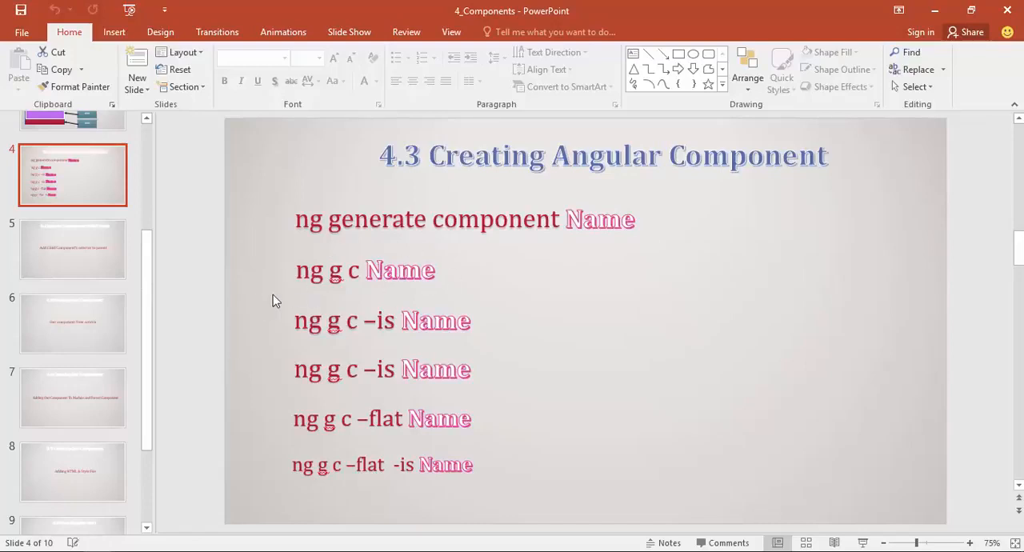
mouse_move(468, 289)
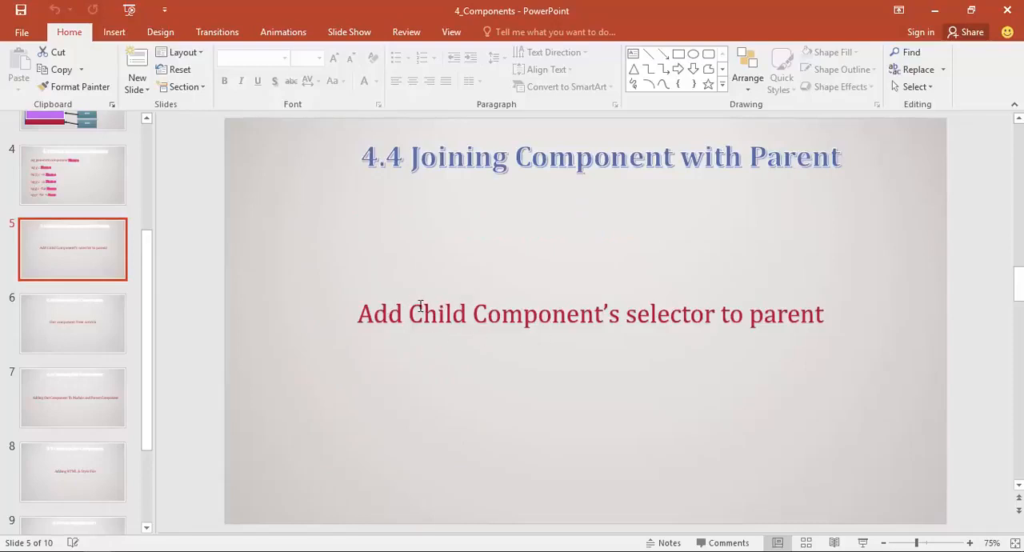
mouse_move(535, 291)
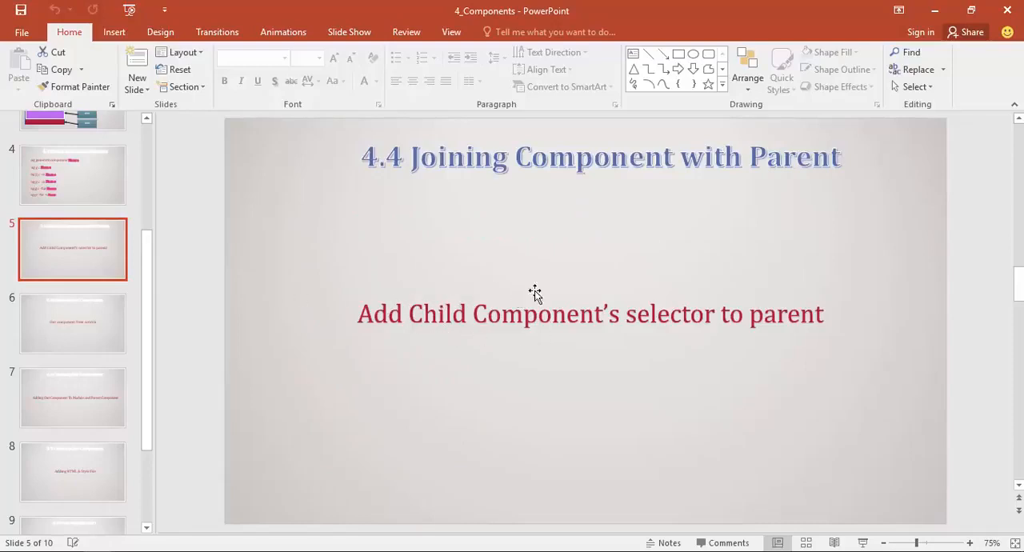
left_click(74, 323)
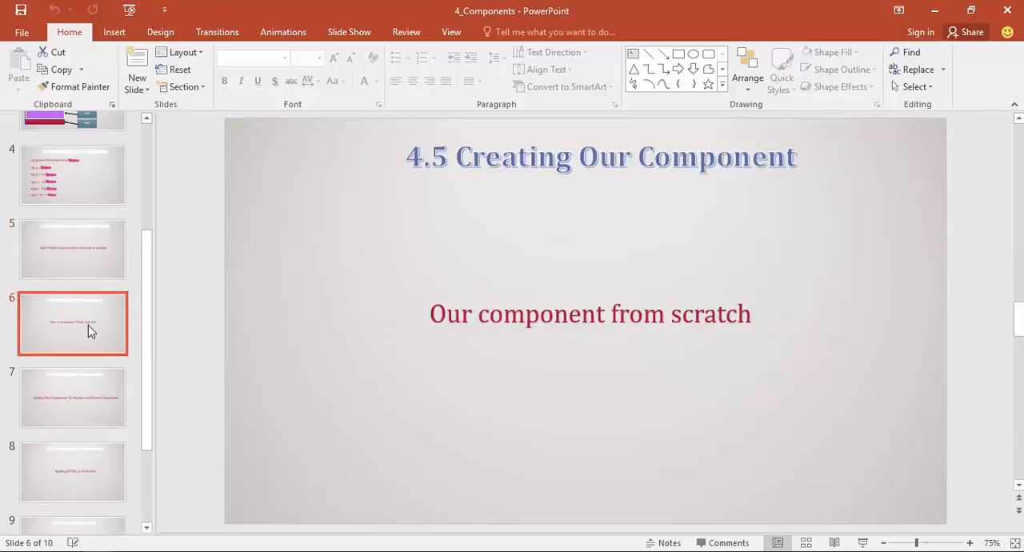
mouse_move(509, 304)
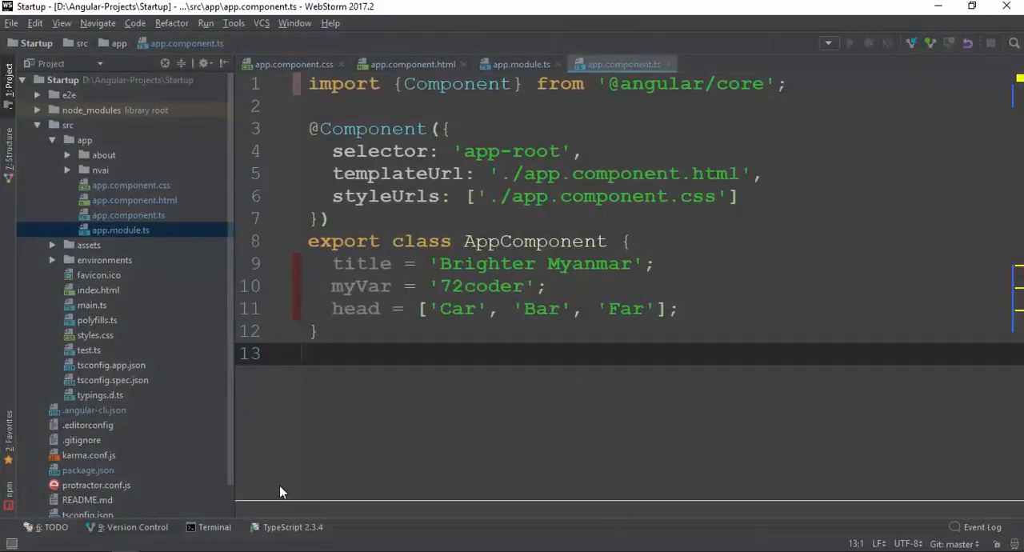
left_click(214, 527)
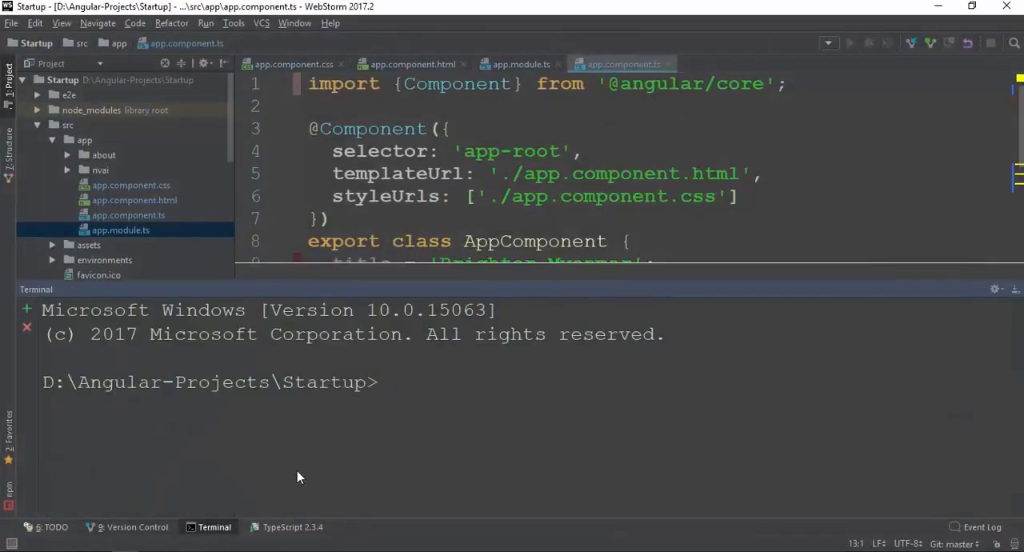
- Draft the command ng g c --flat -is -it Name in the terminal without running it
type("ng g c")
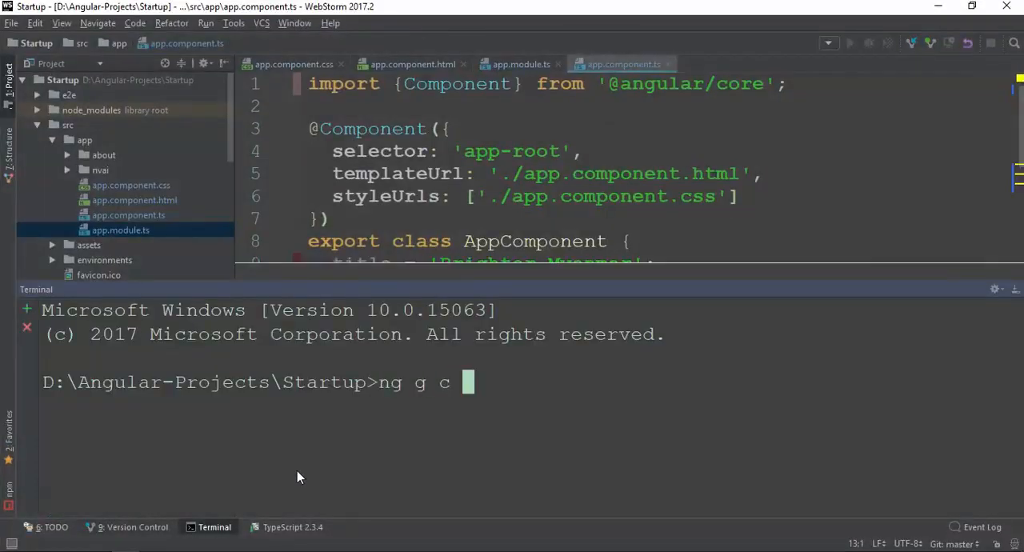
type("C")
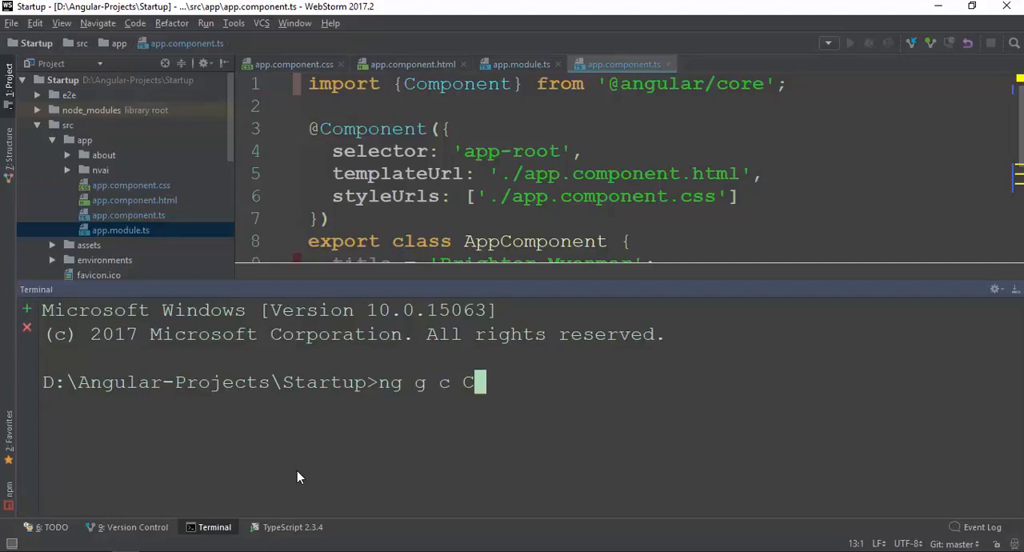
type("a")
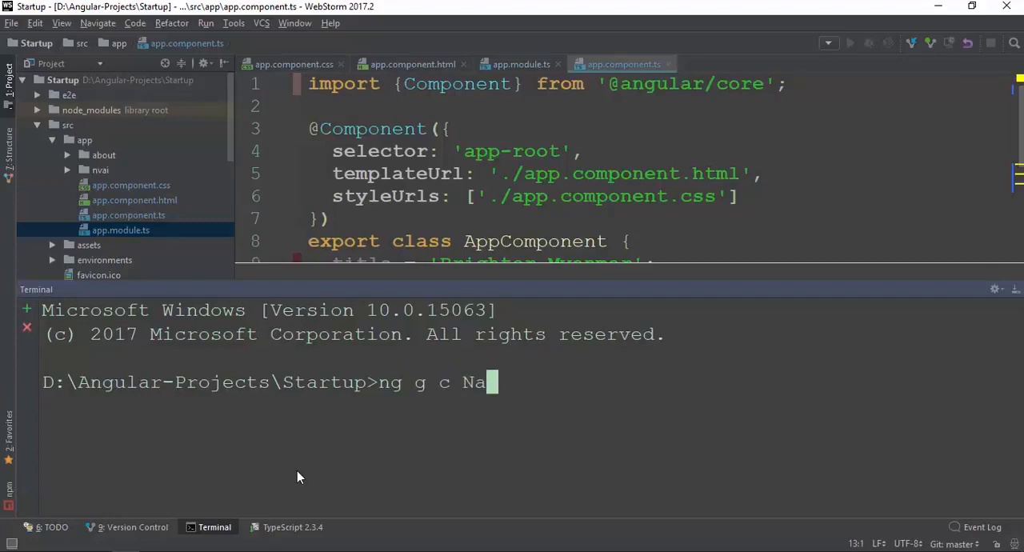
key("Backspace")
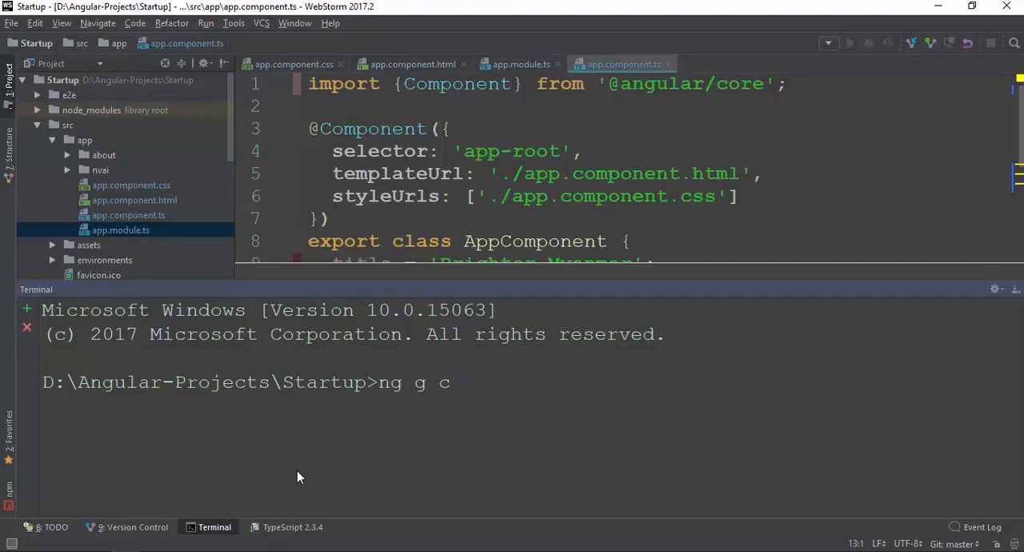
type("--flat")
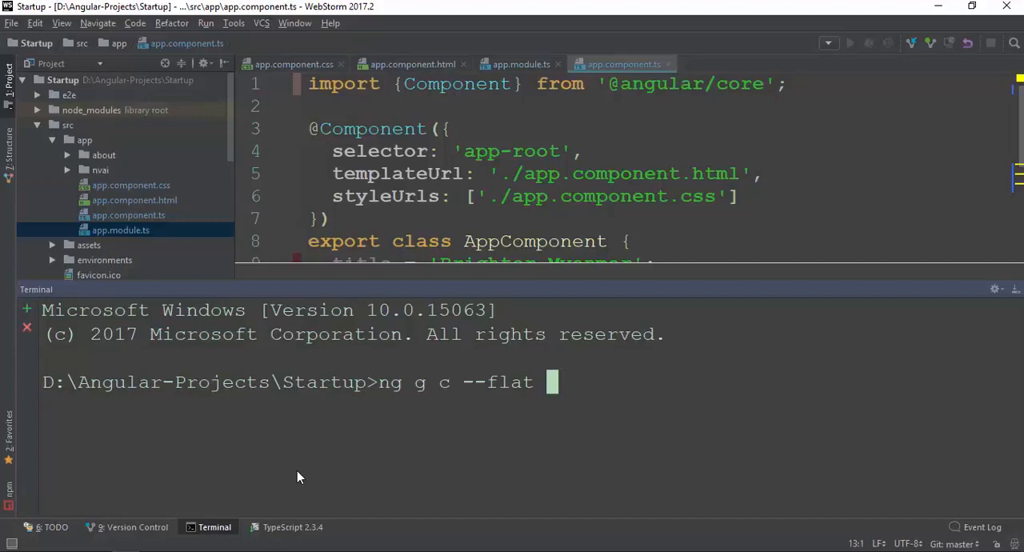
type("-id")
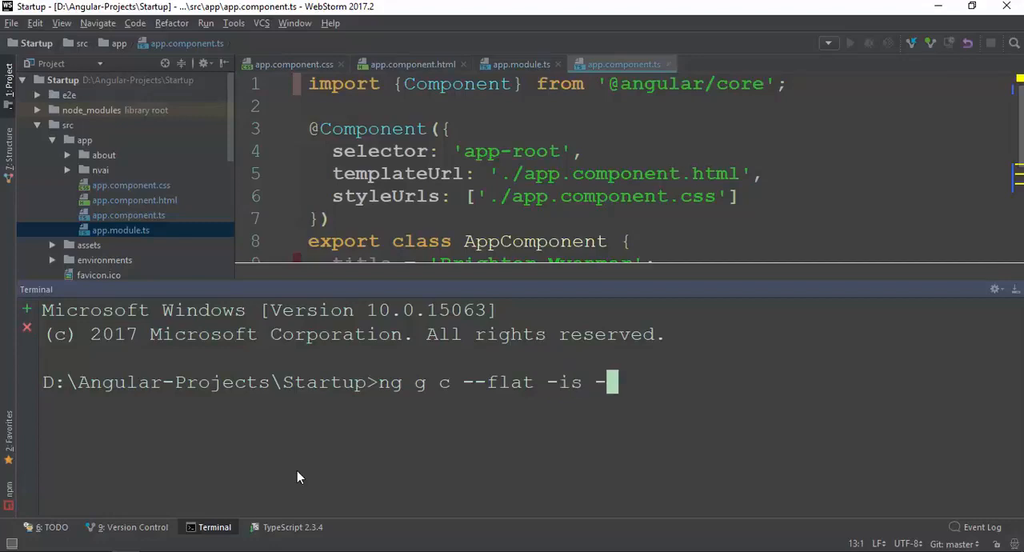
type("it")
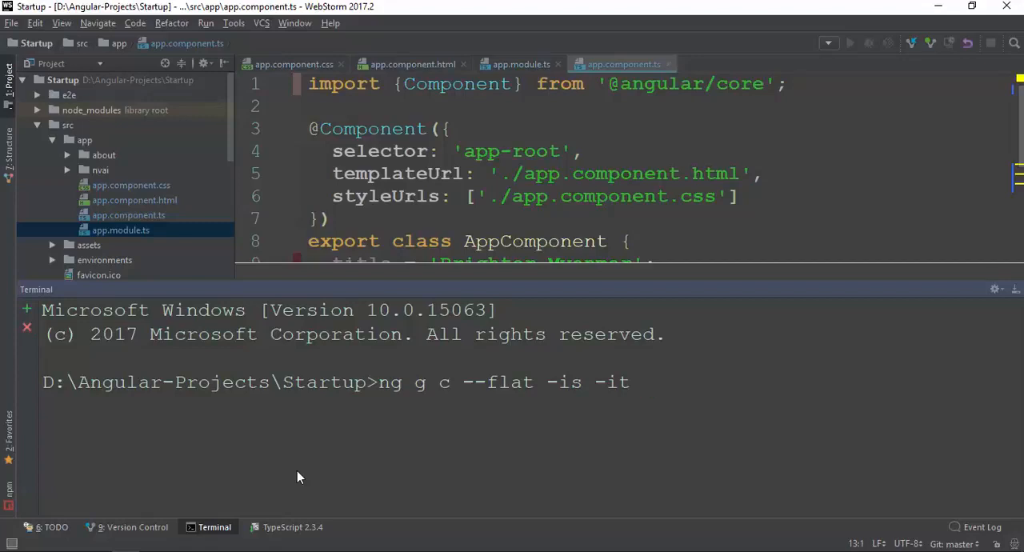
type("Name")
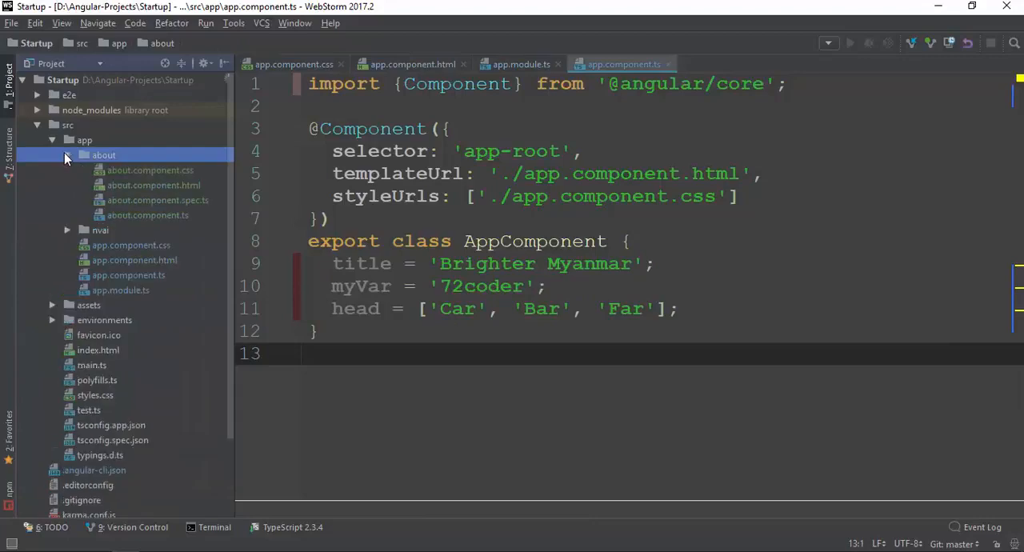
- Close all open editor tabs and start entering the ng server command in the terminal
right_click(624, 64)
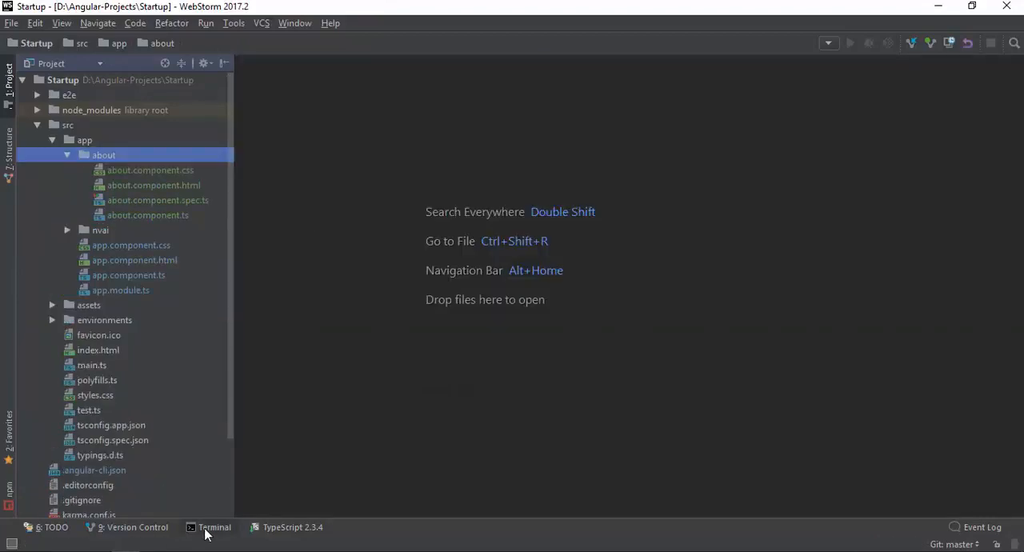
left_click(215, 527)
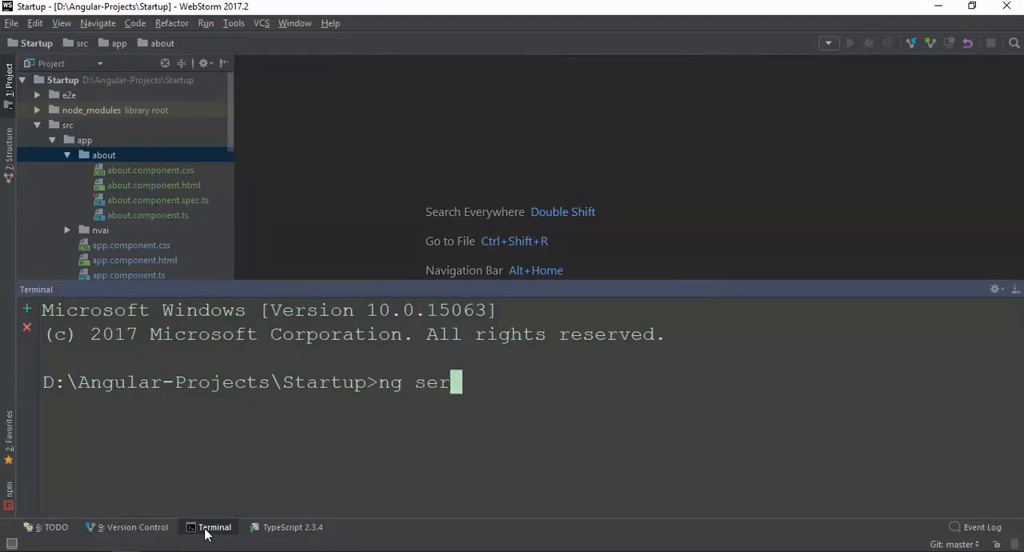
type("ver")
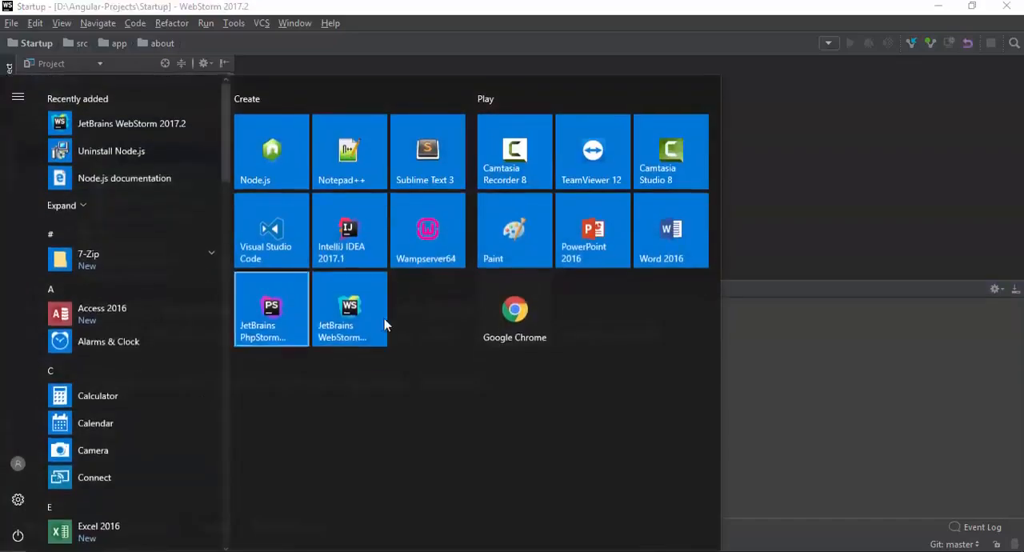
- Run ng server, check localhost:4200 in Chrome after a successful compile, then end the terminal session
left_click(516, 310)
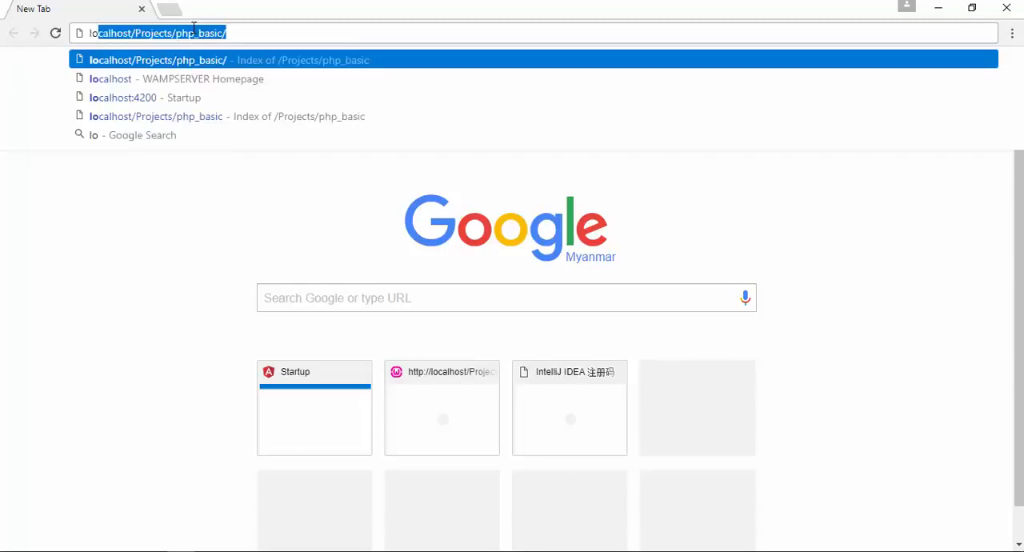
type("localhost:4200")
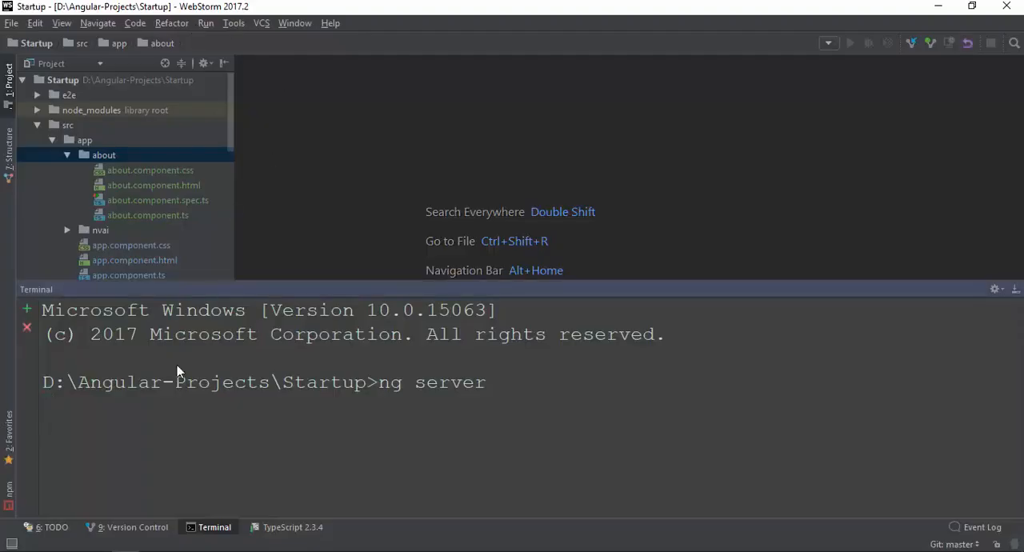
mouse_move(323, 438)
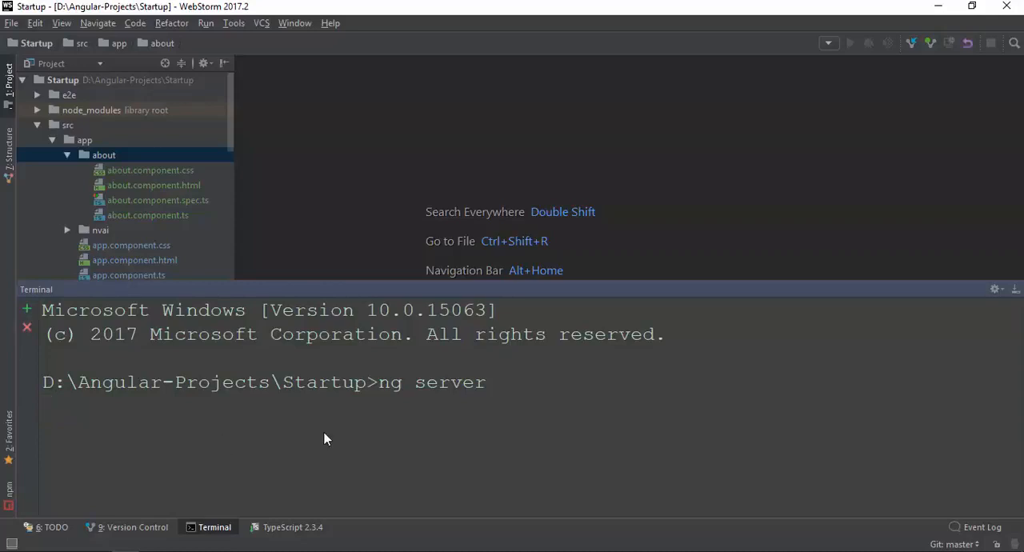
key("Return")
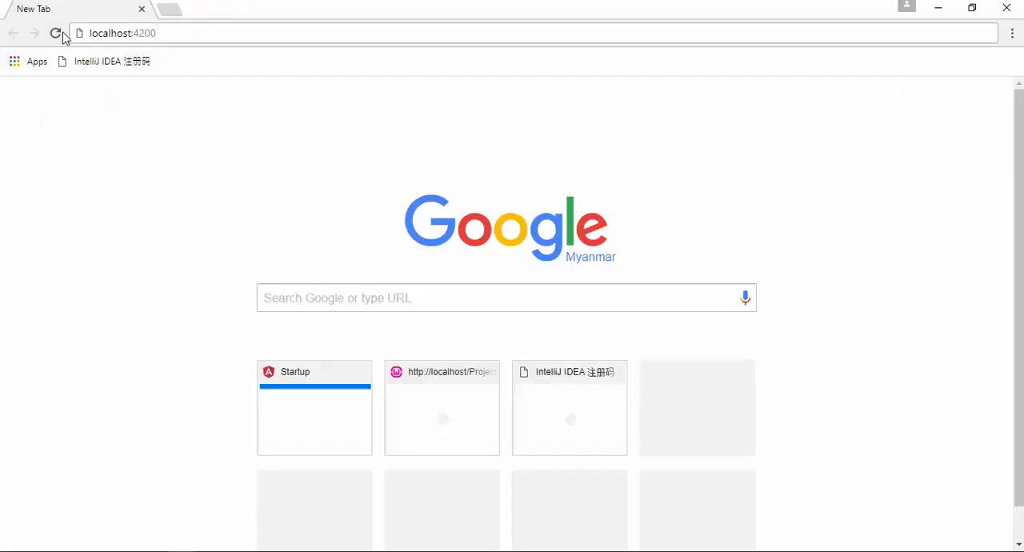
type("localhost/Projects/php_basic/")
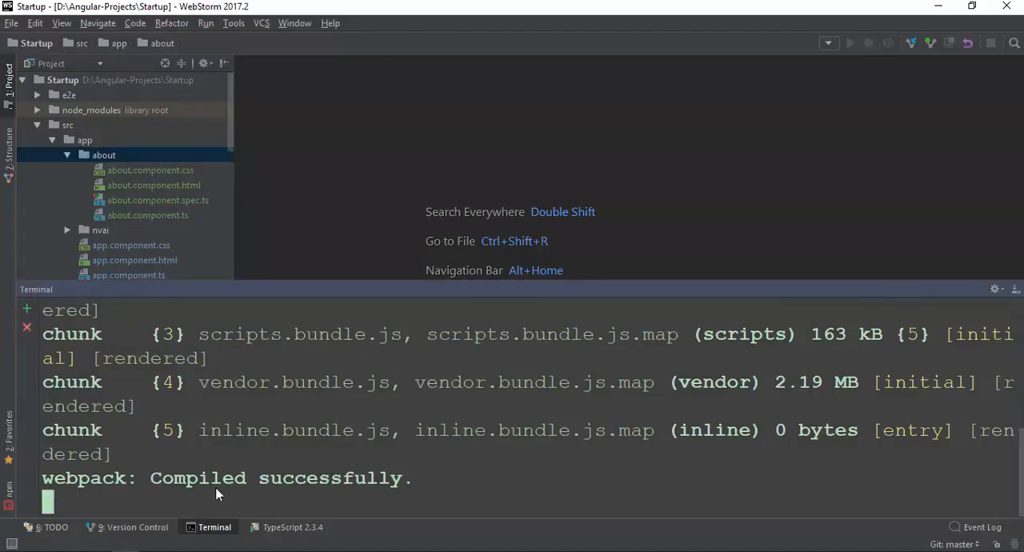
mouse_move(89, 495)
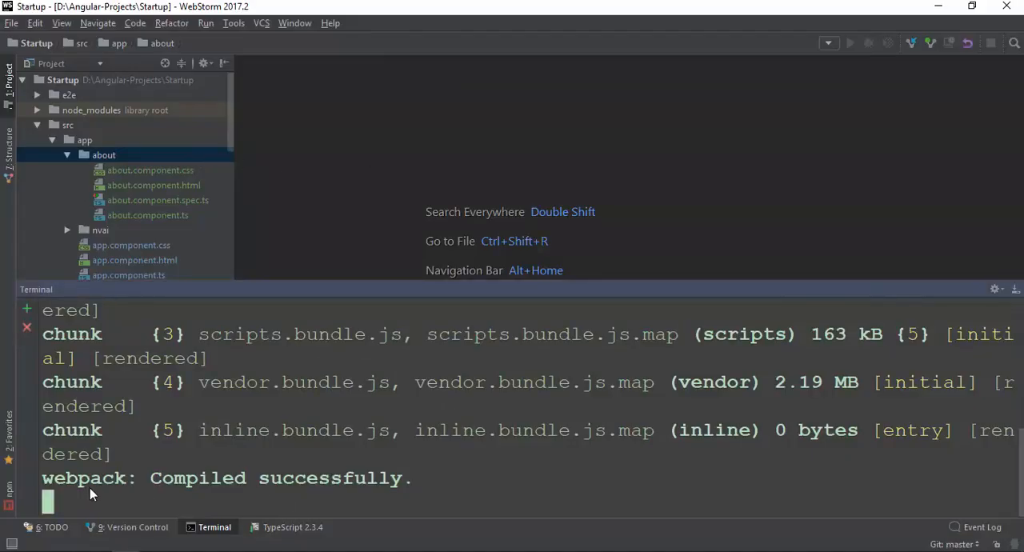
key("ctrl+c")
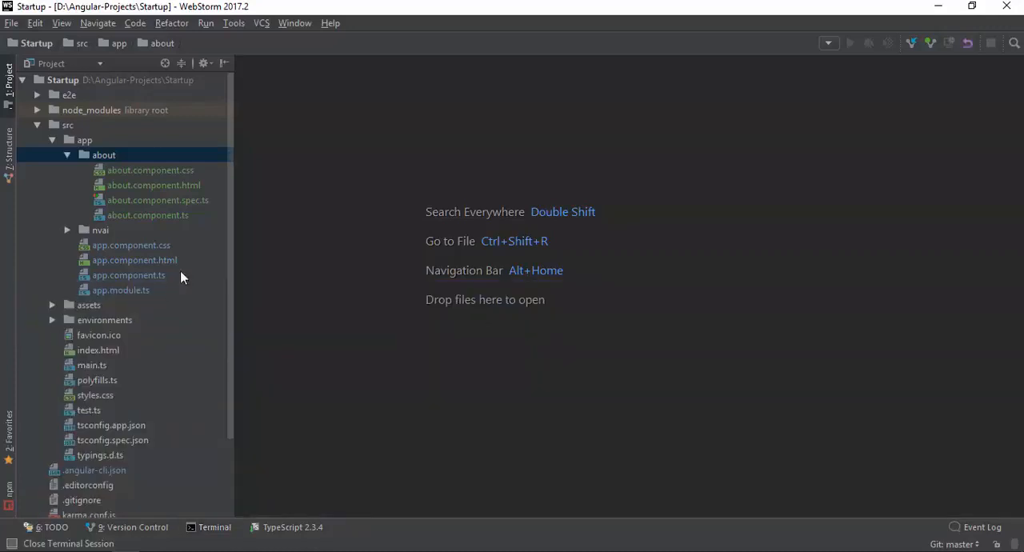
- Create a new directory named contact inside the app folder
left_click(67, 154)
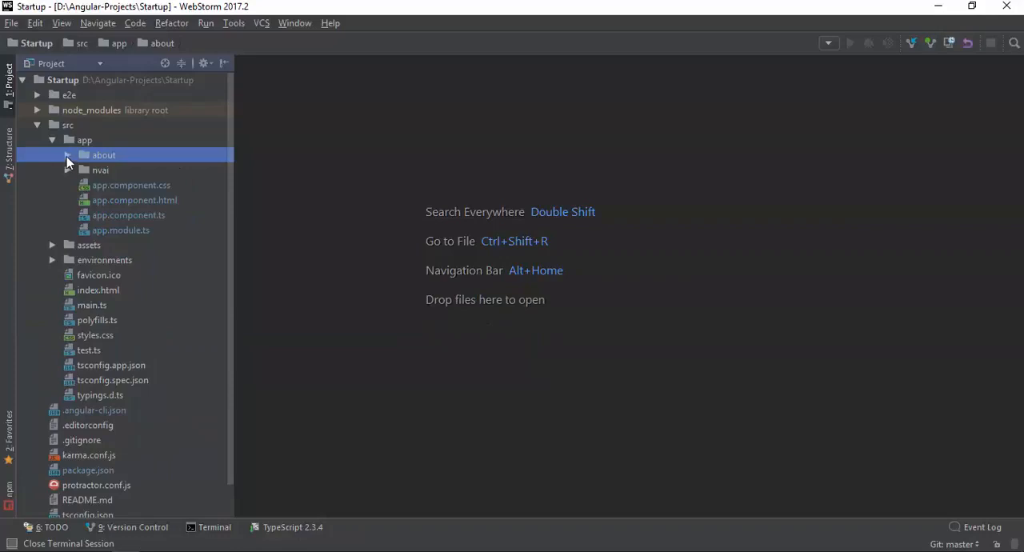
right_click(84, 141)
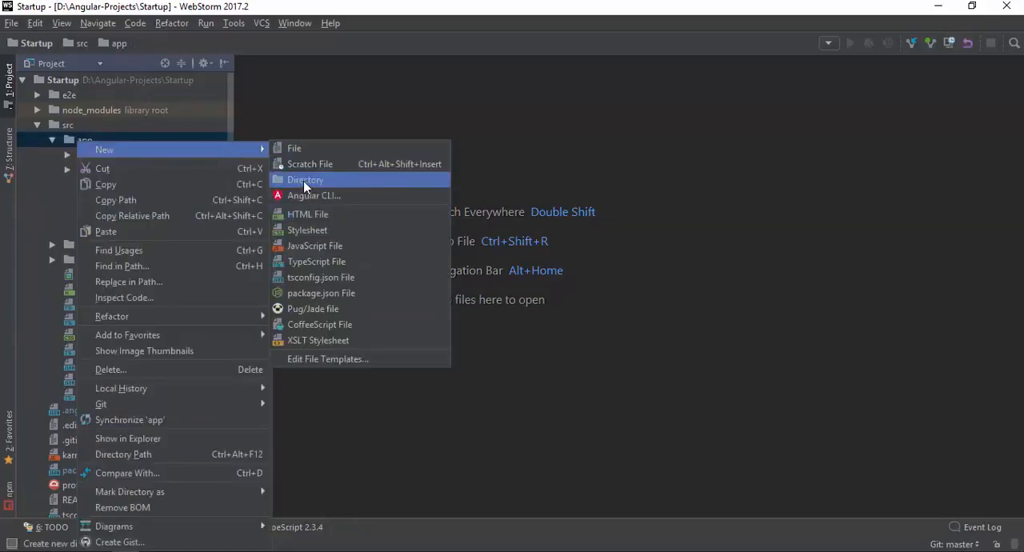
left_click(304, 179)
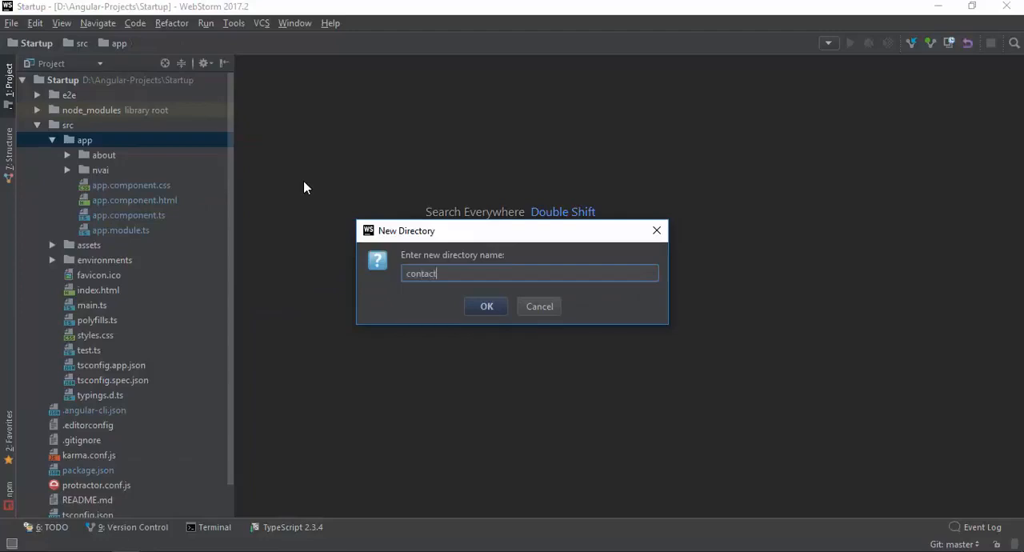
left_click(486, 306)
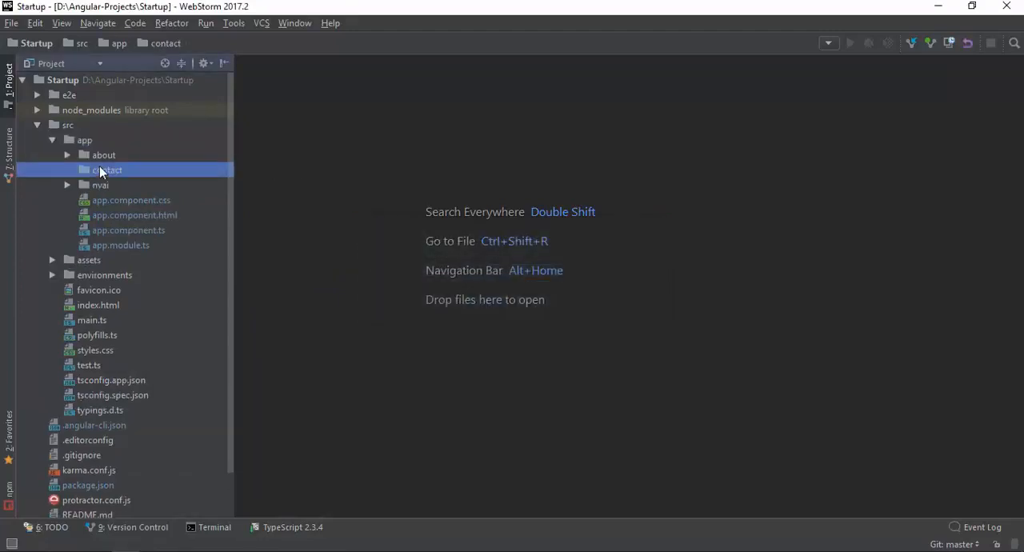
mouse_move(461, 362)
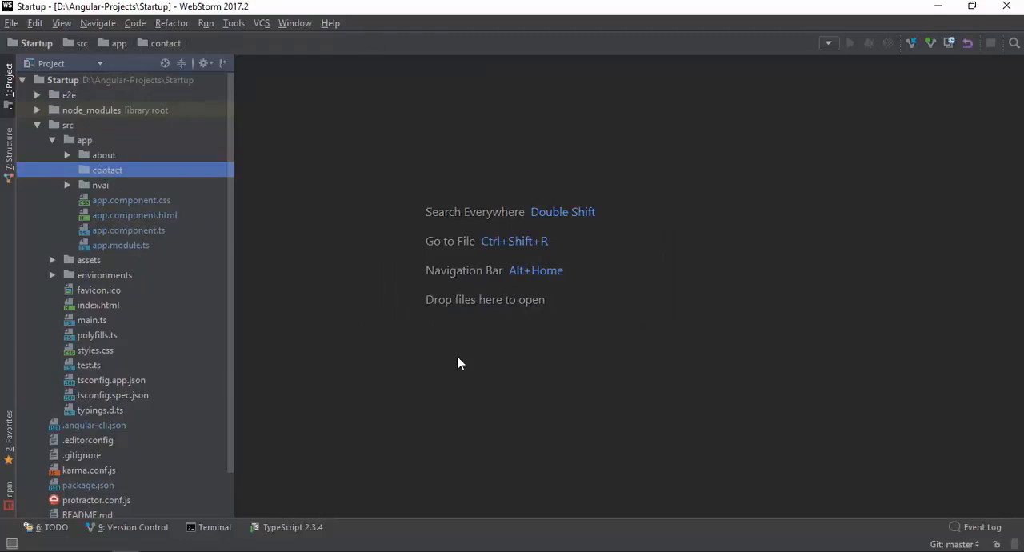
mouse_move(466, 547)
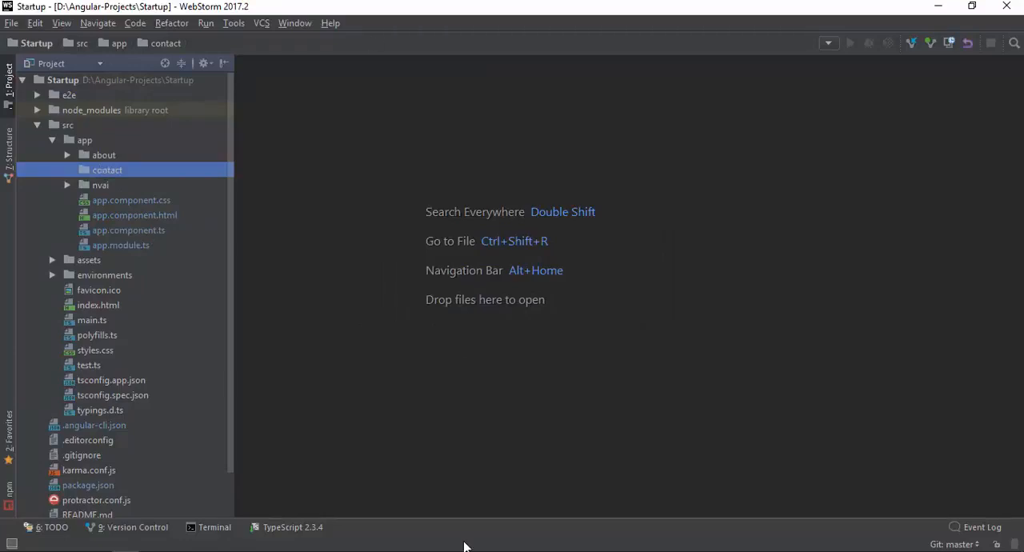
- Create a TypeScript file contact.component.ts in the contact folder and confirm adding it to Git
left_click(107, 170)
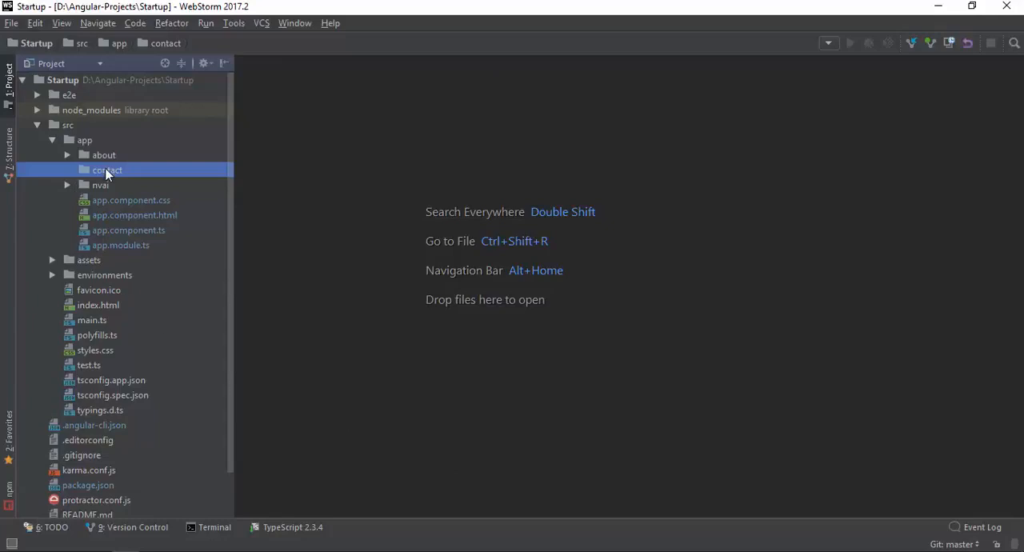
right_click(106, 170)
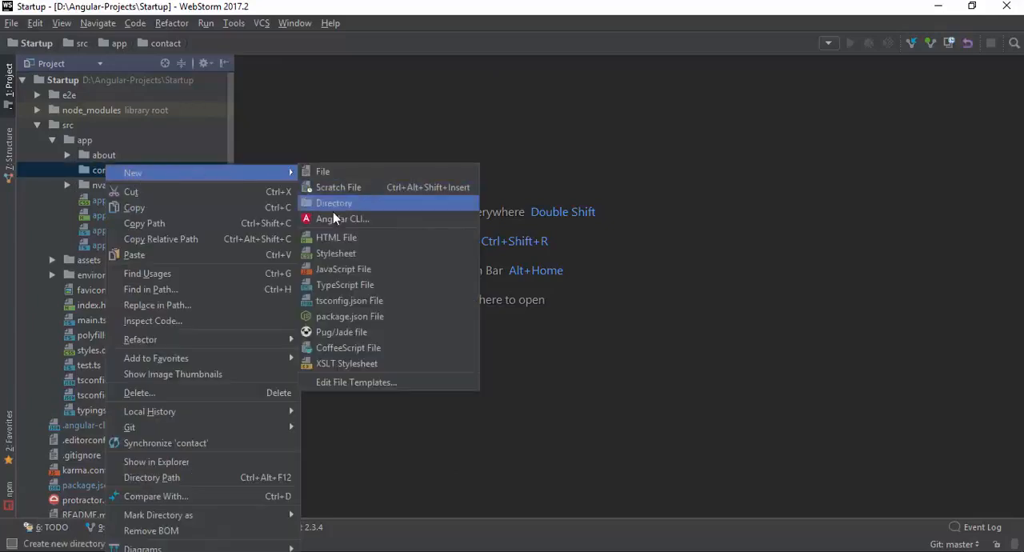
mouse_move(349, 301)
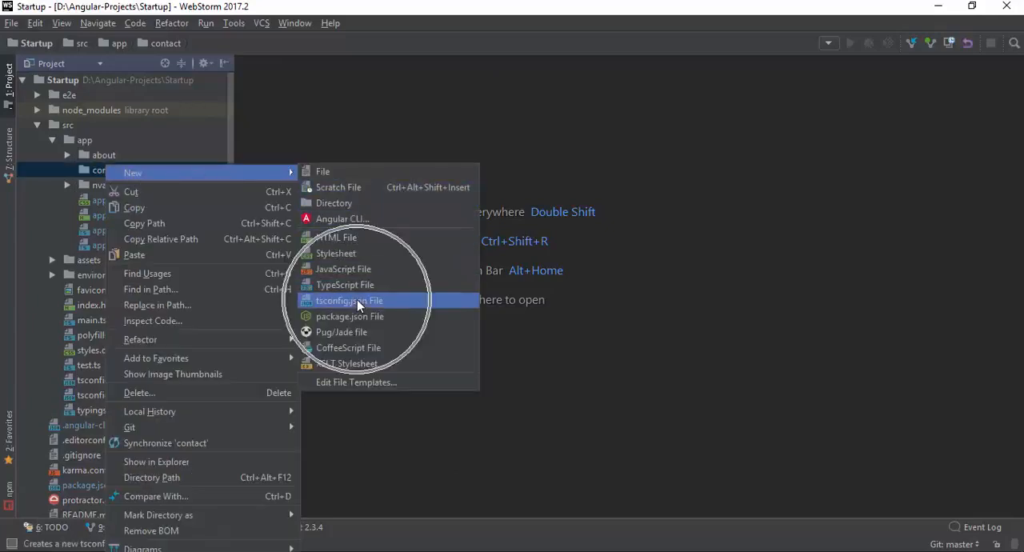
left_click(344, 284)
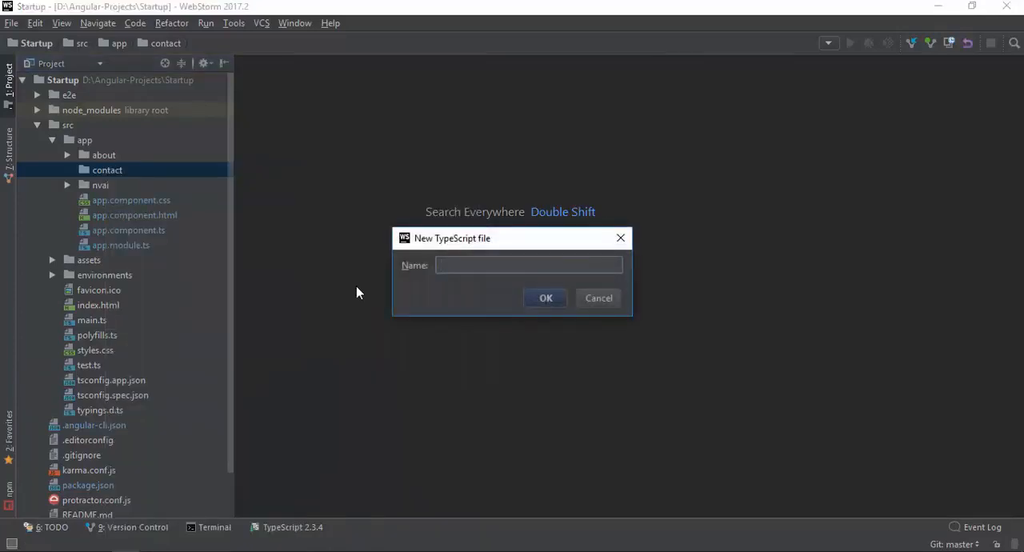
type("aboutc")
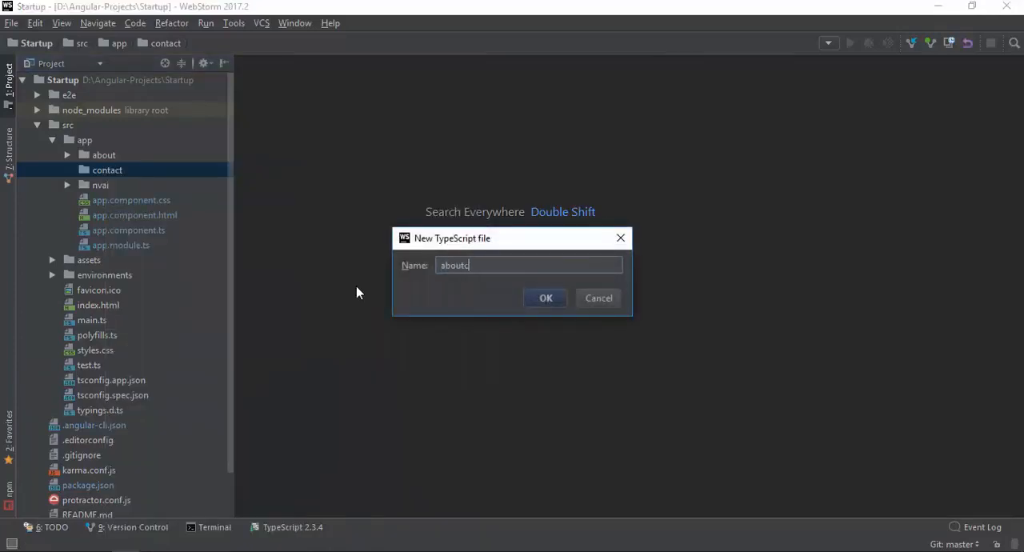
type("co")
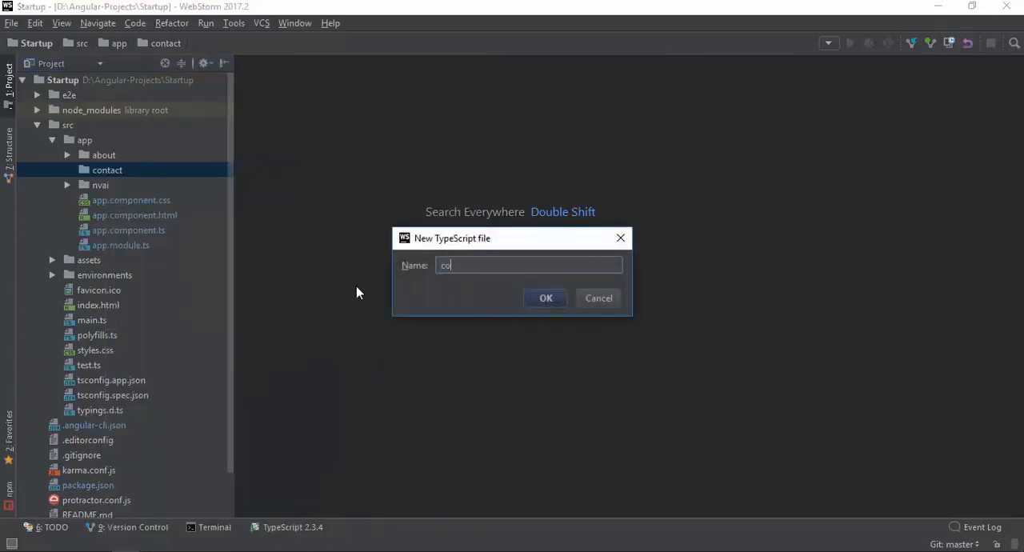
type("ntact.c")
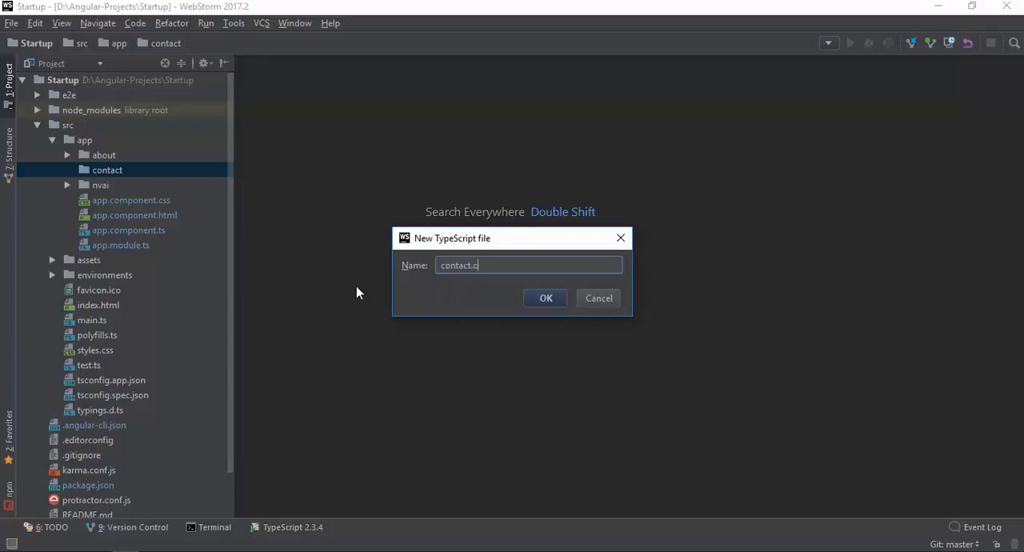
type("omponent.")
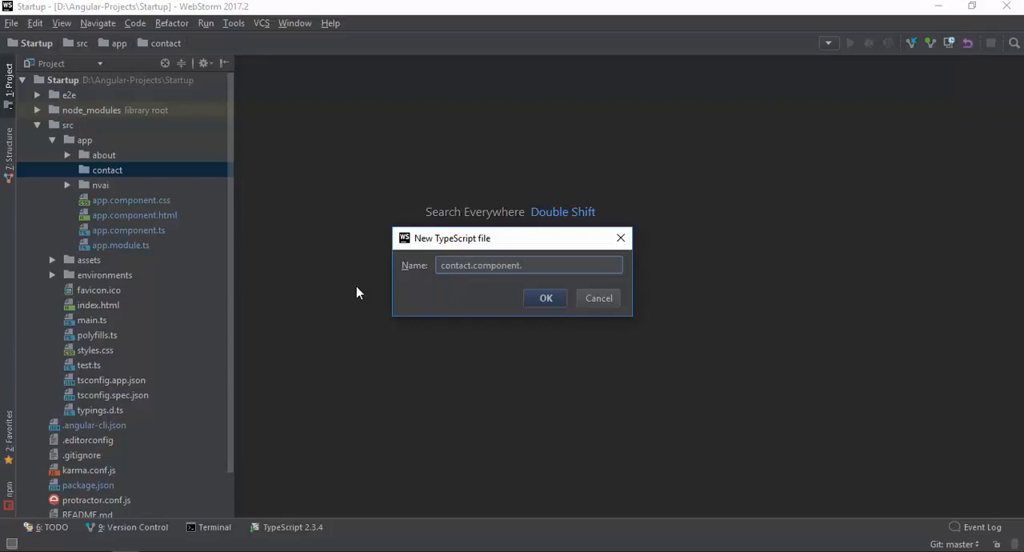
key("Backspace")
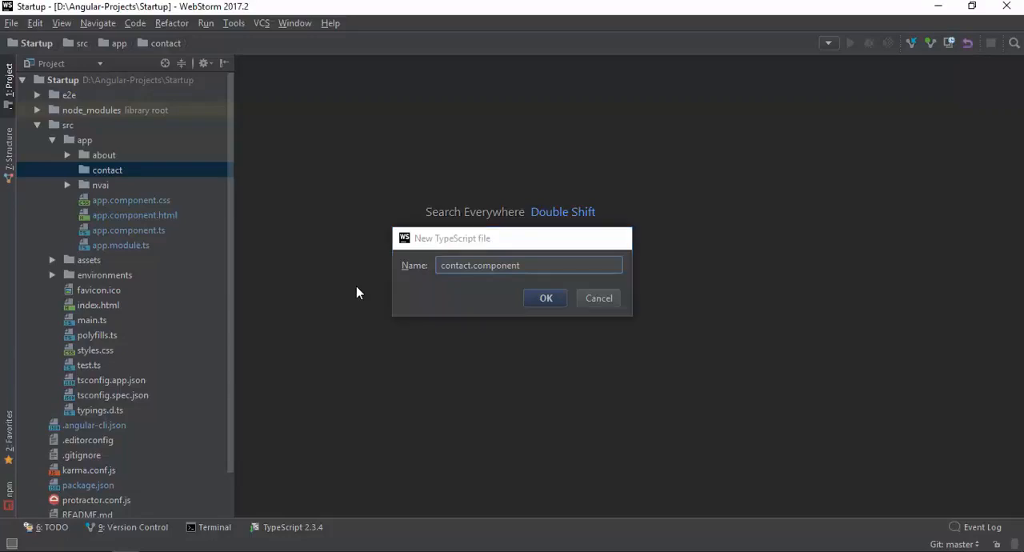
left_click(546, 298)
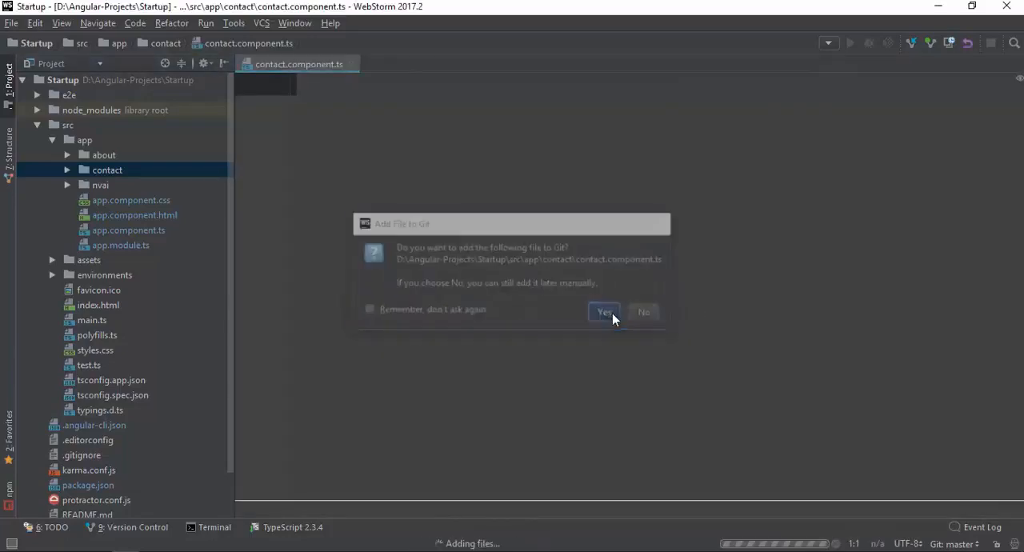
left_click(605, 312)
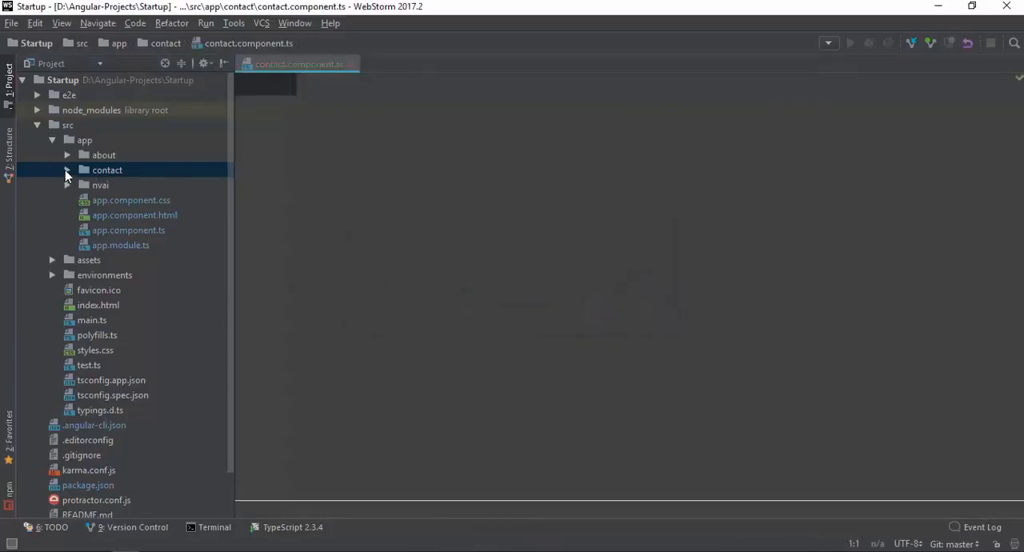
left_click(67, 169)
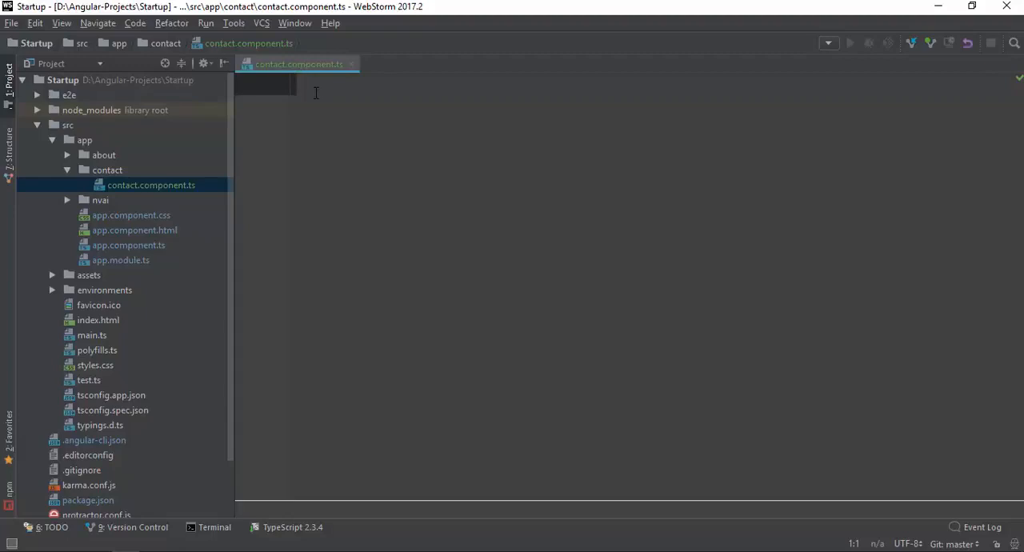
type("import {Compone")
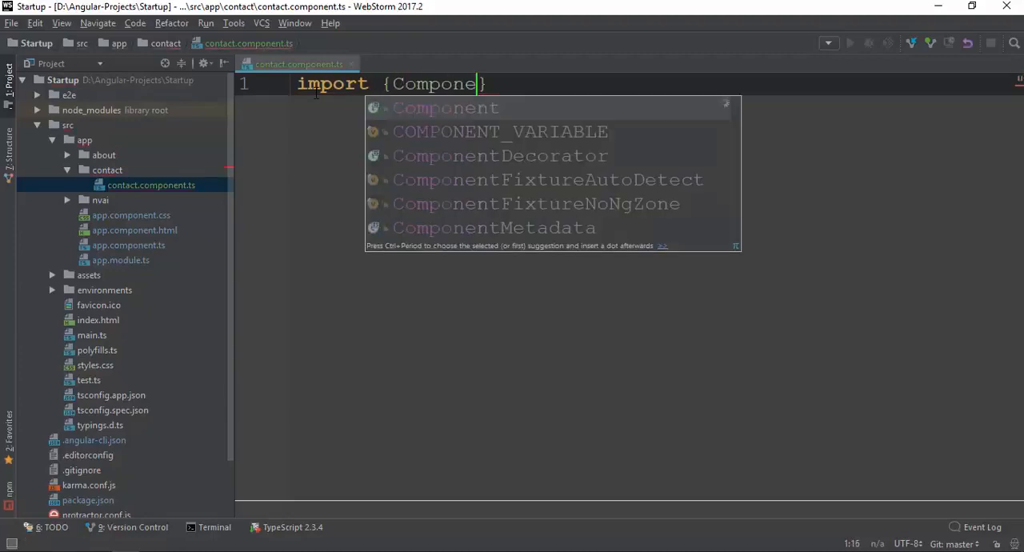
left_click(445, 108)
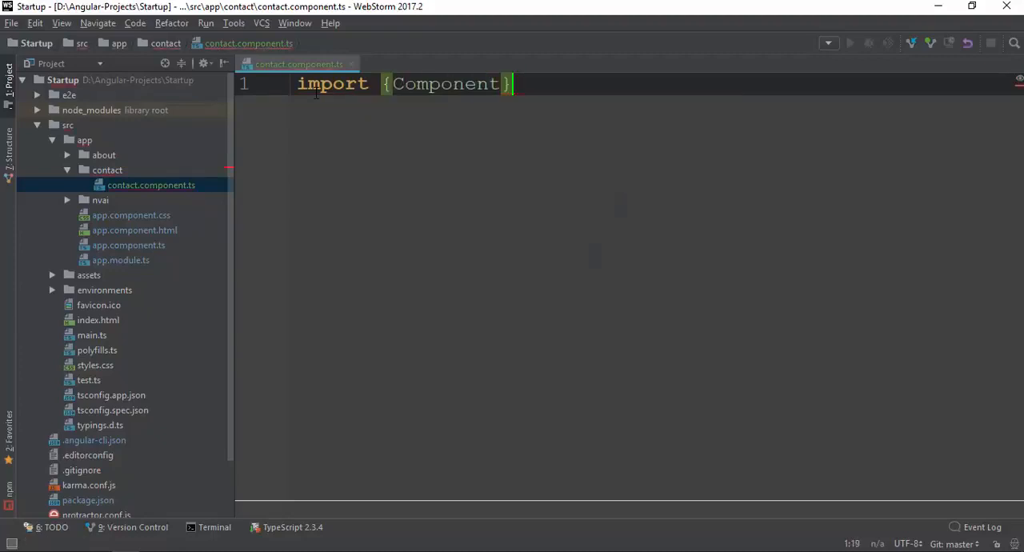
type("form")
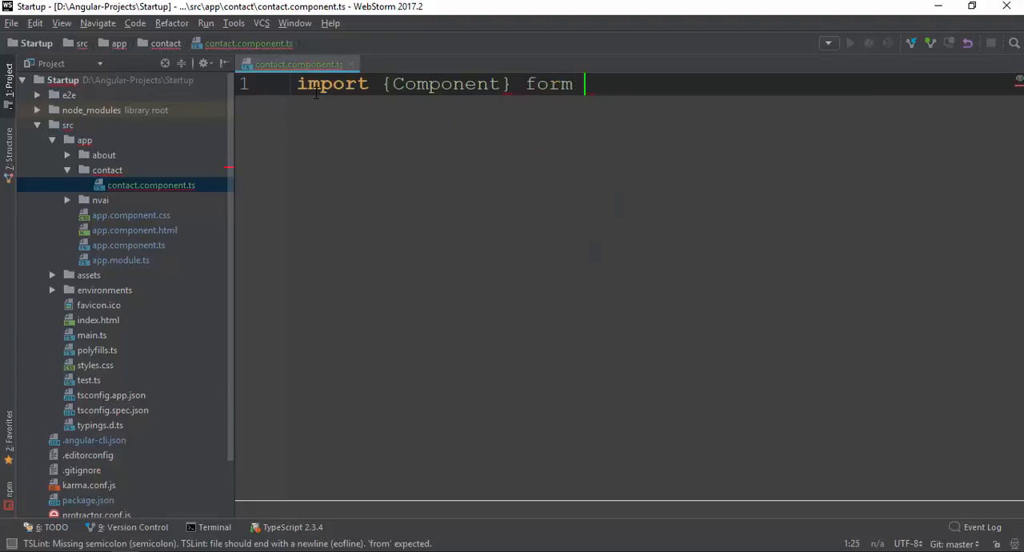
type("''")
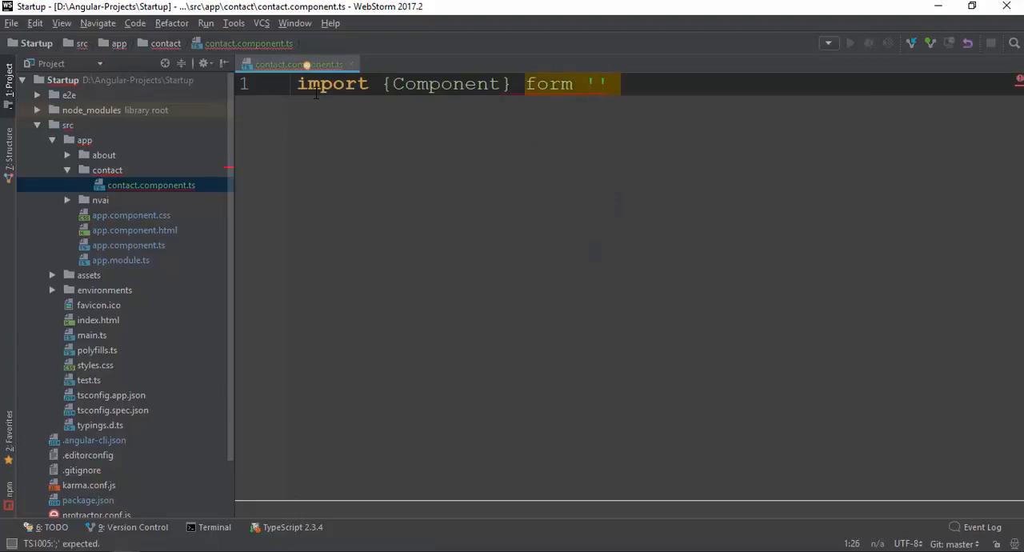
left_click(37, 109)
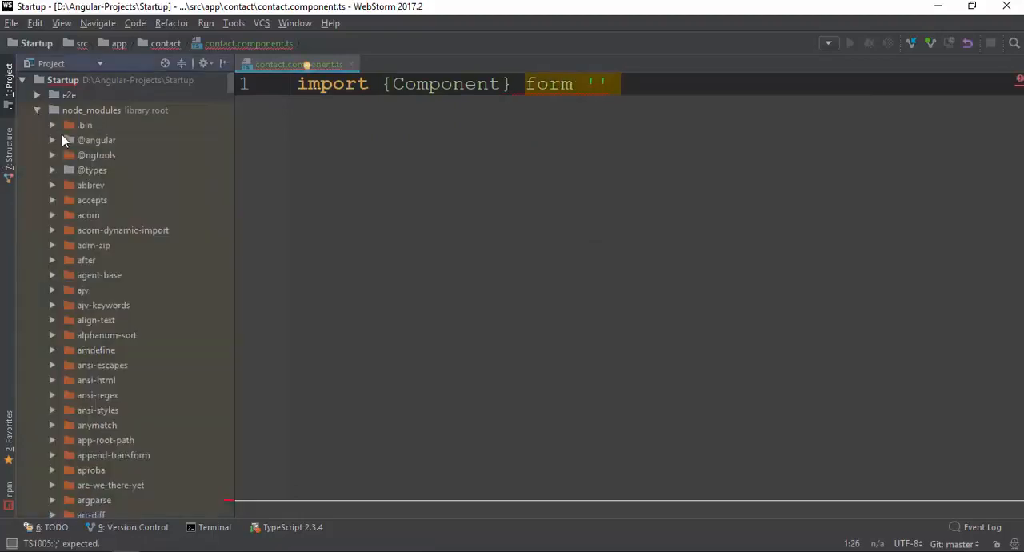
left_click(96, 141)
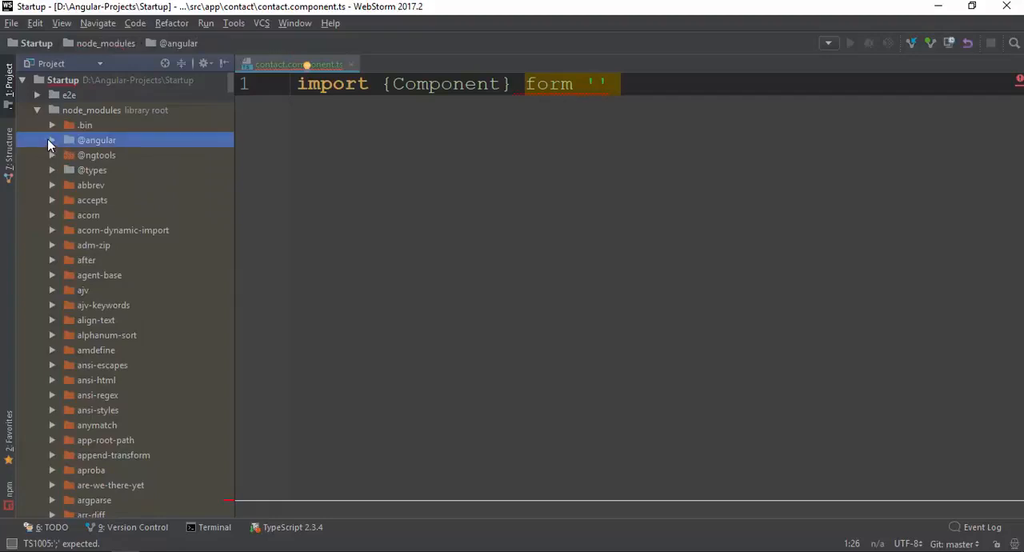
left_click(37, 125)
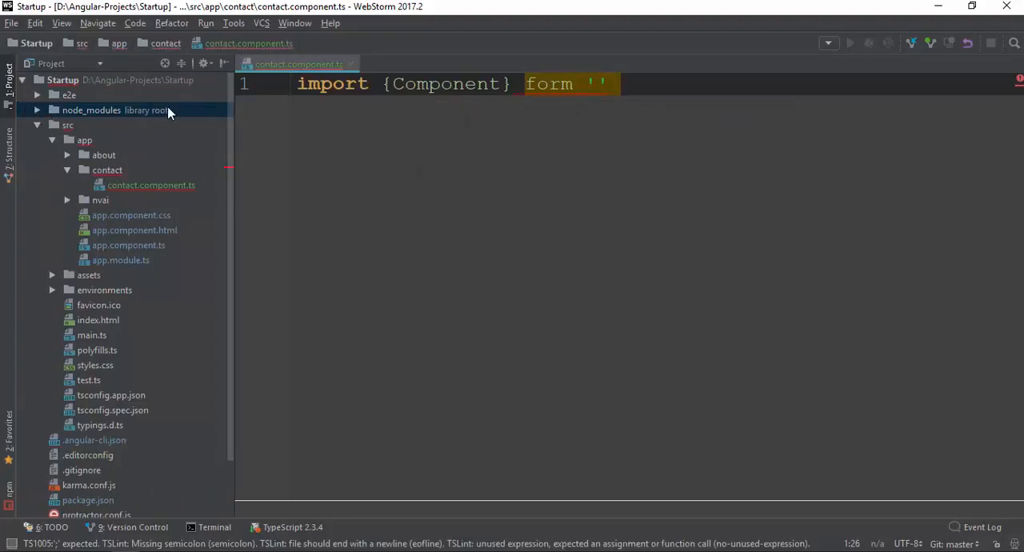
type("2")
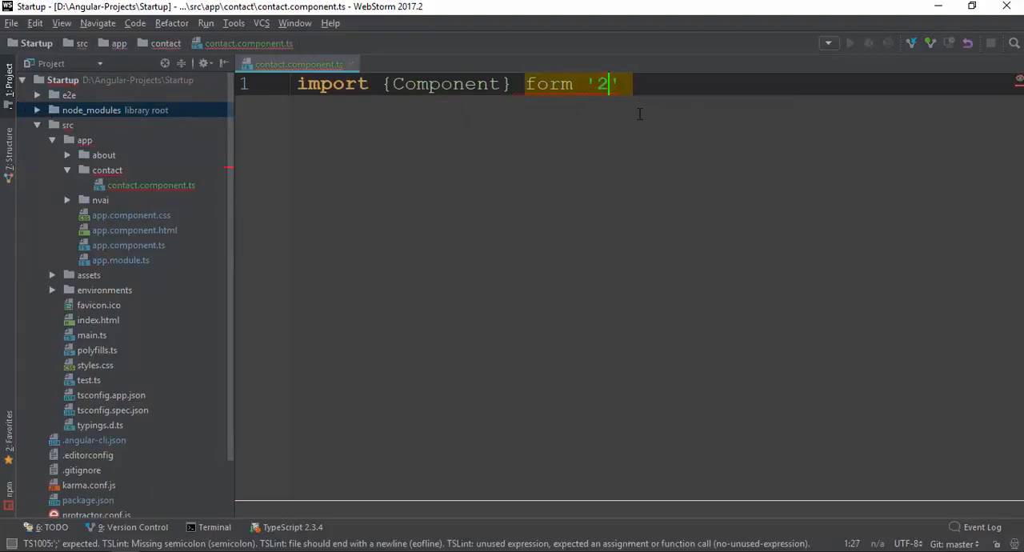
type("@angu")
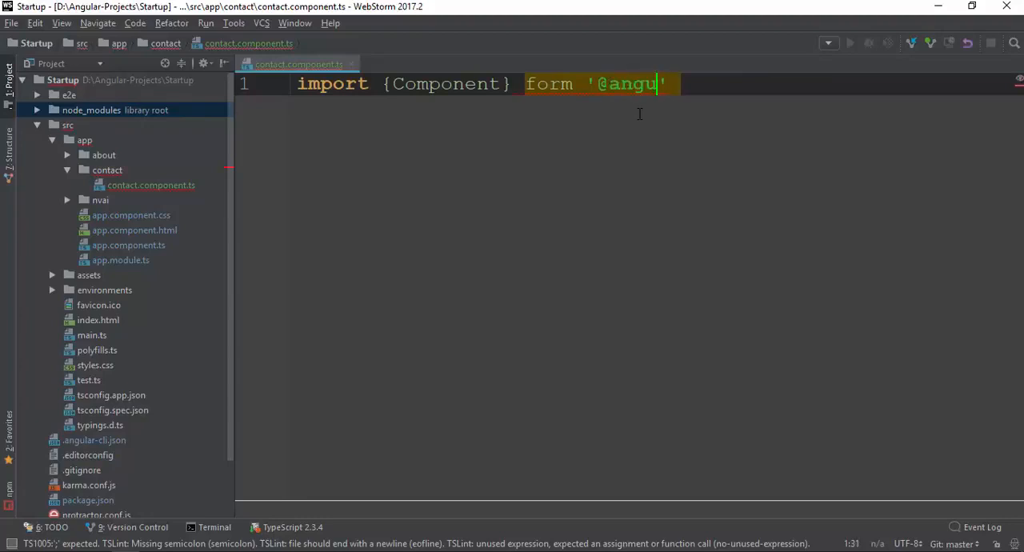
type("lar/")
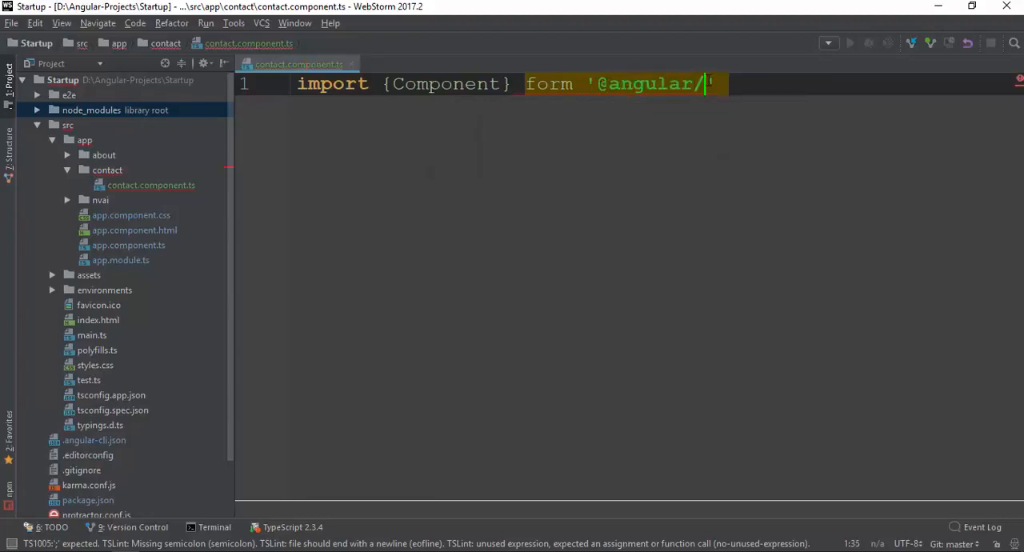
type("core'")
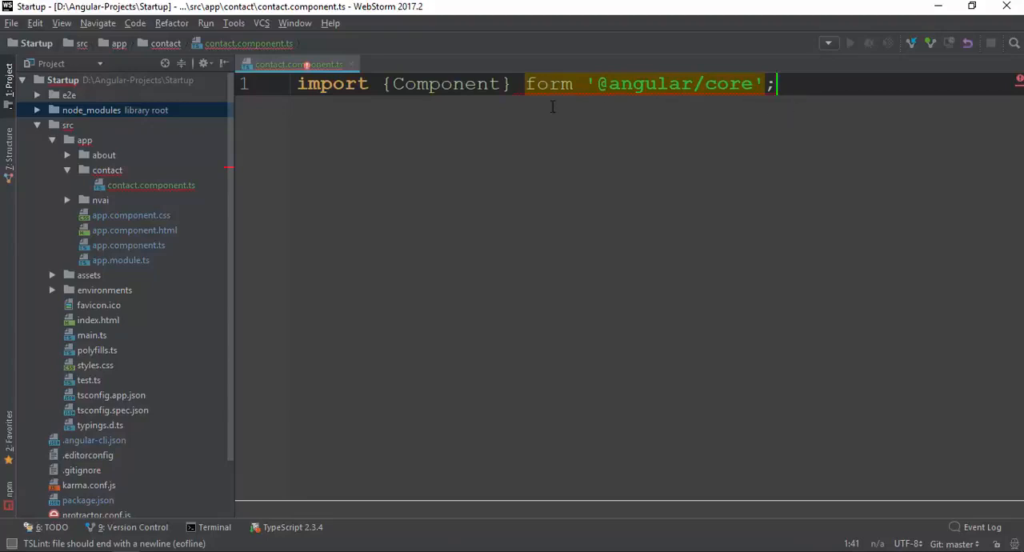
key("Backspace")
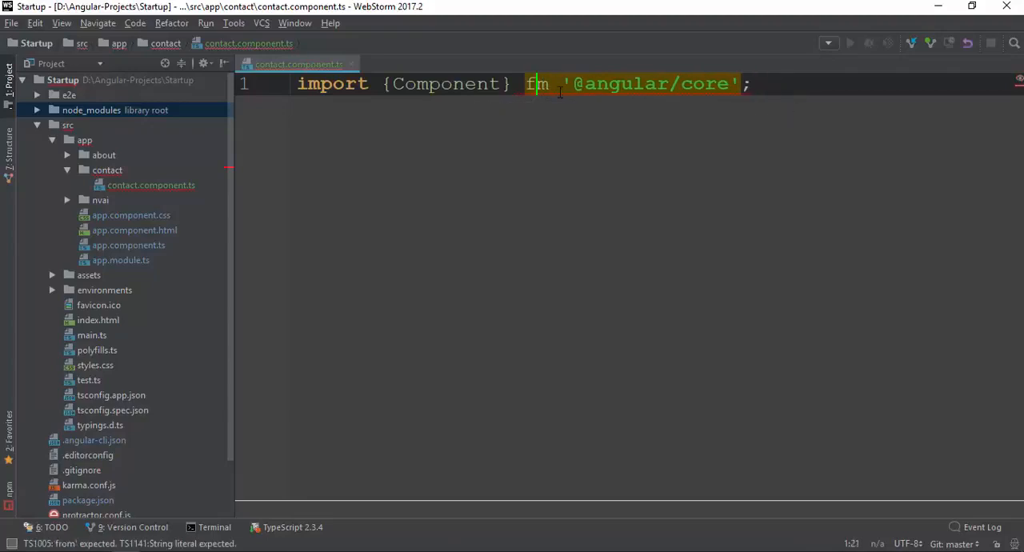
type("ro")
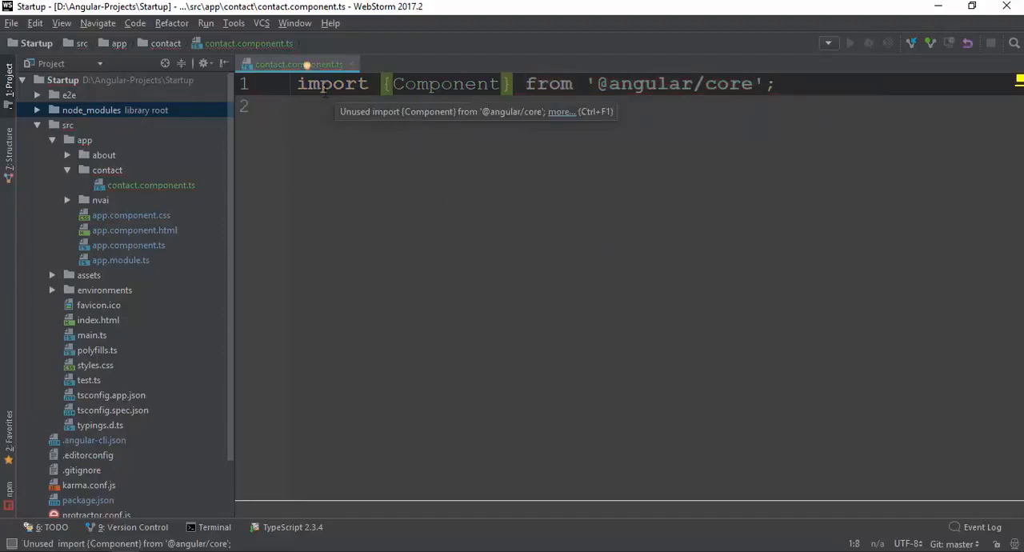
key("enter")
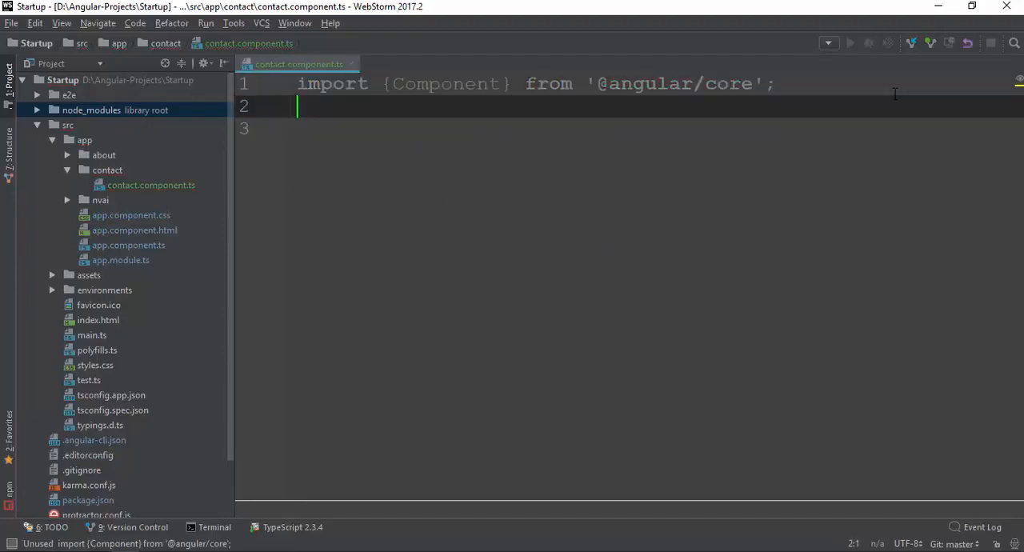
type("@")
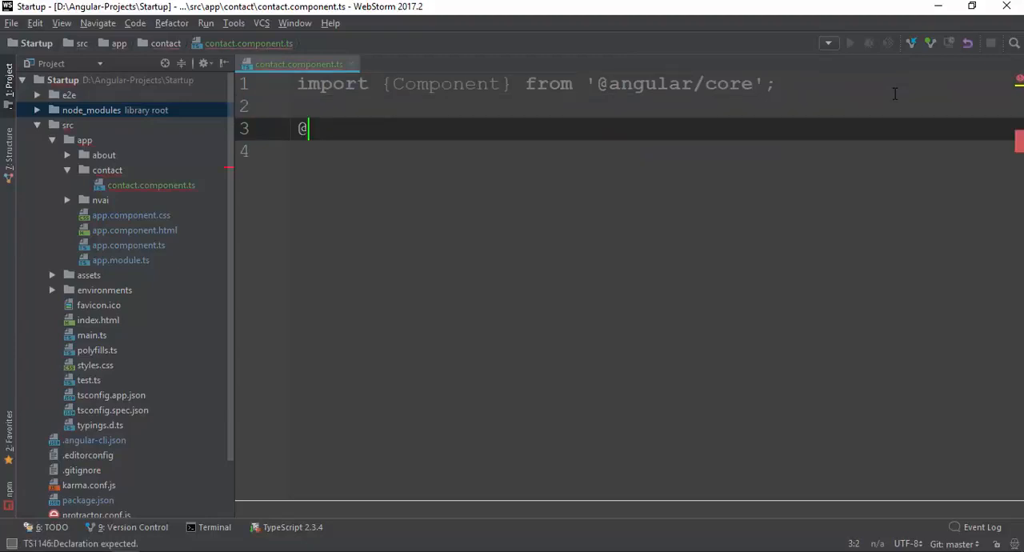
type("C")
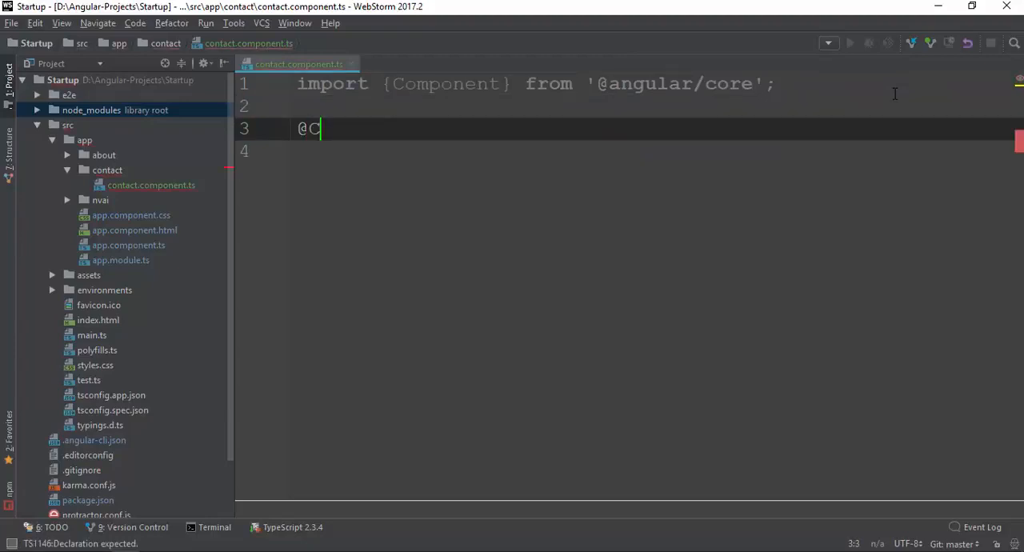
type("omponent()")
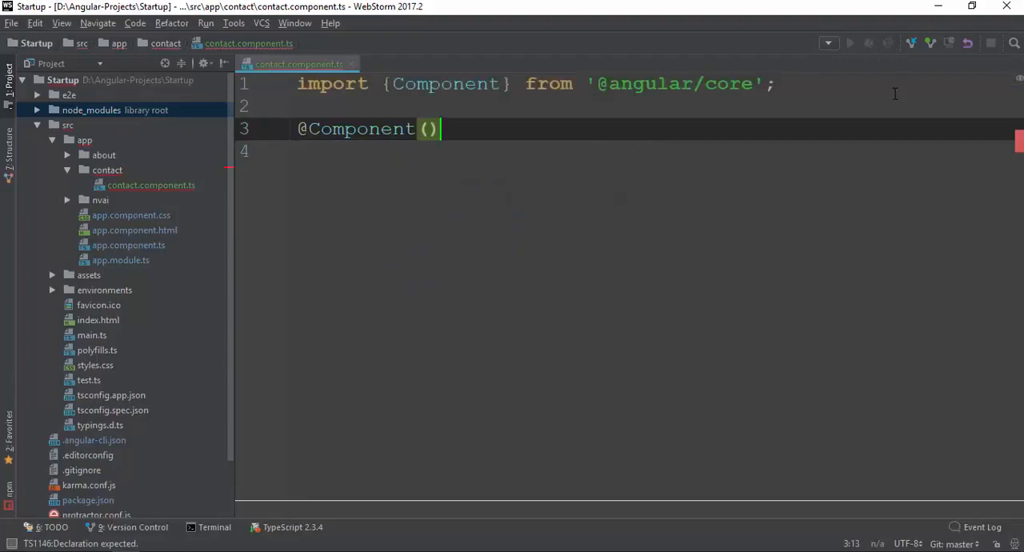
type("{}")
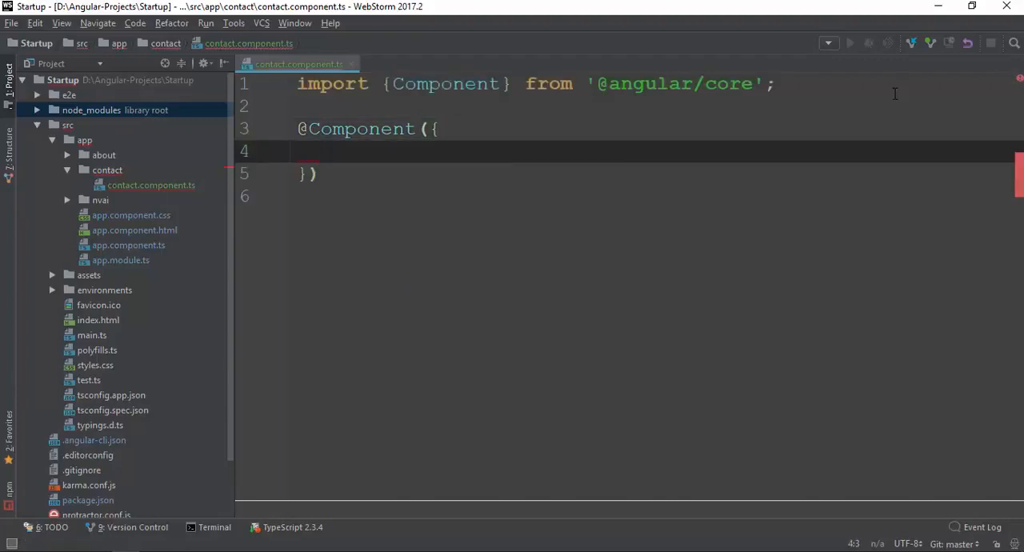
type("s")
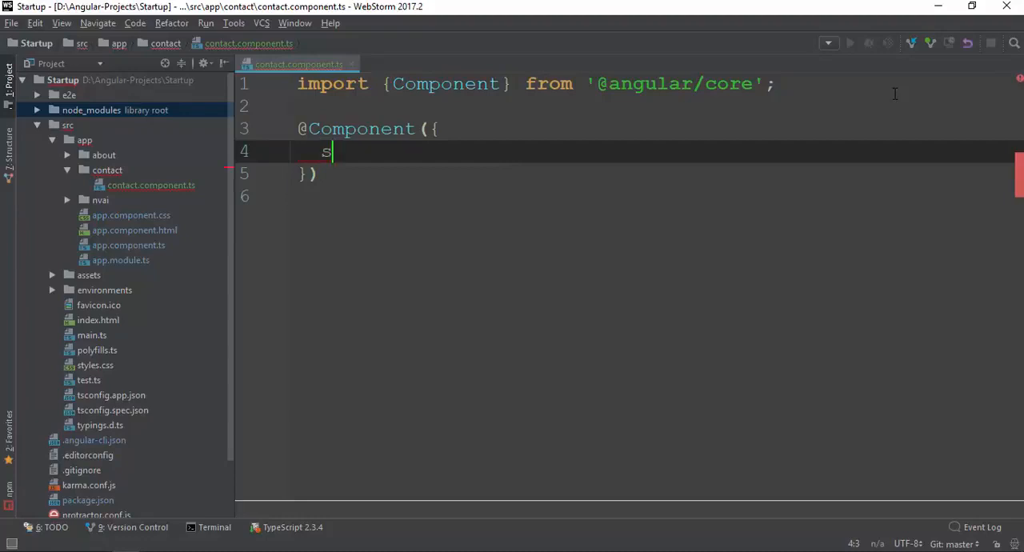
type("electo")
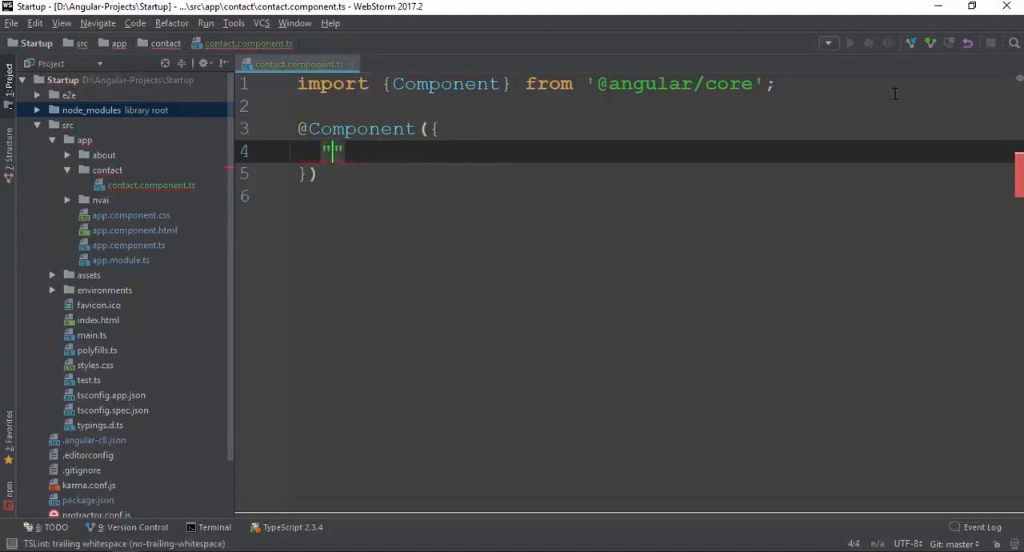
type("SEL")
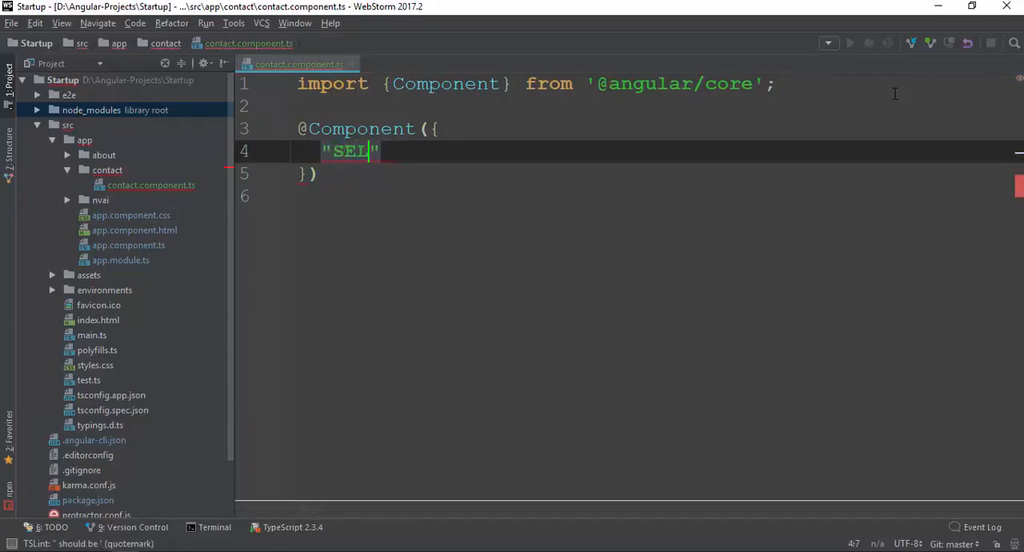
type("Sel")
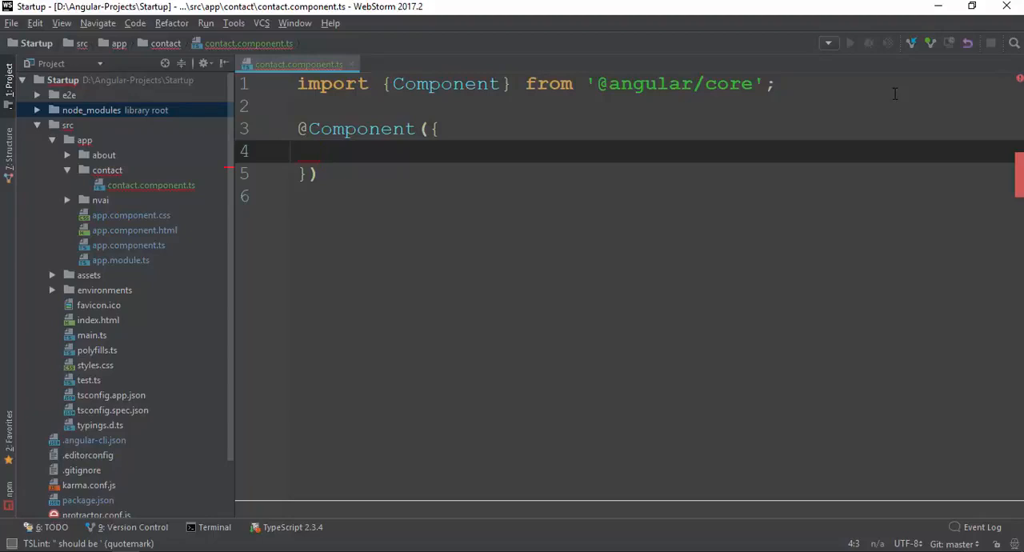
type("selector :")
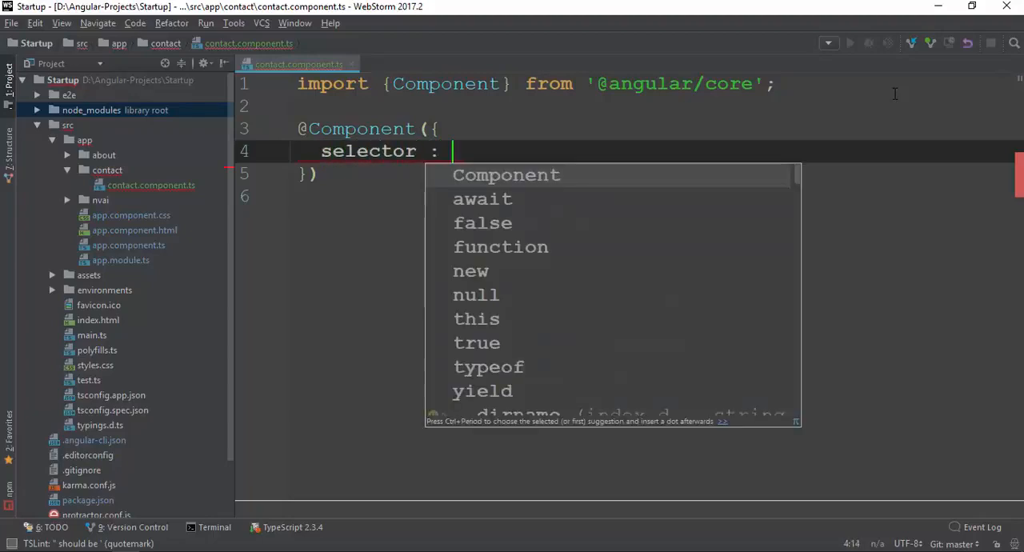
- Set the selector value to 'app-contact', replacing a first attempt of contact-
type("'")
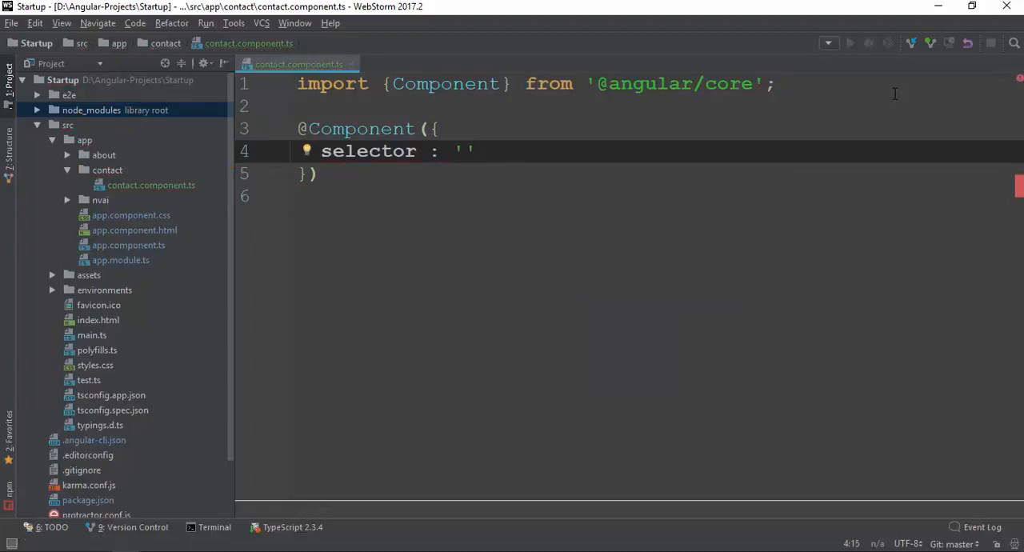
type("contact-")
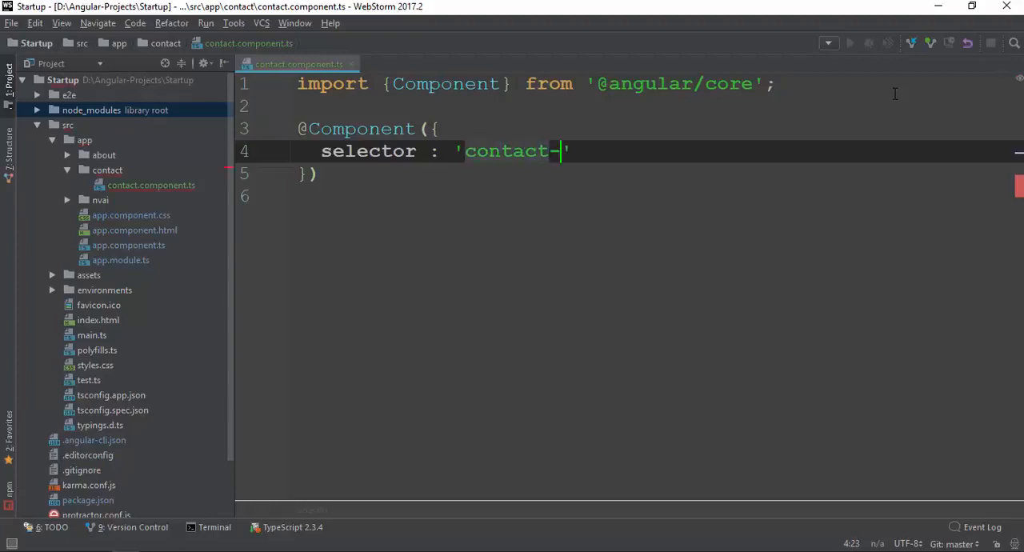
key("Backspace")
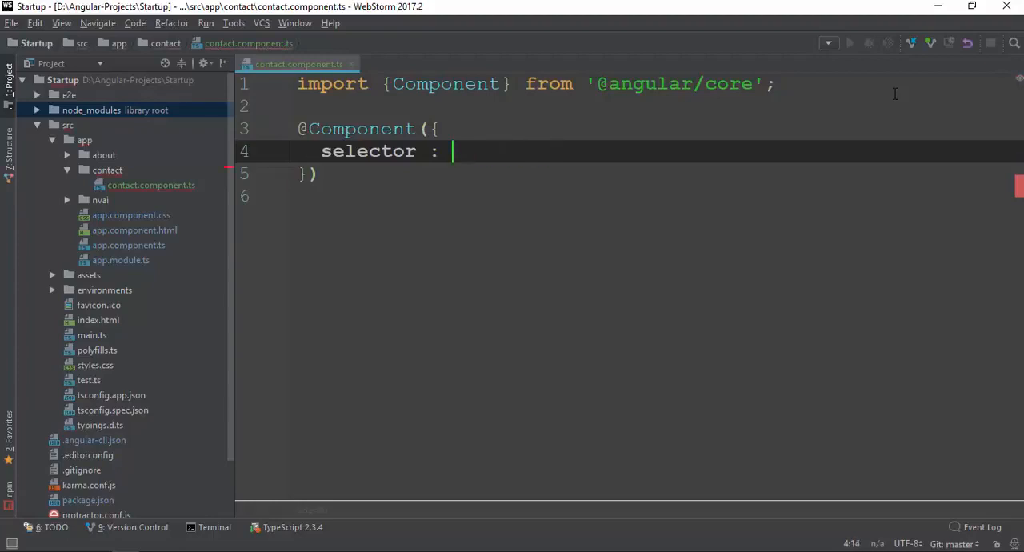
type("'app-'")
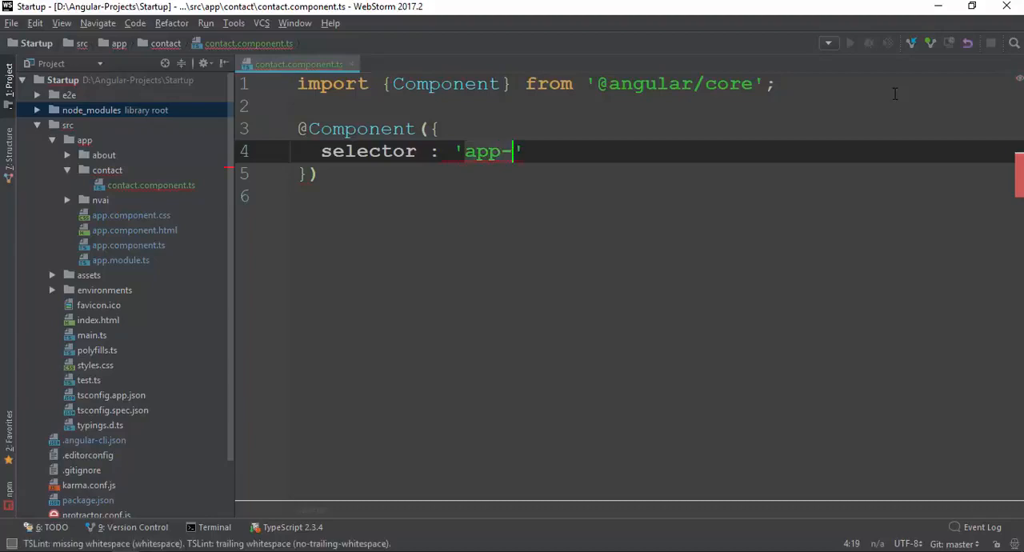
type("contac")
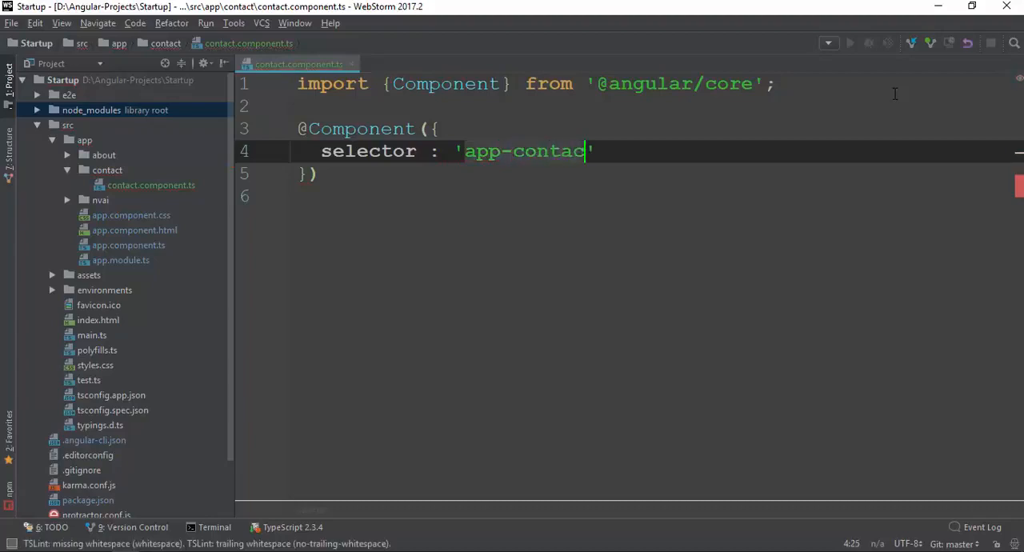
type("t")
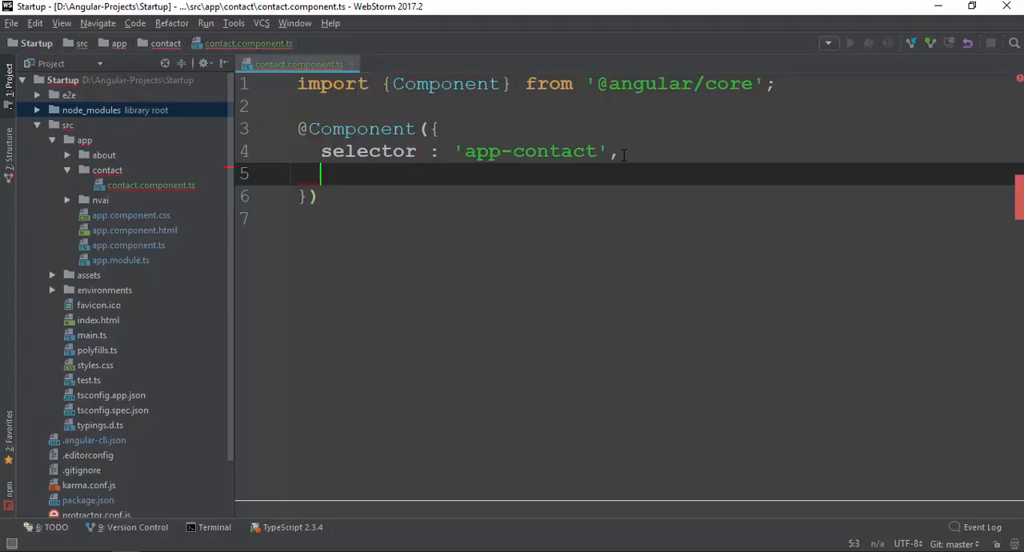
- Add an inline template `<h1>Hello I am Contact Page</h1>` to the decorator
type("template :")
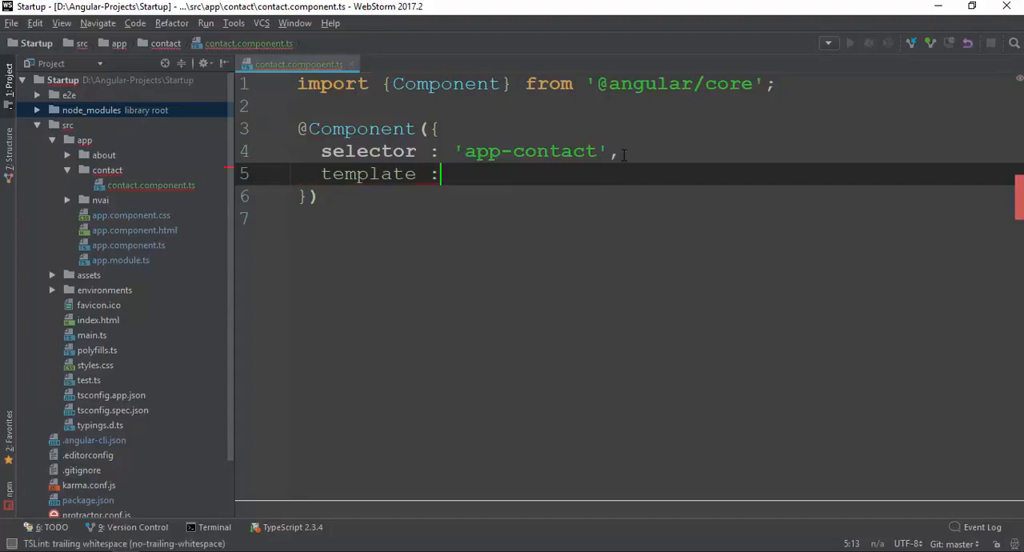
type("``")
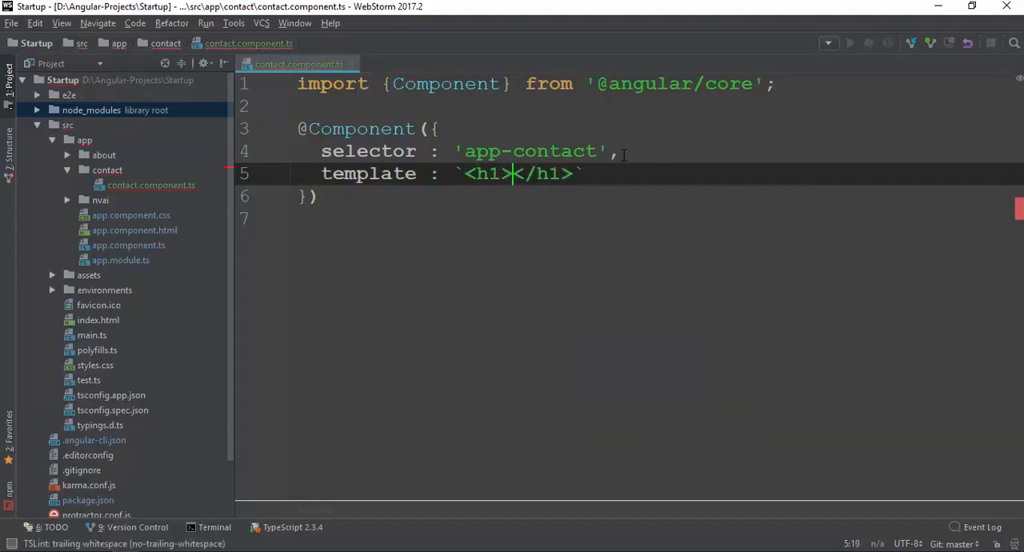
type("Hello I am")
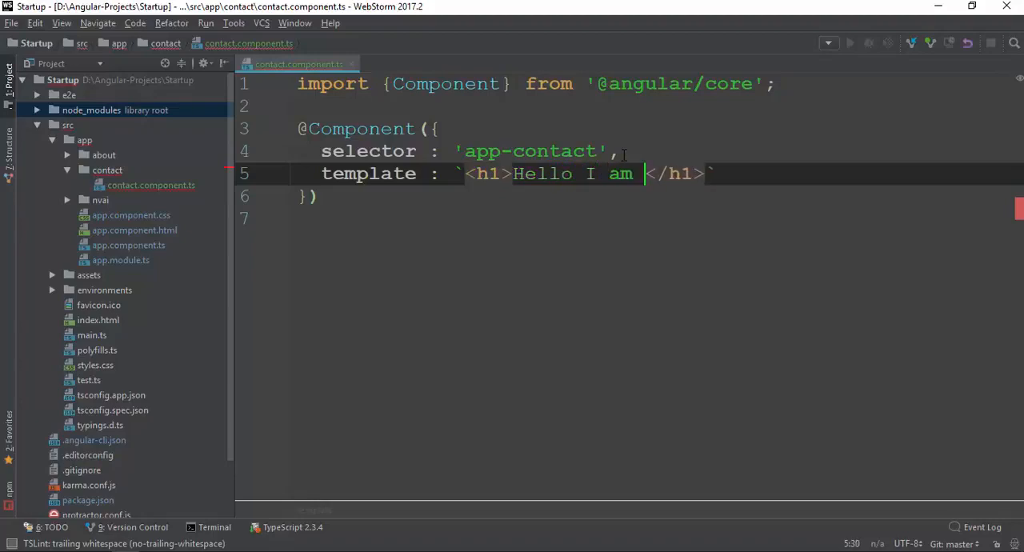
type("Contact Pa")
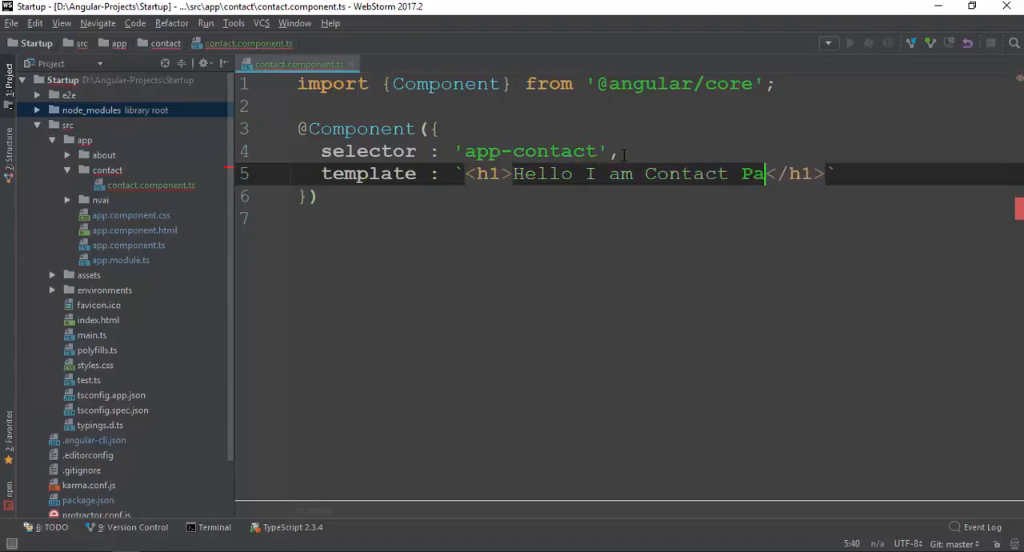
type("ge")
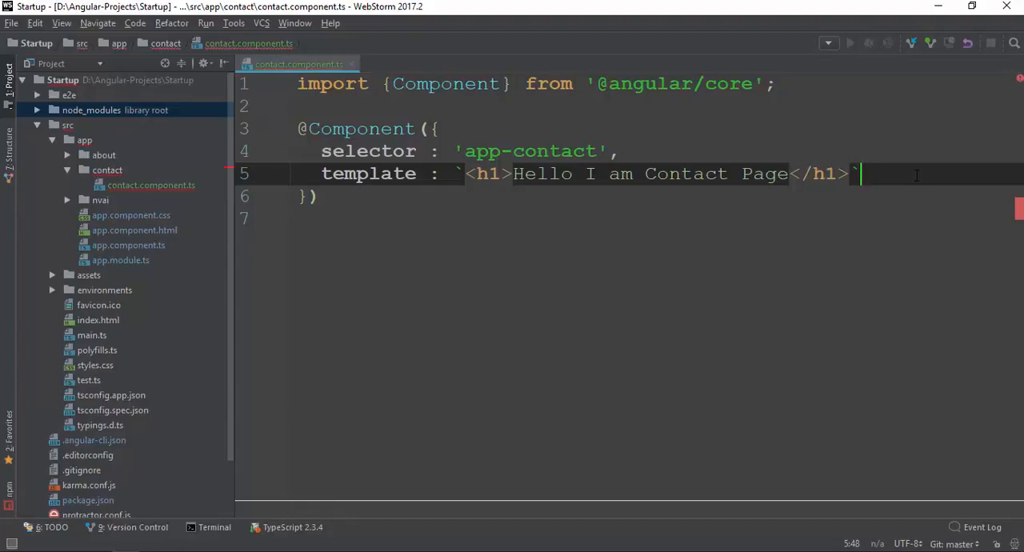
mouse_move(858, 198)
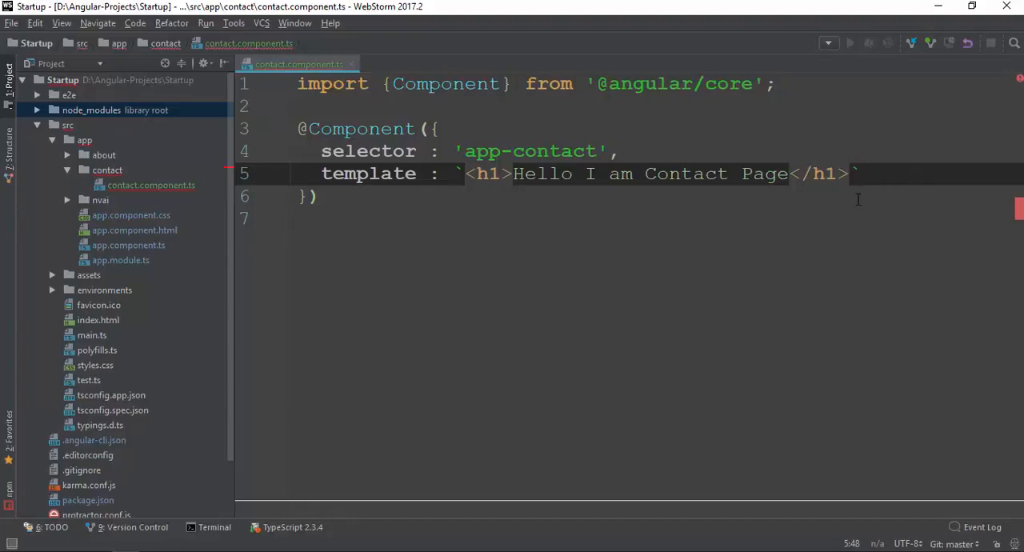
- Remove the unfinished styleUrls property and start blank lines after the decorator's closing brace
type("style")
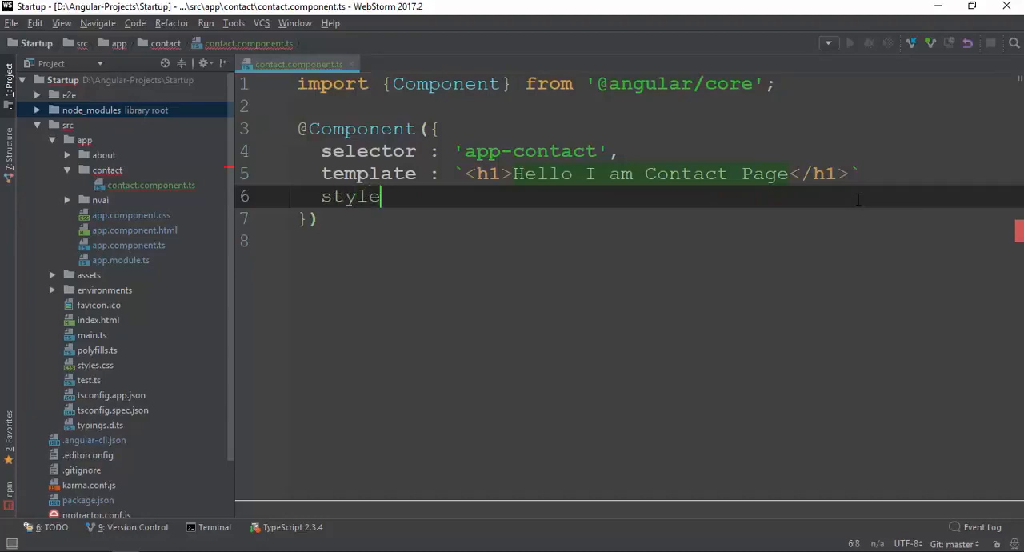
type("Urls")
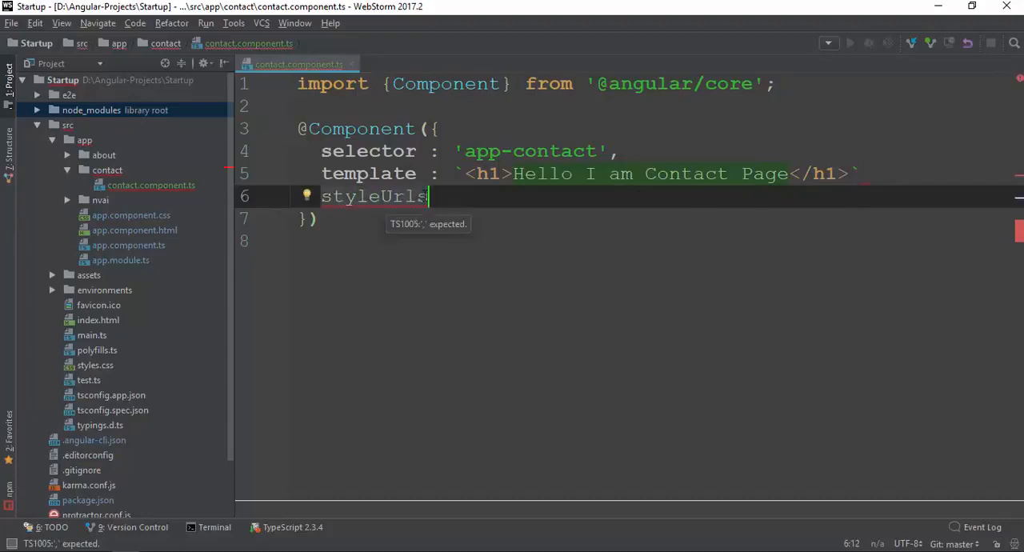
key("BackSpace")
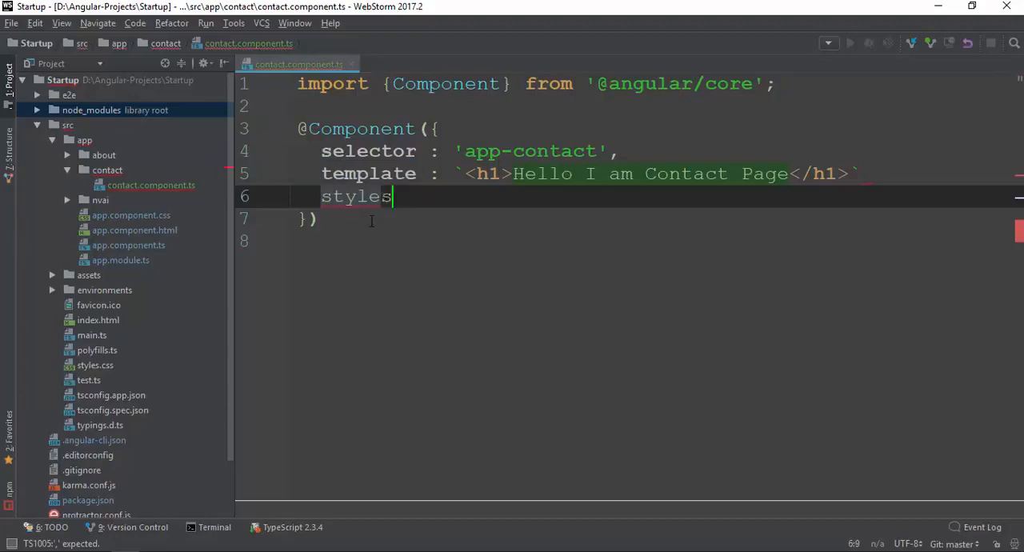
double_click(355, 197)
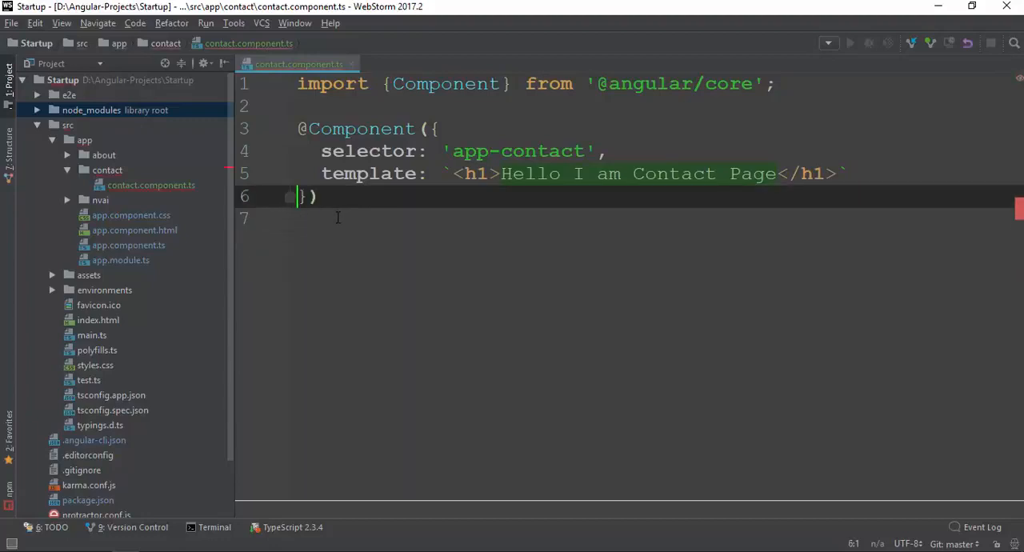
key("Enter")
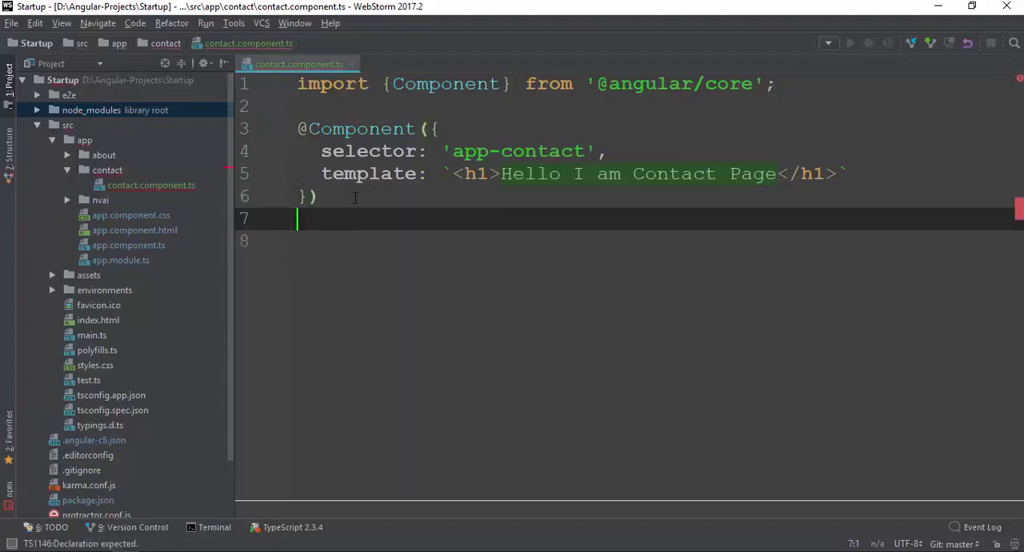
key("Return")
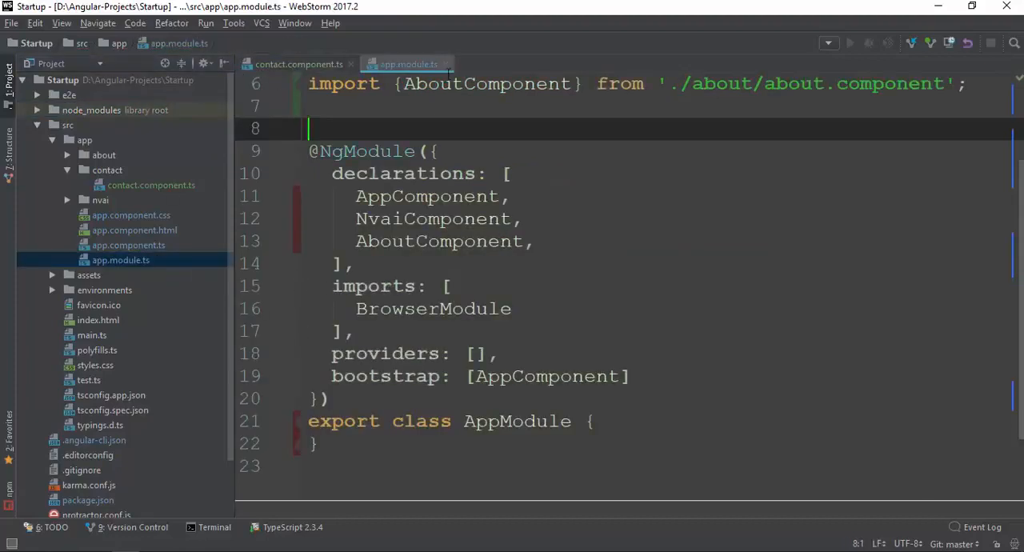
- Write export class ContactComponent { } under the decorator and reformat the file
left_click(297, 64)
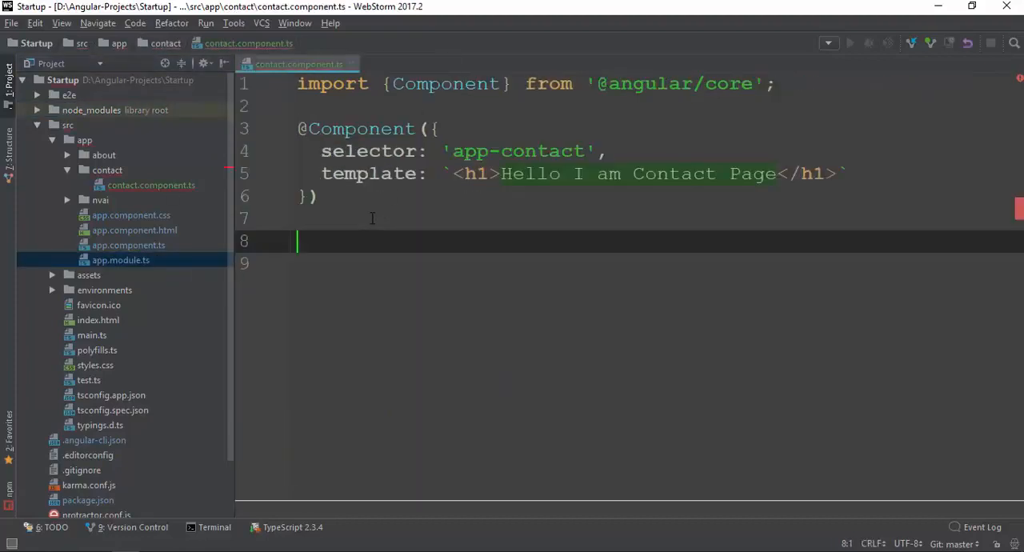
type("export")
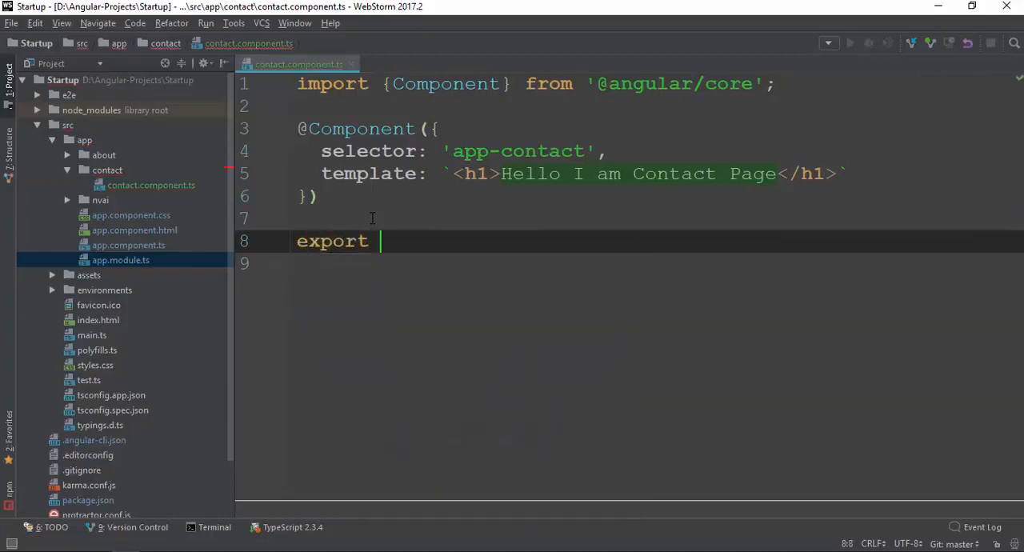
type("class")
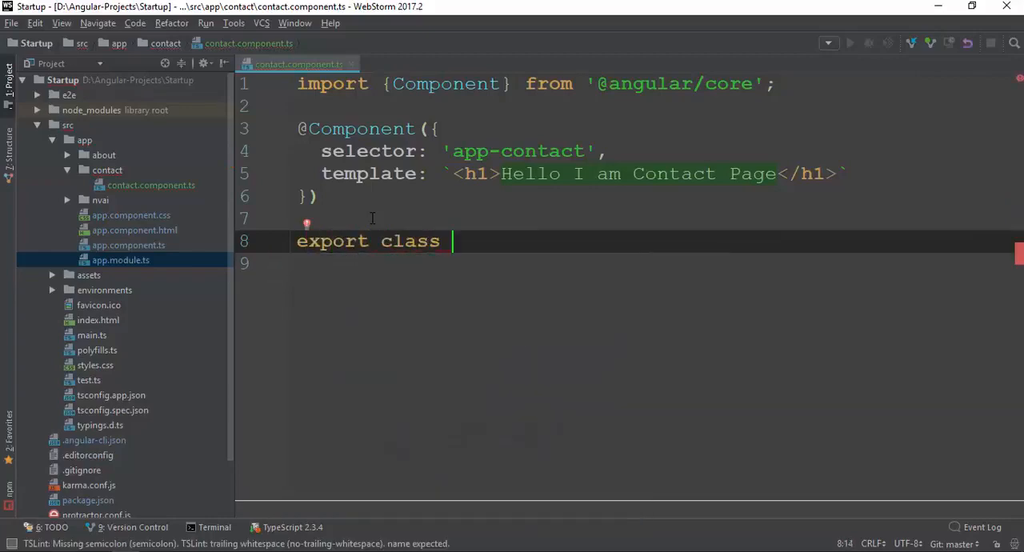
type("ContactComponent")
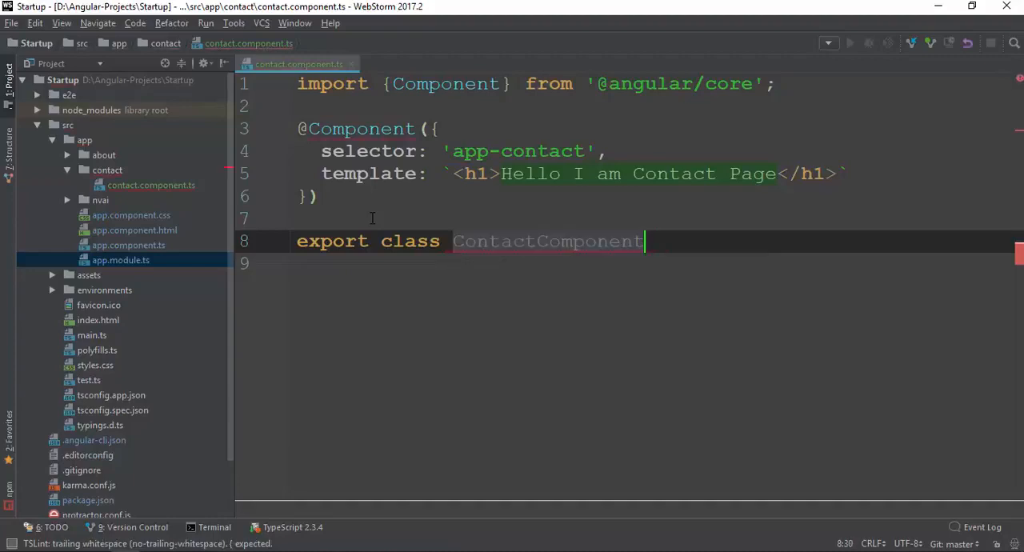
type("{")
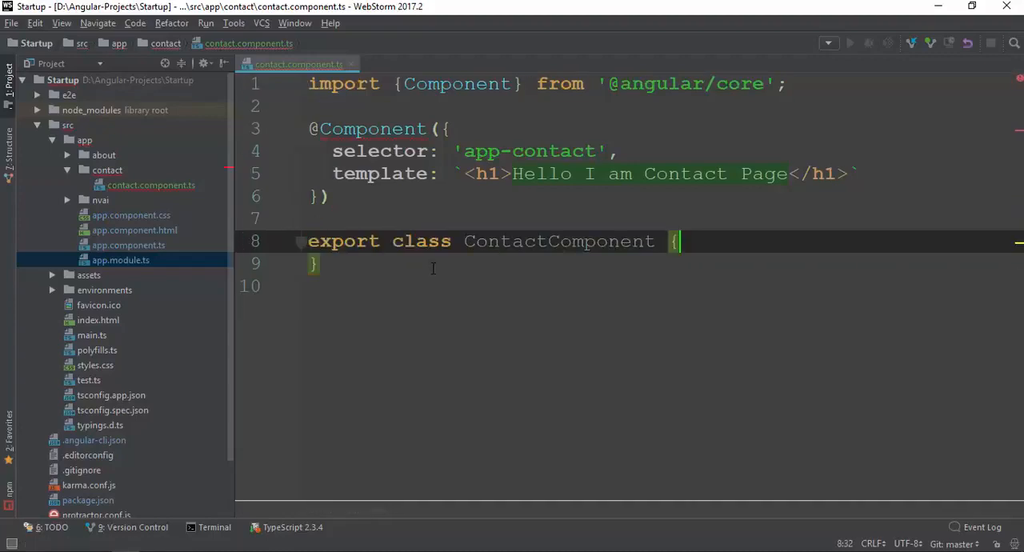
double_click(373, 128)
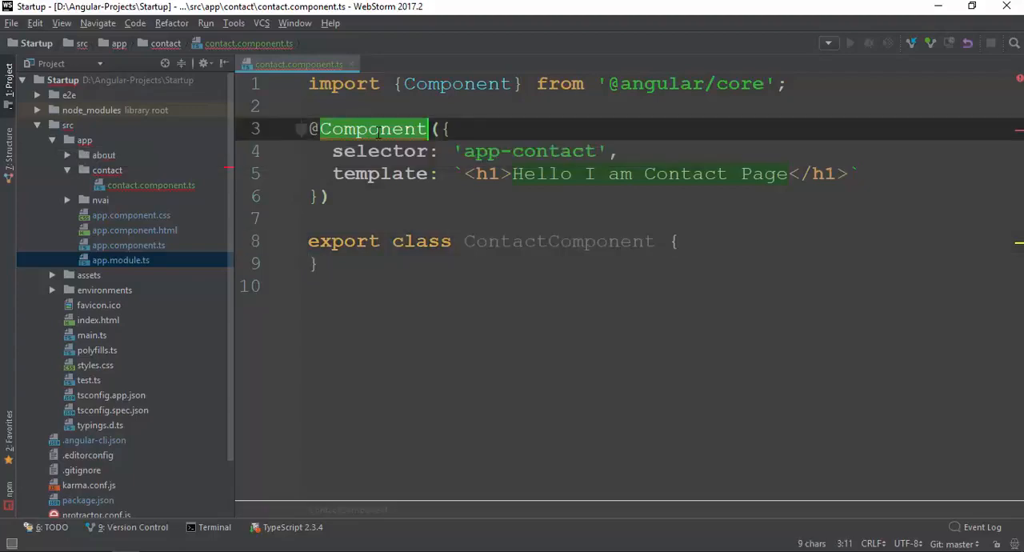
mouse_move(375, 128)
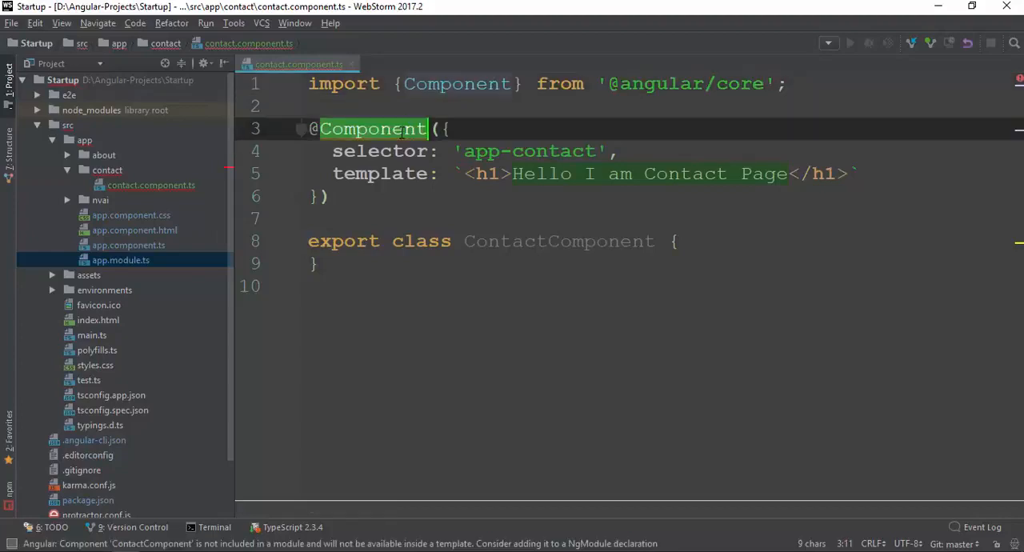
key("ctrl+alt+l")
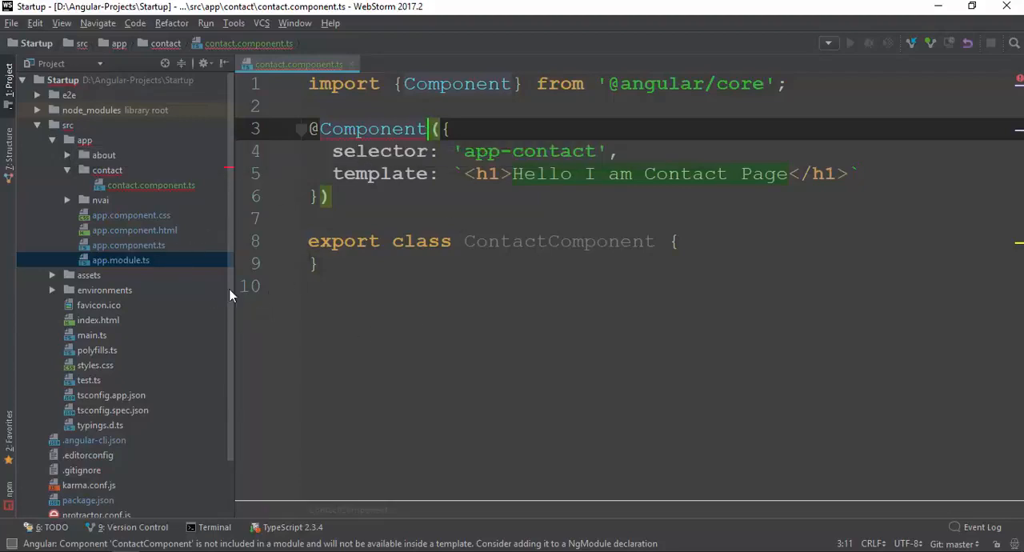
mouse_move(371, 225)
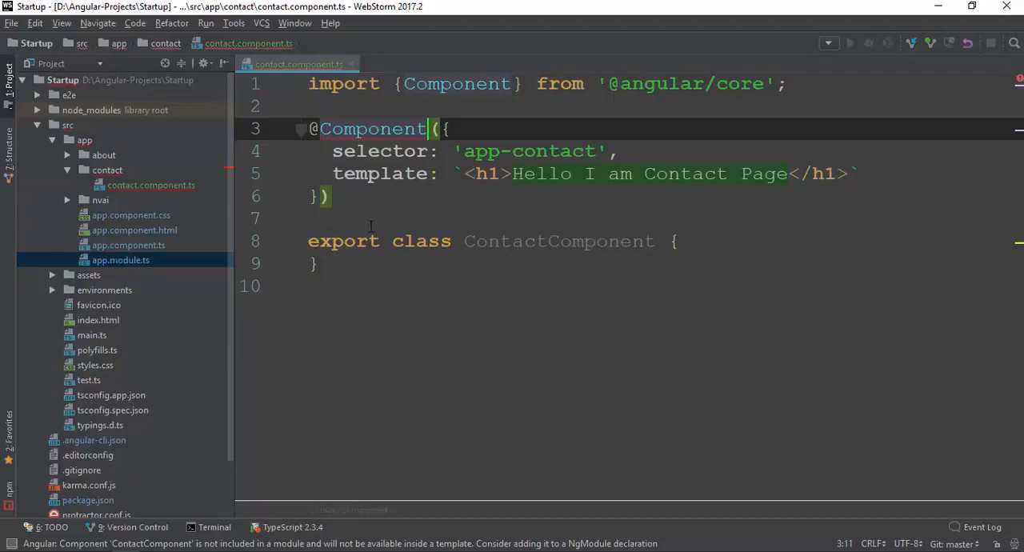
key("ctrl+a")
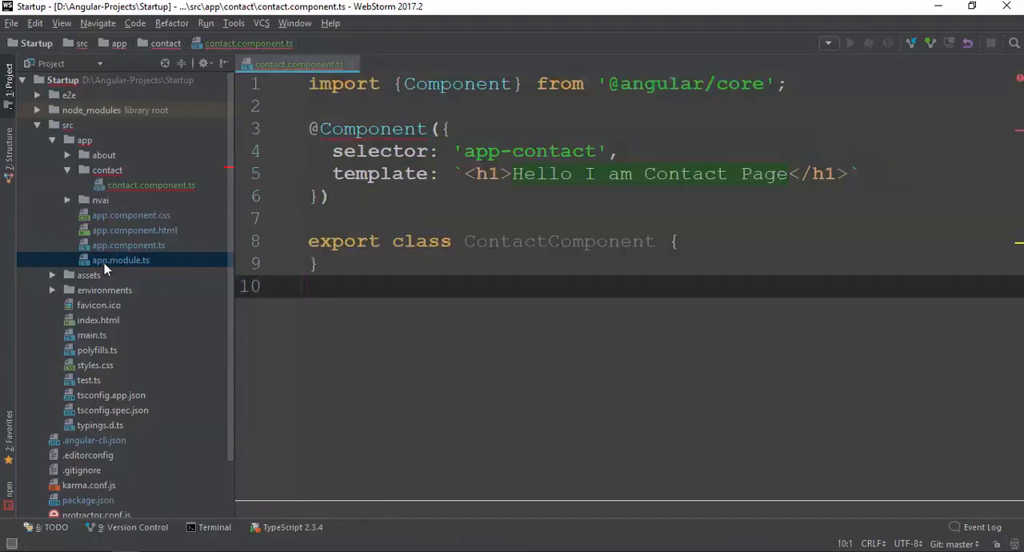
- In app.module.ts begin an import line after the last import, then delete the half-written attempt
double_click(122, 259)
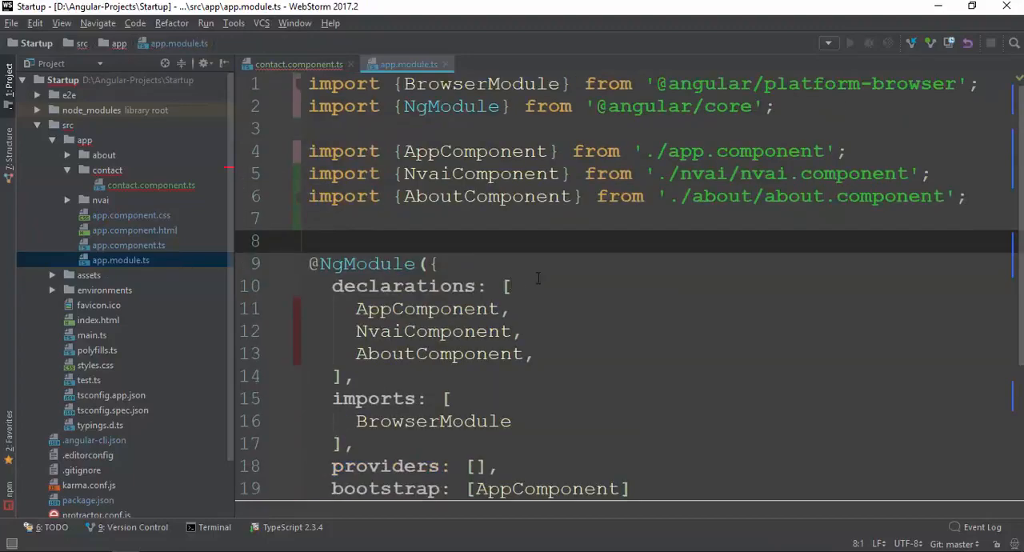
left_click(969, 197)
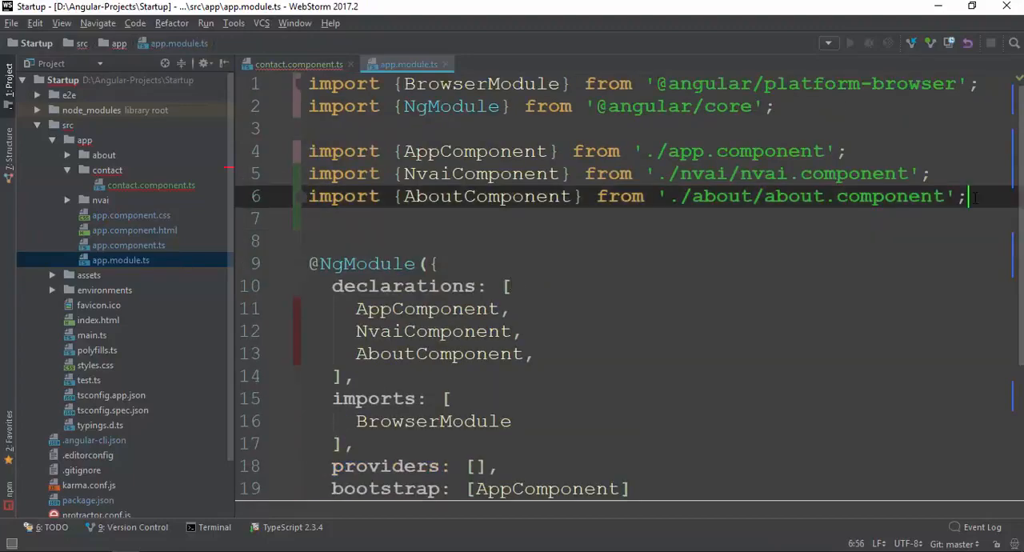
type("import")
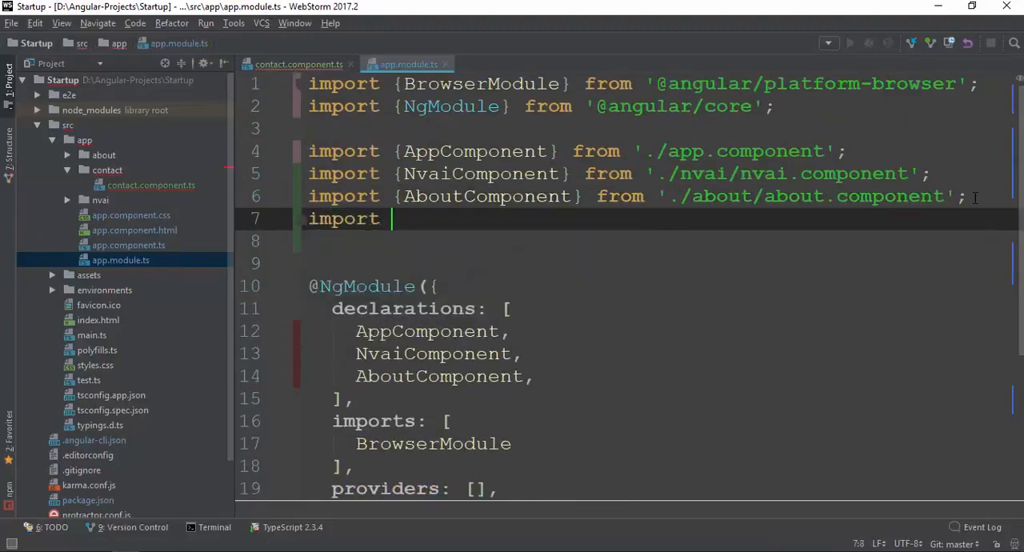
type("{Com")
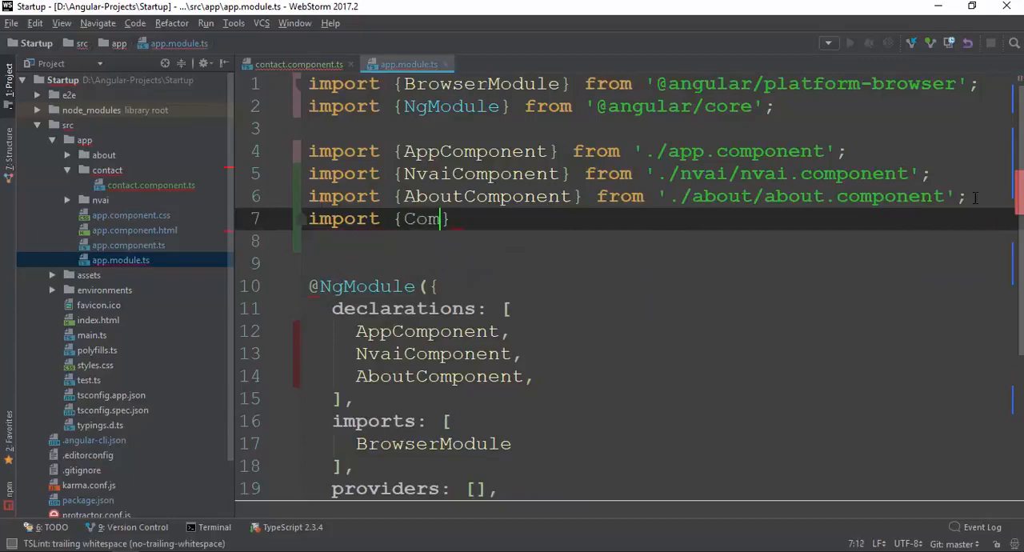
type("tactComponent")
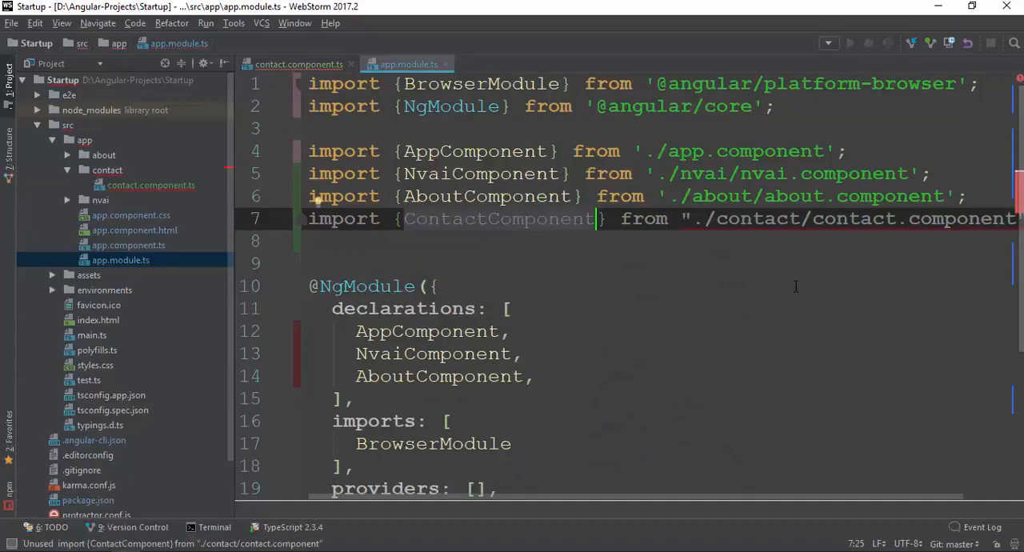
left_click(9, 77)
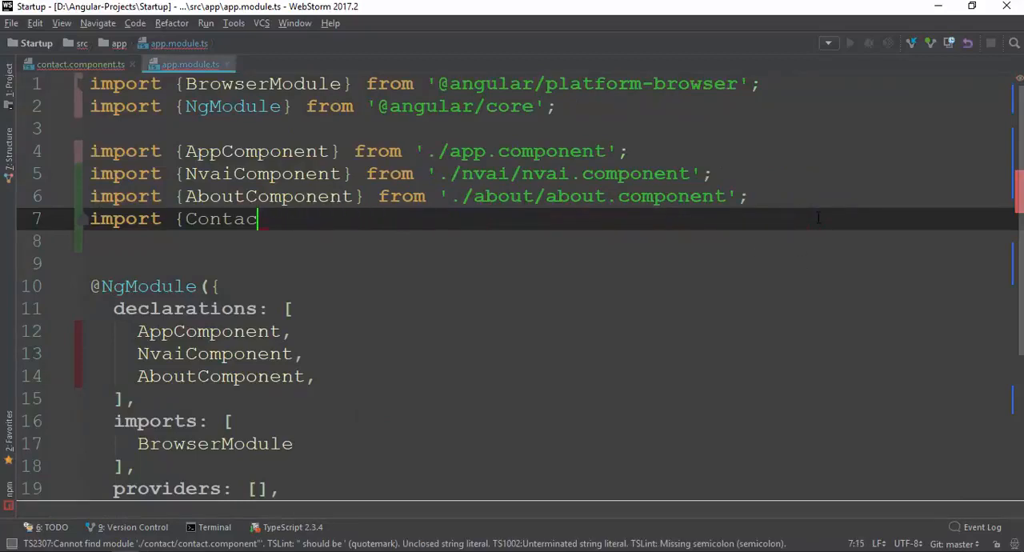
key("backspace")
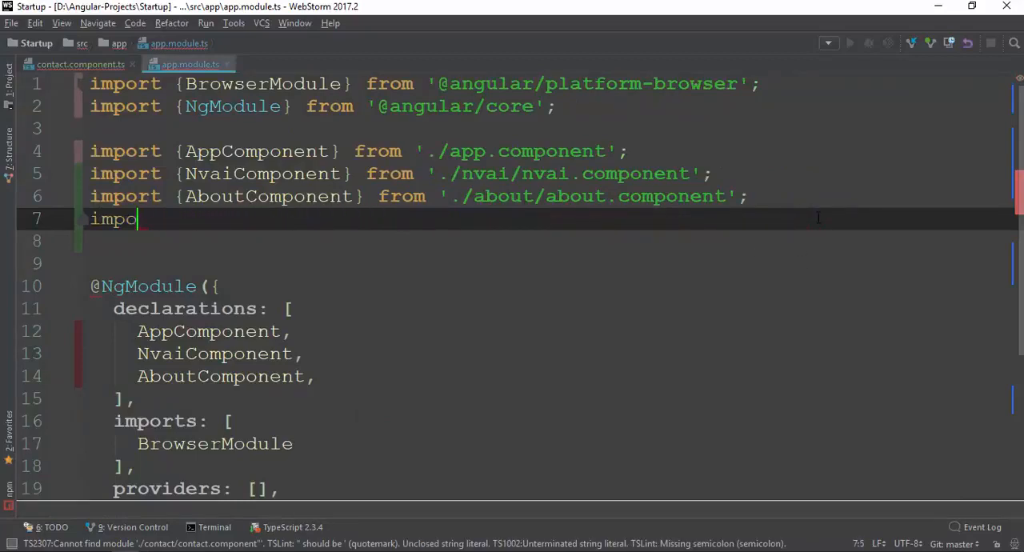
- Write import {ContactComponent} from './contact/contact.component'; and select the ContactComponent name
type("rt")
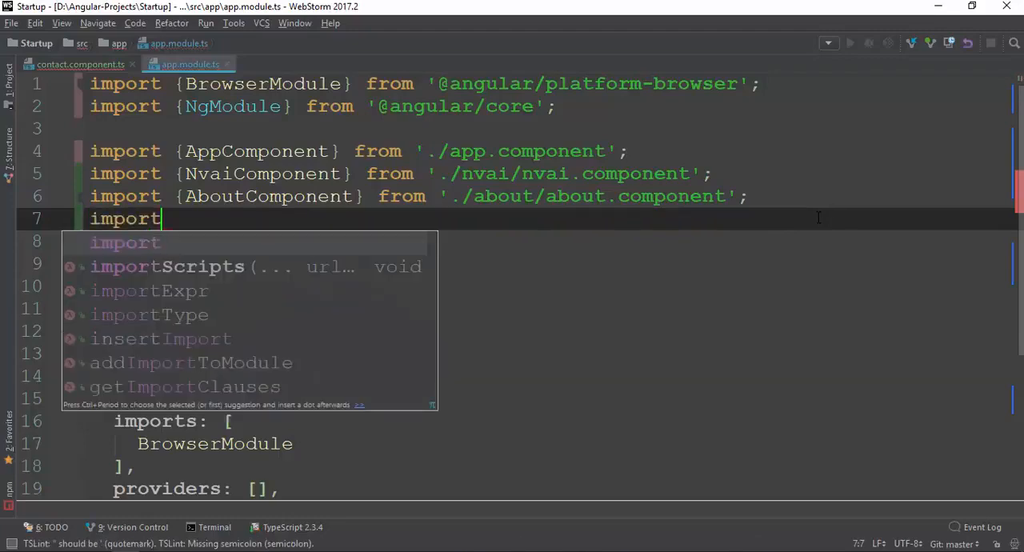
type("{ContactComponent} from '")
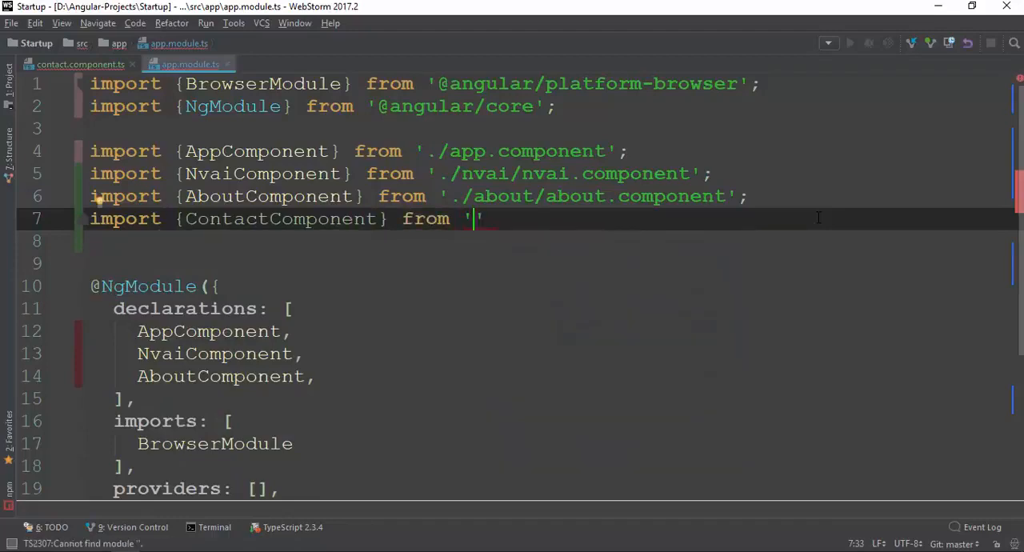
type("@angular")
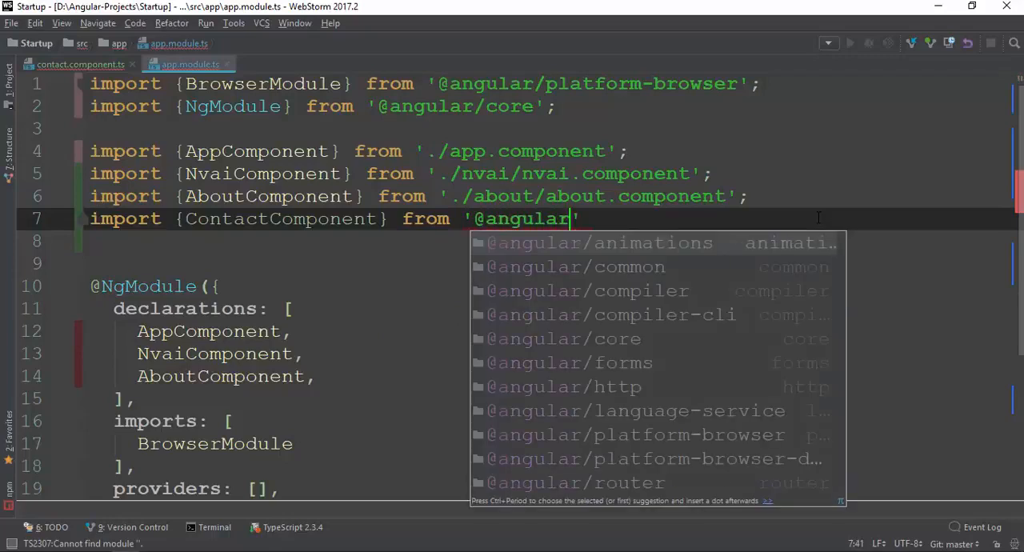
type(".")
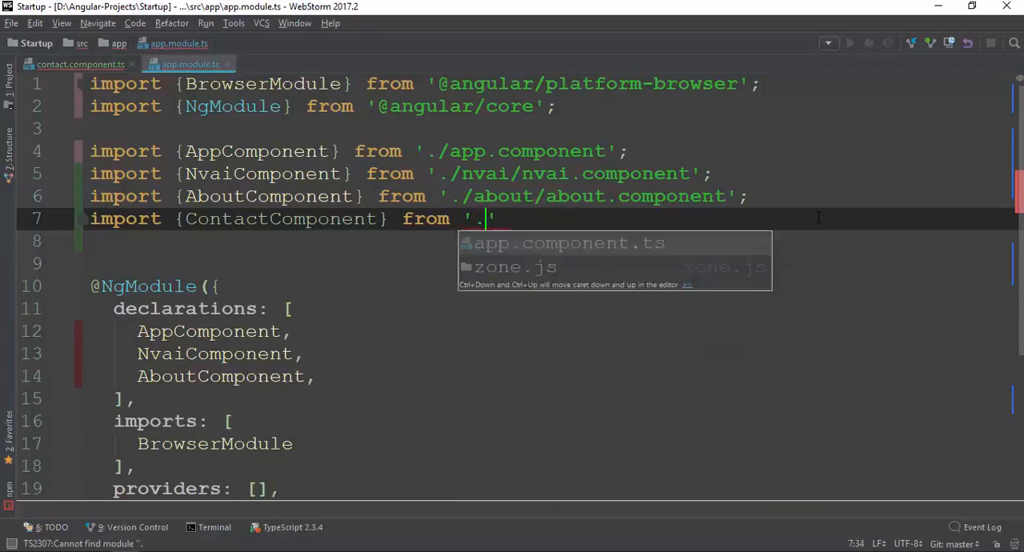
type("/contact/contact.component")
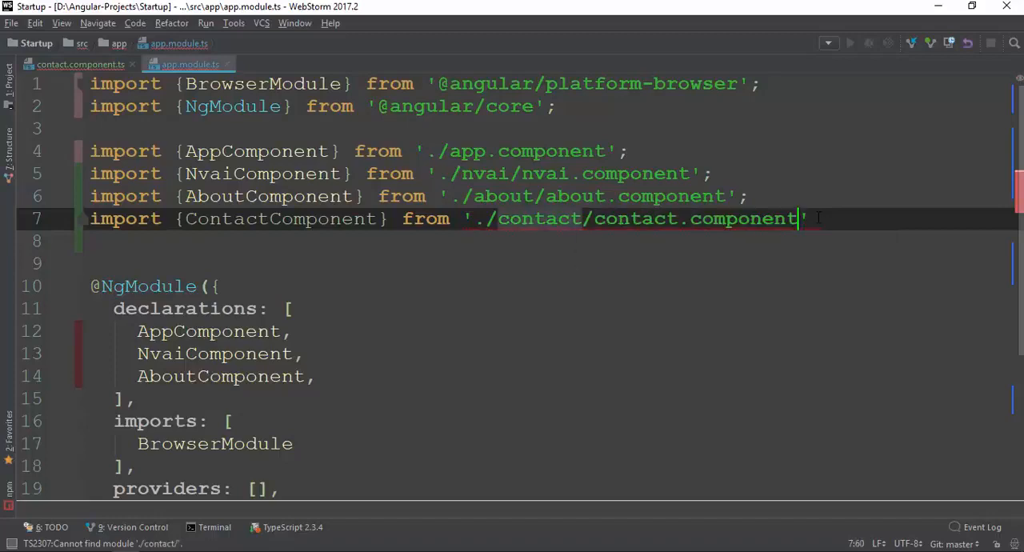
type(";")
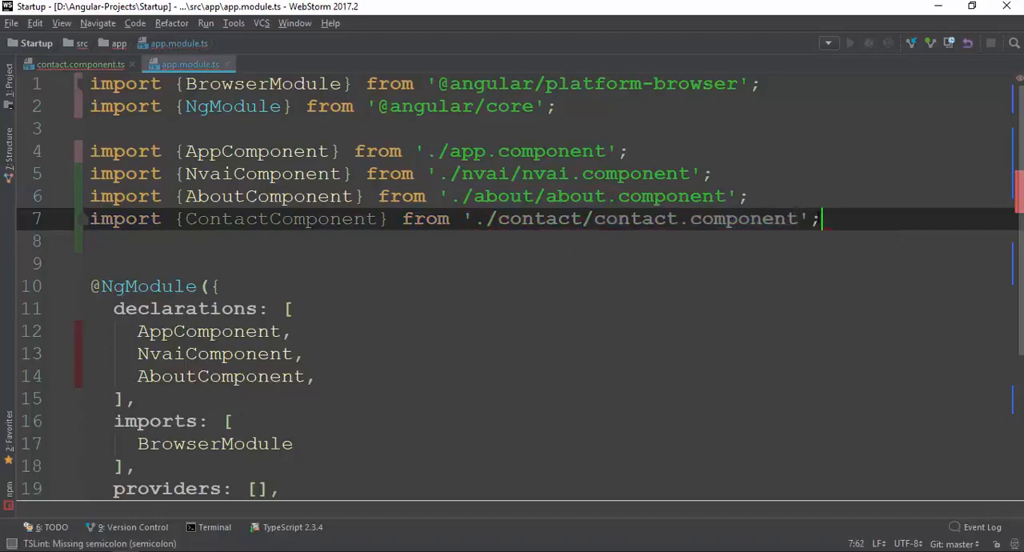
double_click(280, 217)
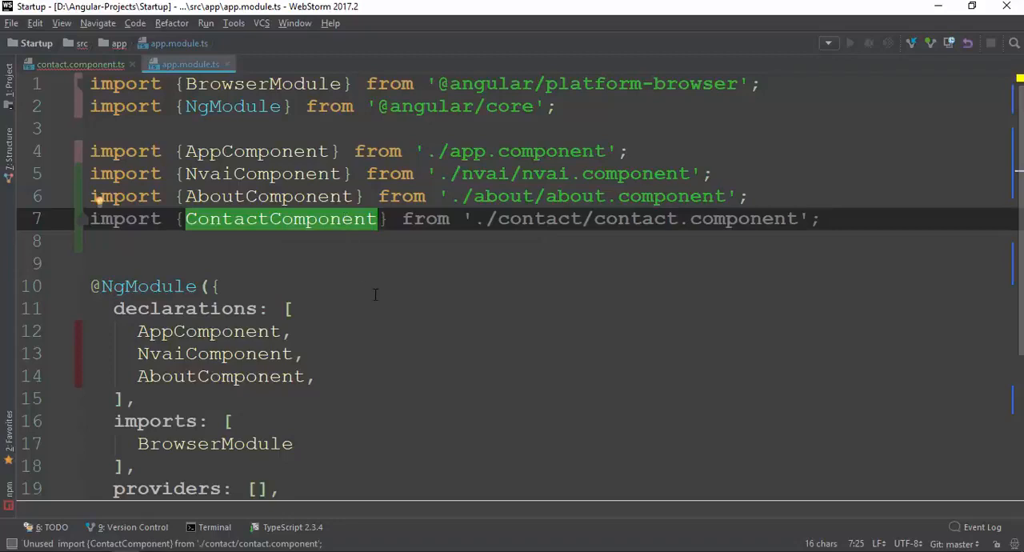
mouse_move(320, 365)
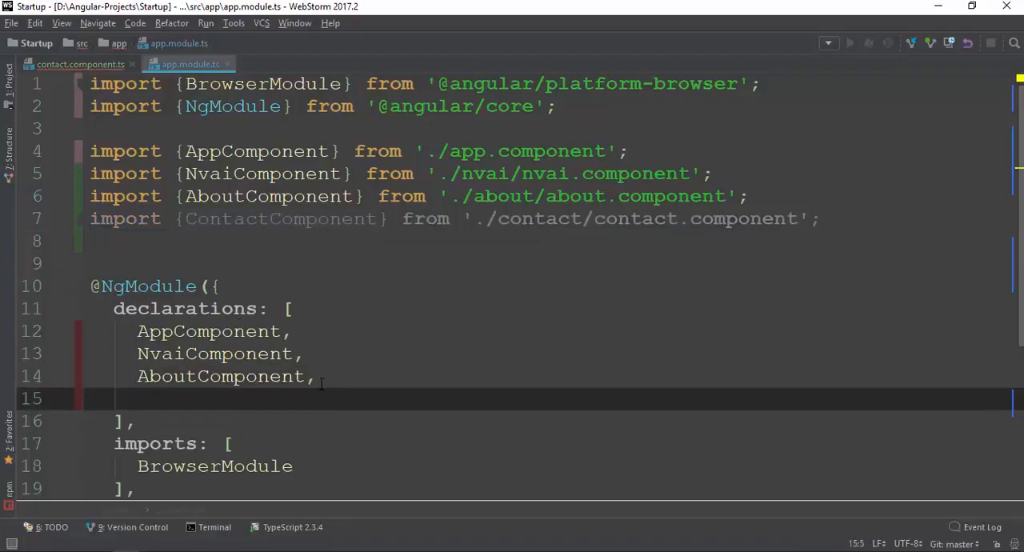
- Add ContactComponent under AboutComponent in the NgModule declarations via autocomplete, returning to contact.component.ts
type("Contact")
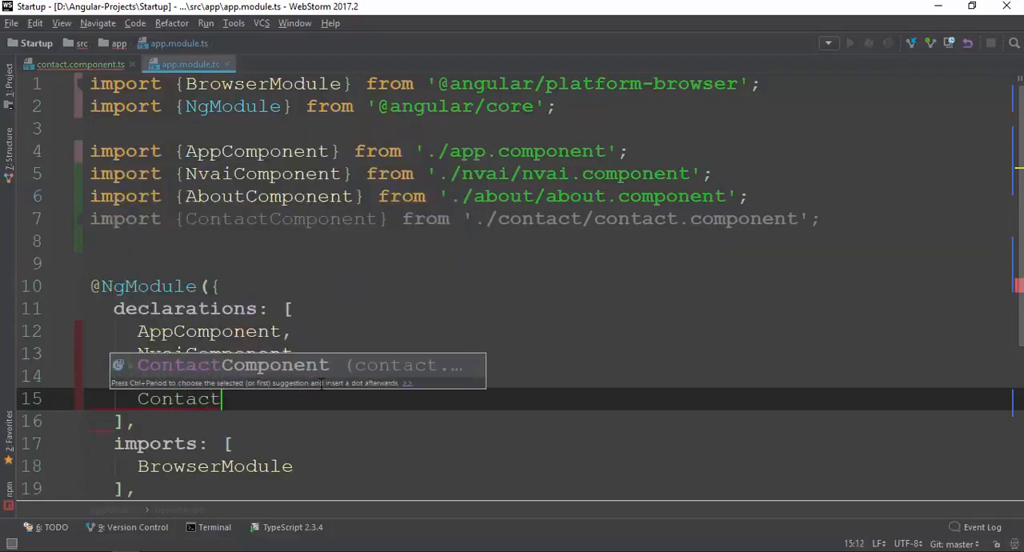
key("Enter")
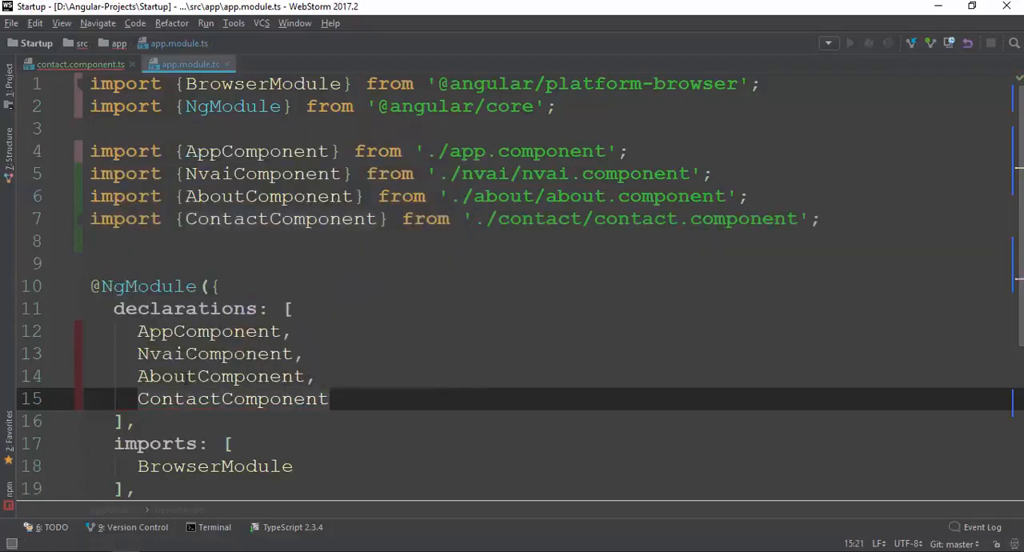
mouse_move(168, 67)
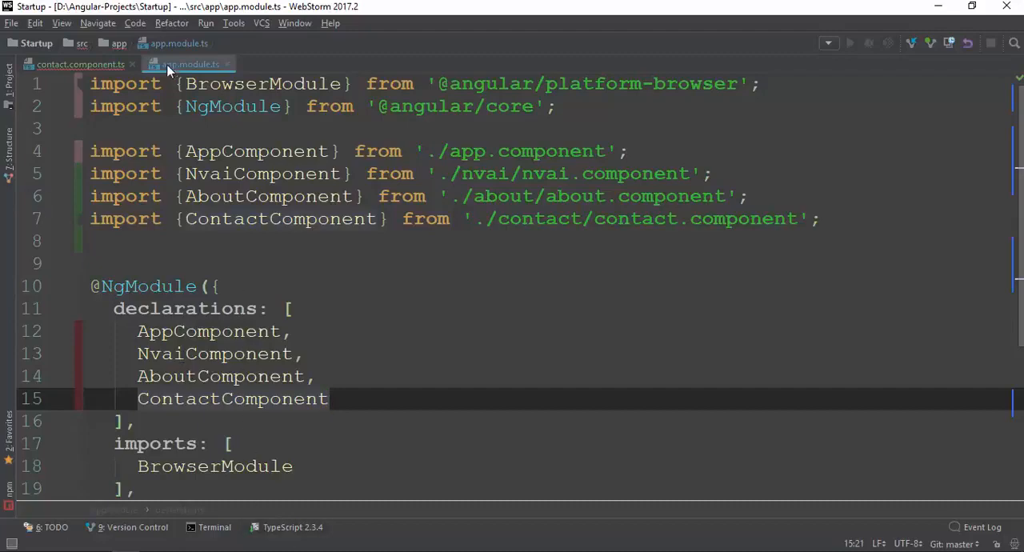
left_click(77, 64)
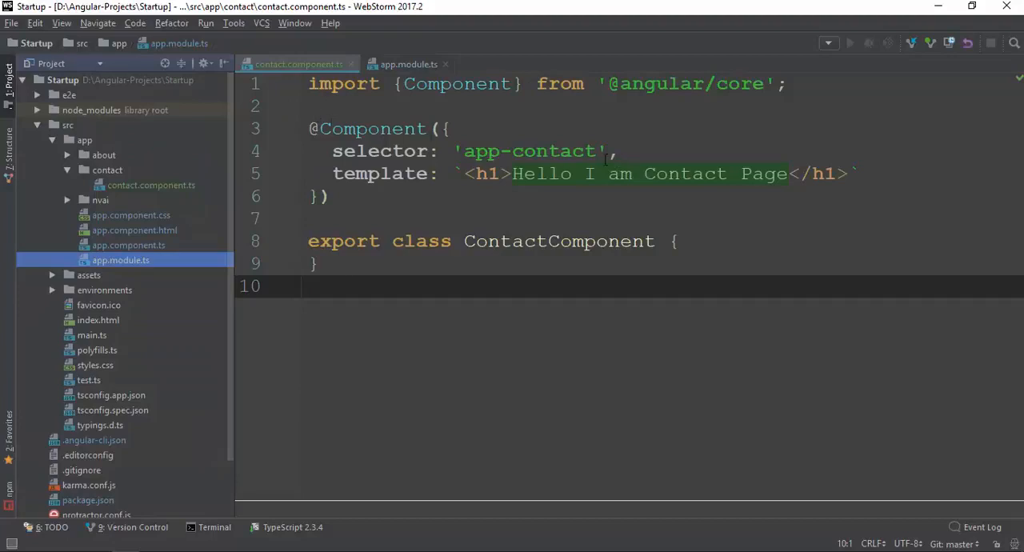
- Add a <br> and an <app-contact></app-contact> tag below the about tag in app.component.html
double_click(530, 151)
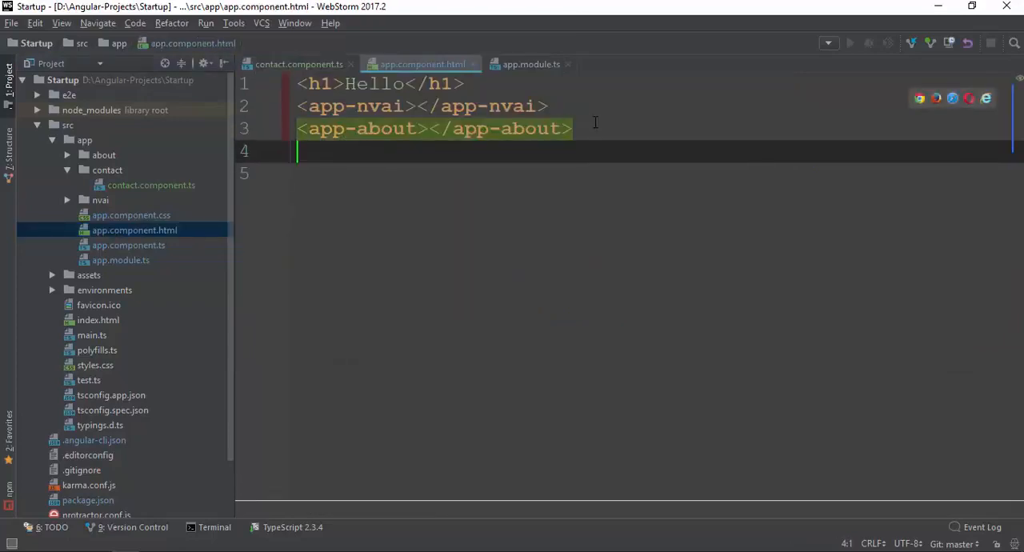
type("<br>")
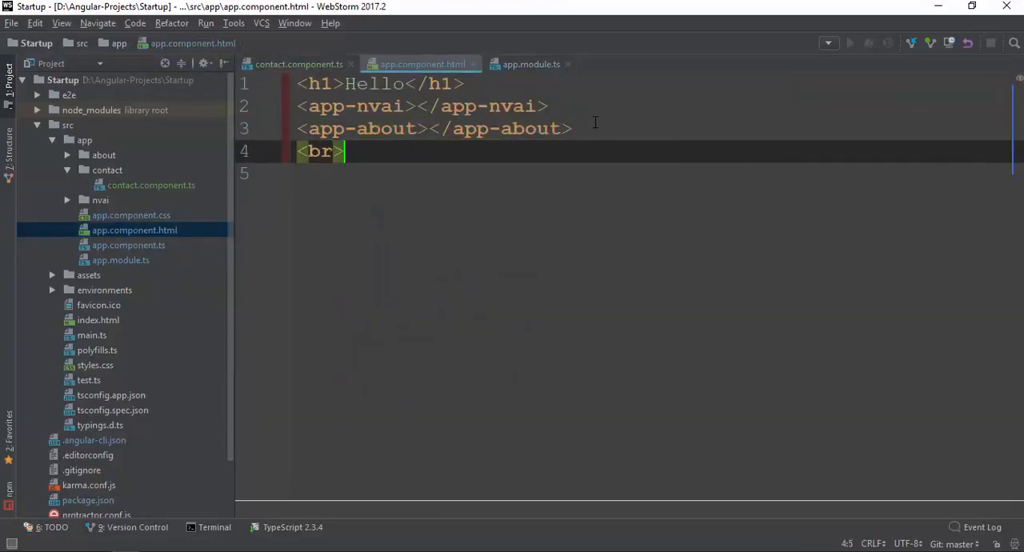
type("<app-contact></app-contact>")
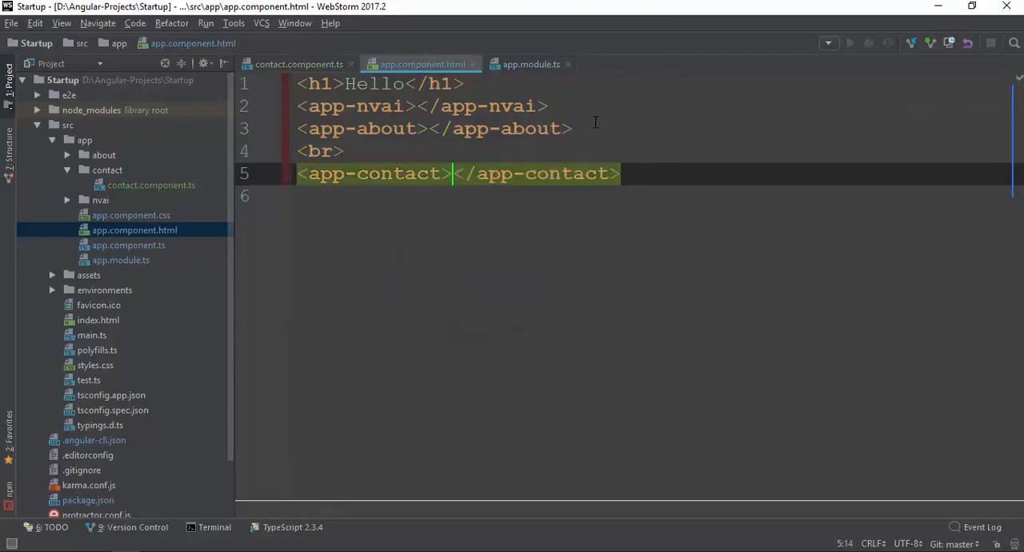
- Run ng serve in the project terminal until webpack compiles successfully
left_click(213, 526)
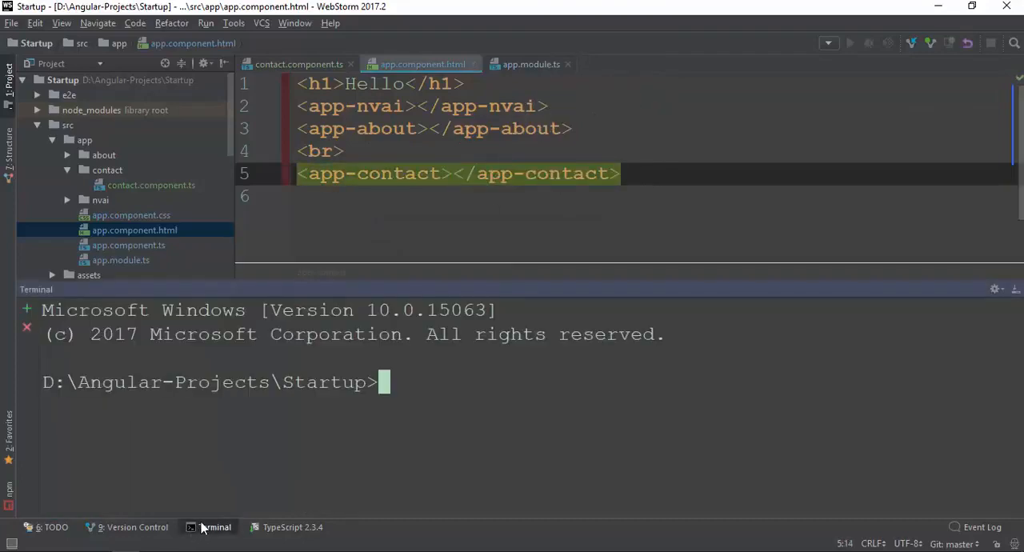
type("ng serve")
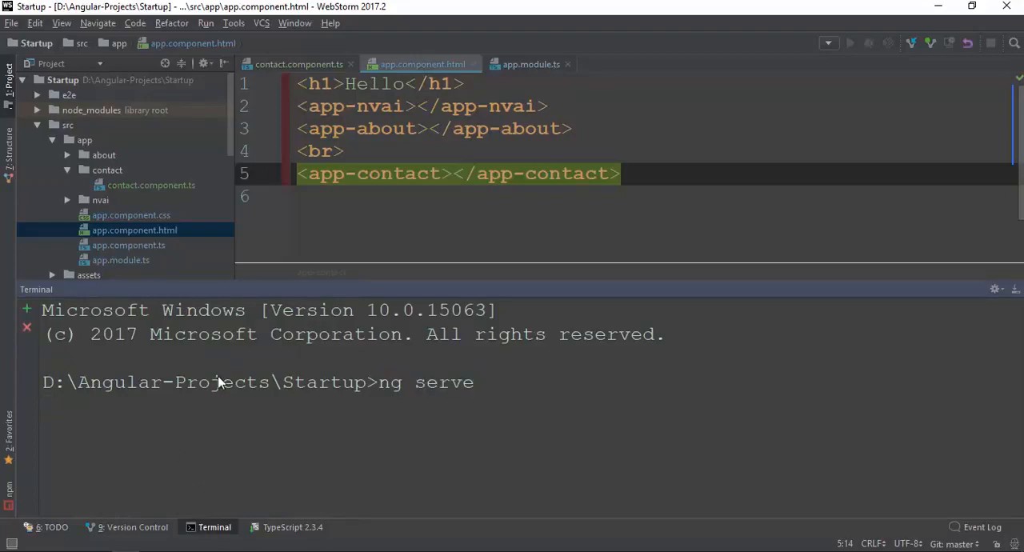
mouse_move(366, 300)
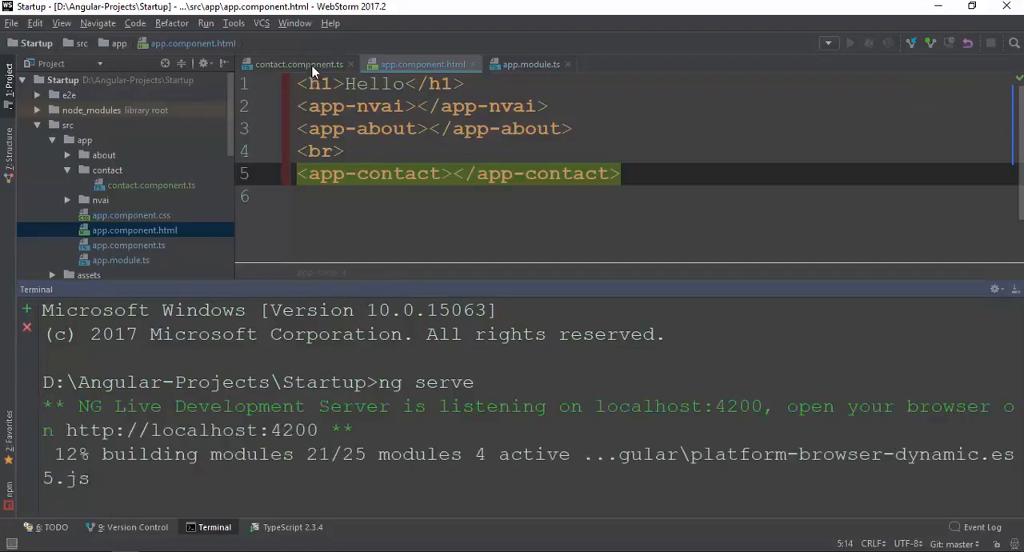
left_click(298, 64)
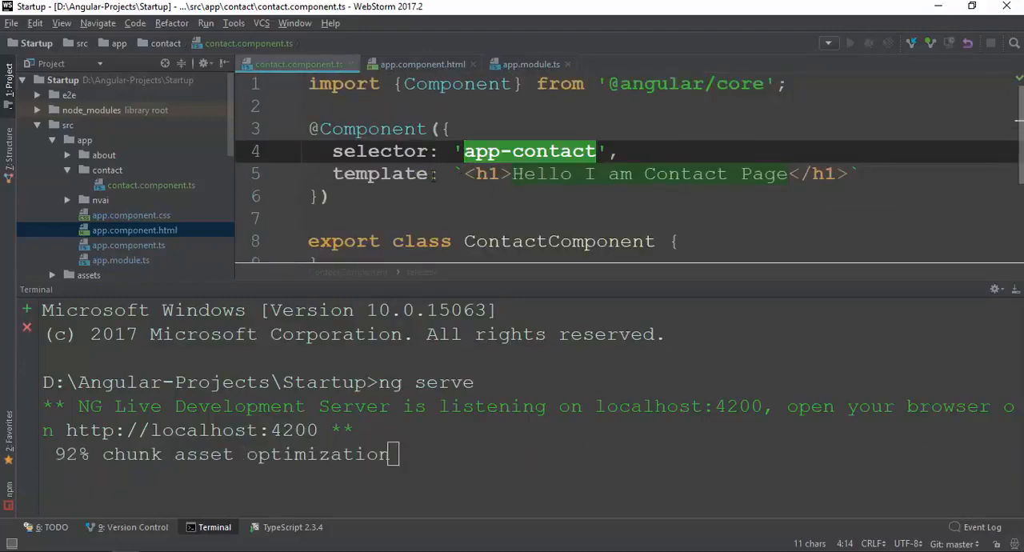
mouse_move(426, 189)
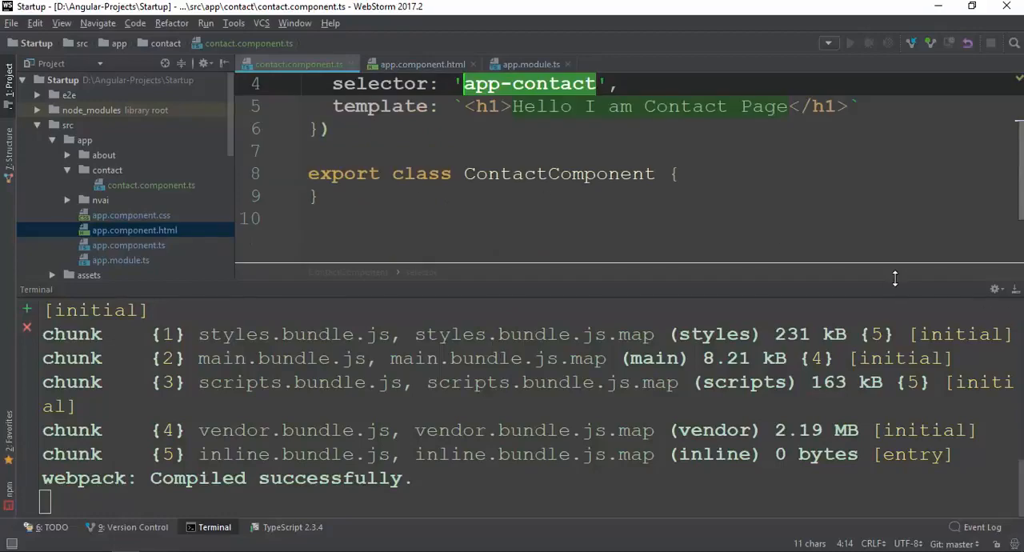
- Start an 'ng g c' generate command in the terminal, then end the session
left_click(320, 218)
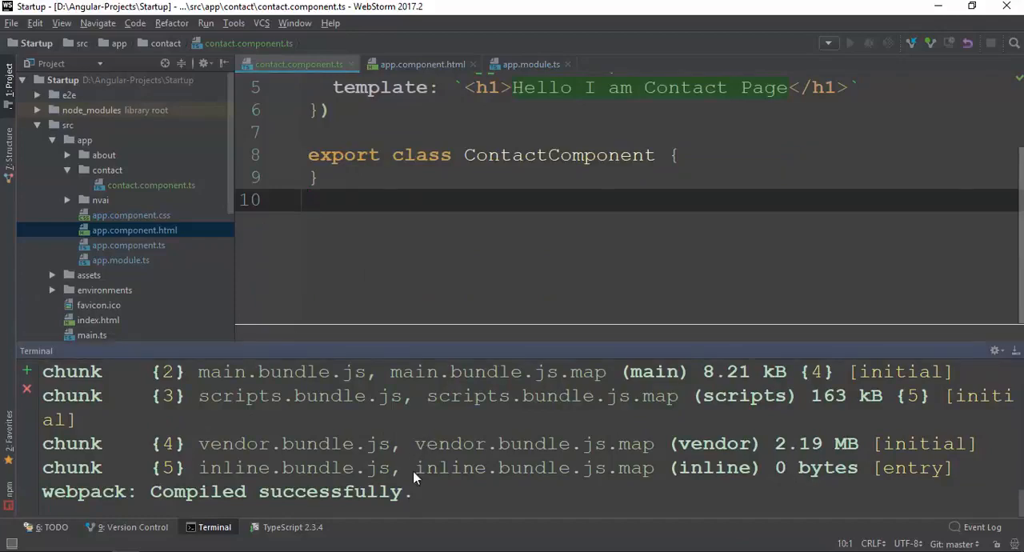
mouse_move(6, 391)
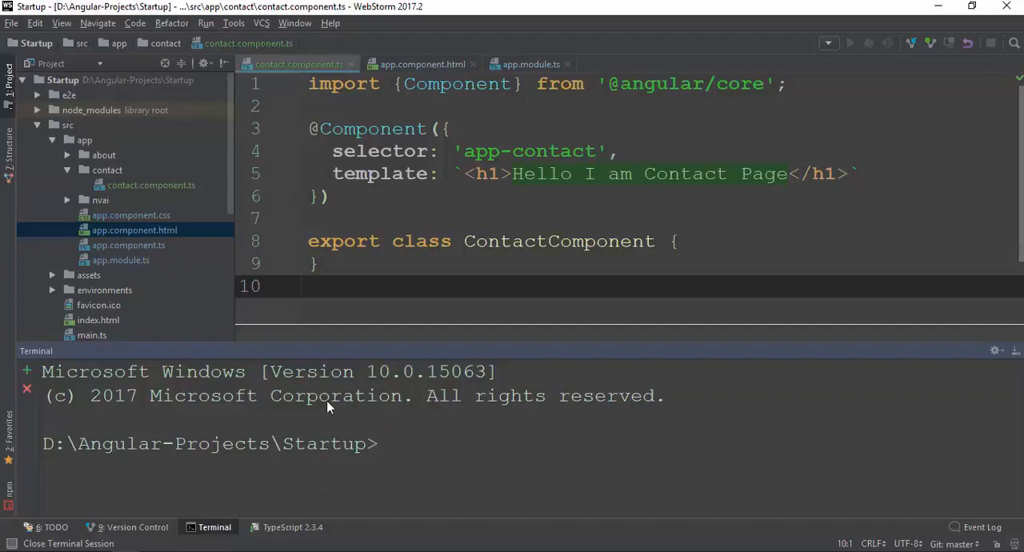
type("ng g c")
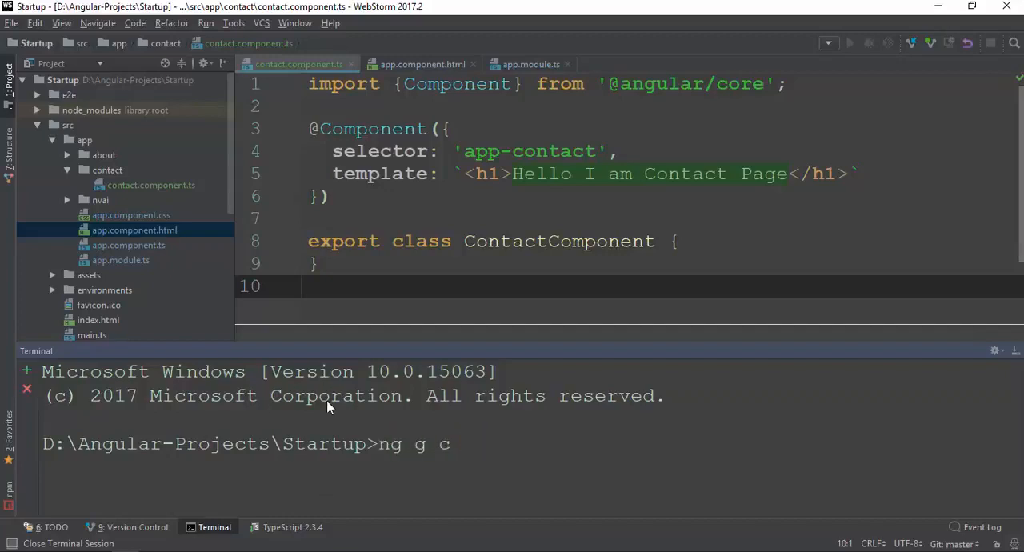
type("N")
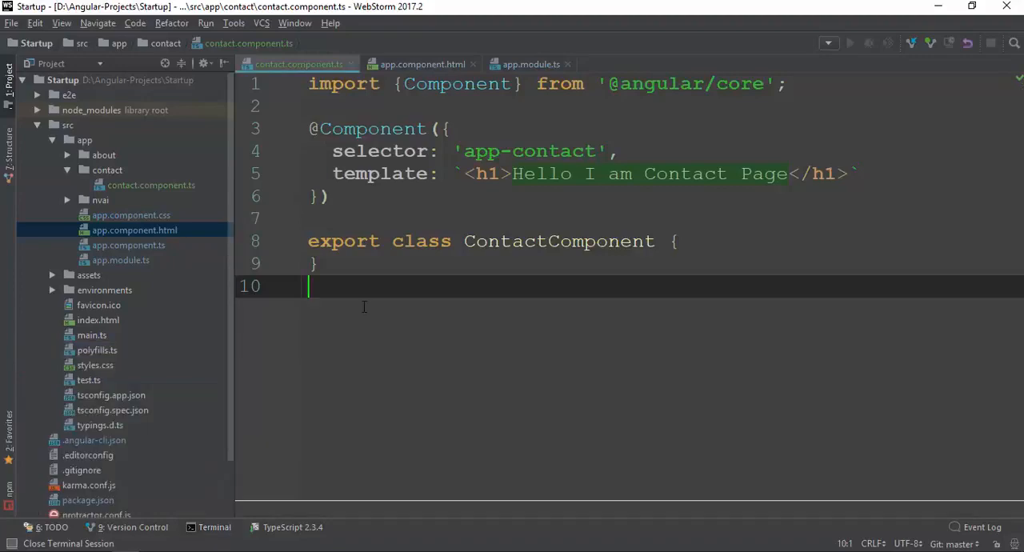
- Hide the terminal and highlight the Component import, decorator and ContactComponent class name
key("ctrl+a")
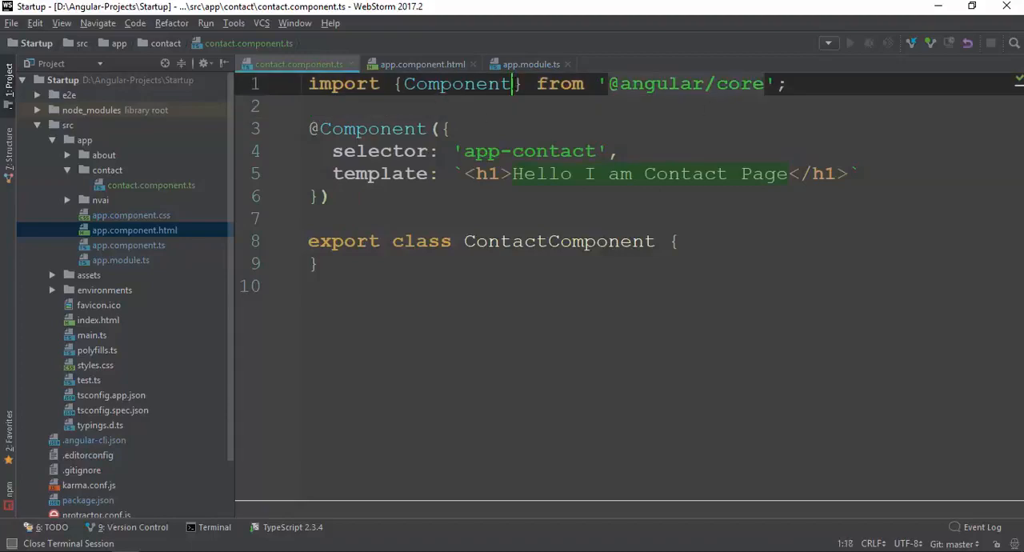
left_click(326, 128)
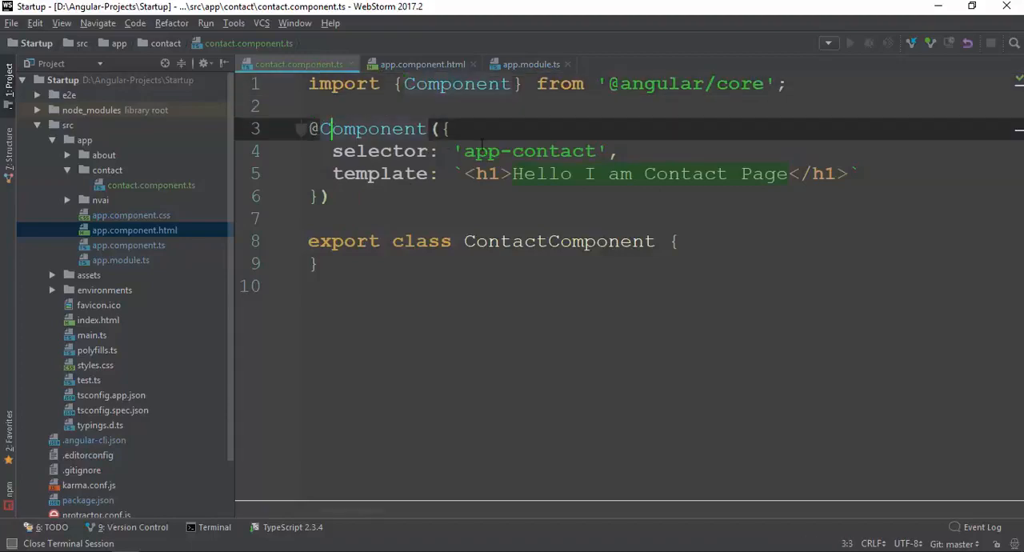
double_click(369, 151)
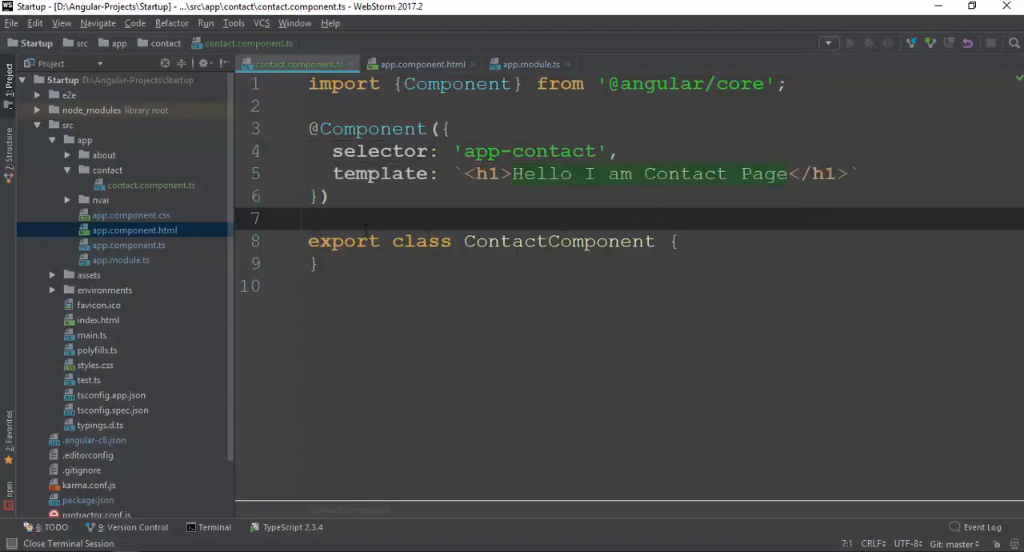
double_click(559, 240)
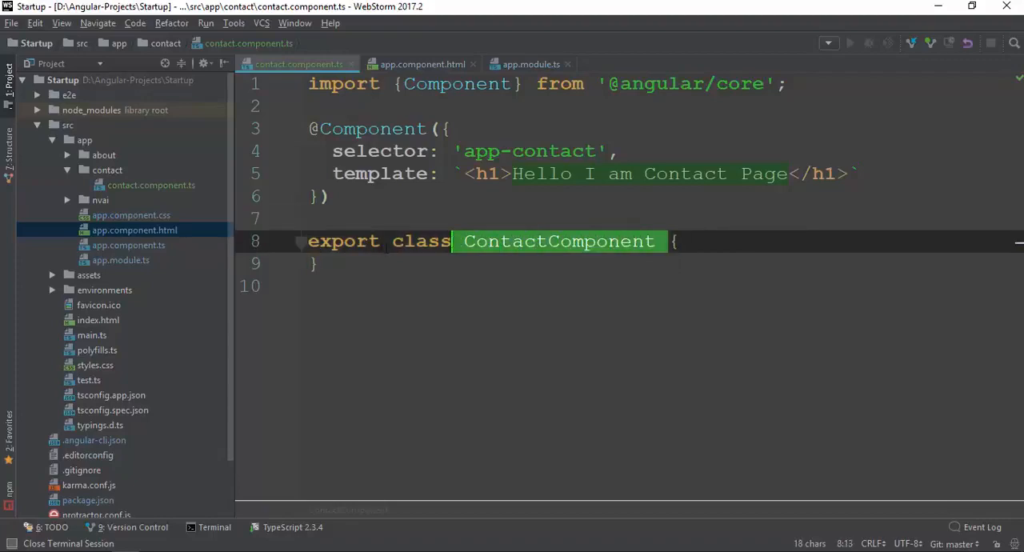
- Review the declarations in app.module.ts, the app-contact selector, and end on app.component.html
left_click(531, 64)
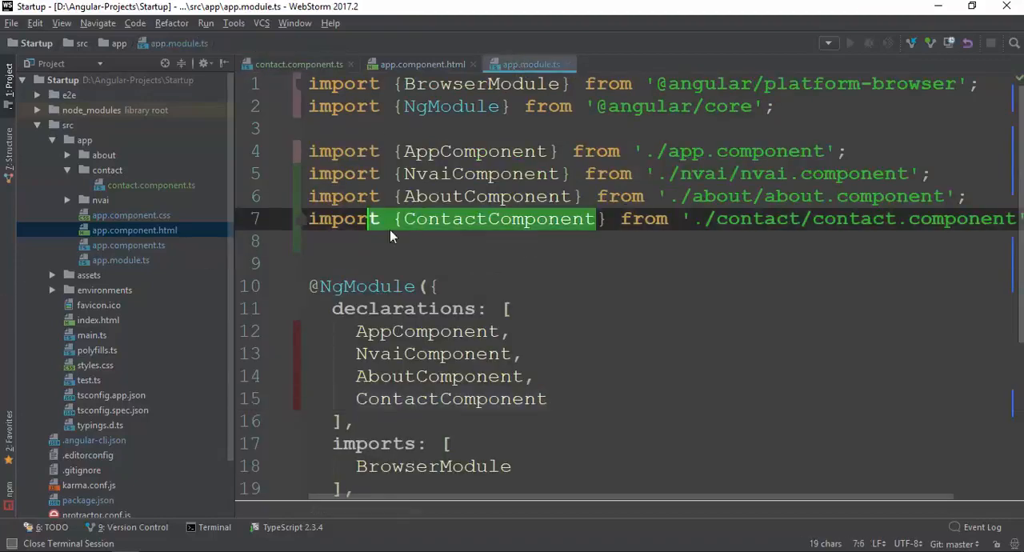
scroll("down", 3)
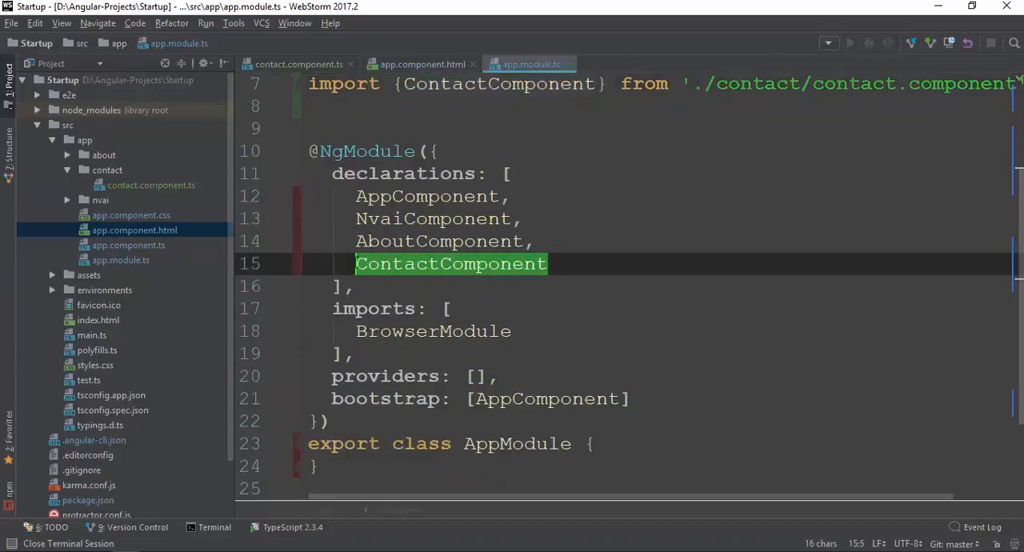
left_click(296, 64)
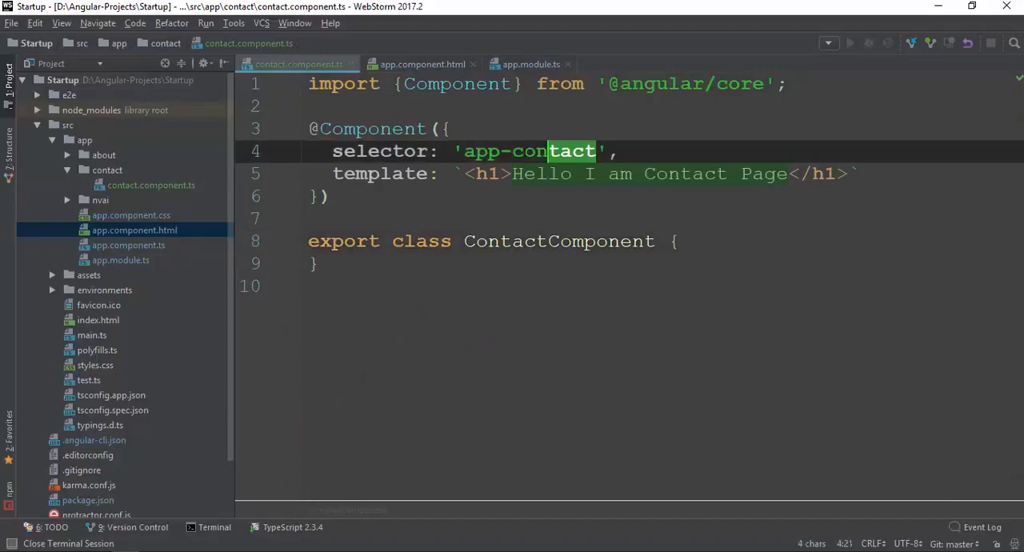
double_click(530, 151)
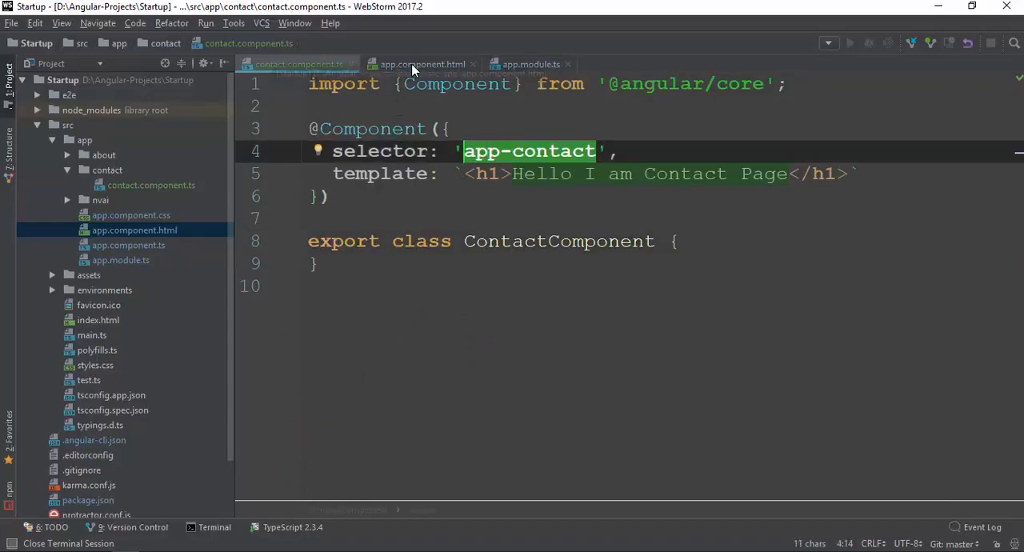
left_click(422, 64)
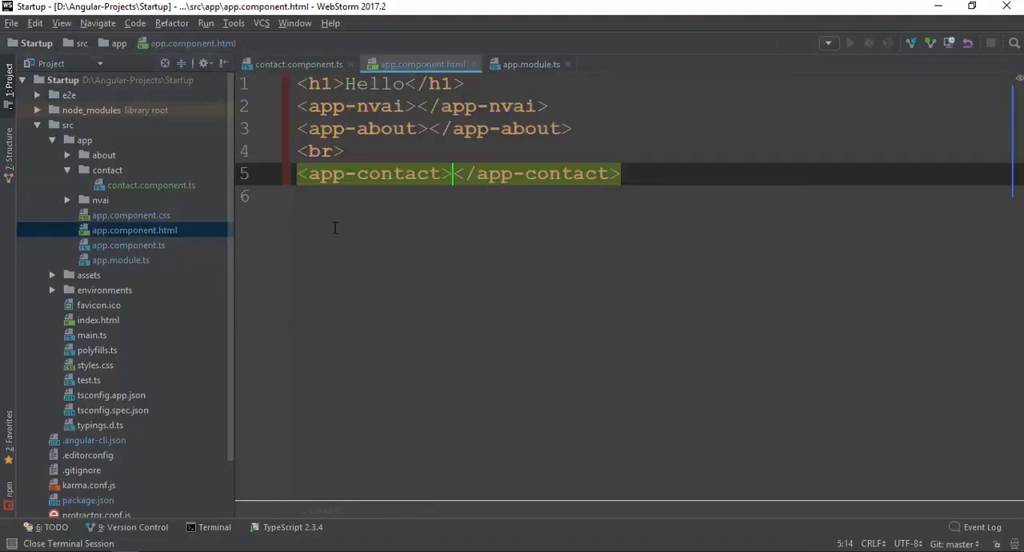